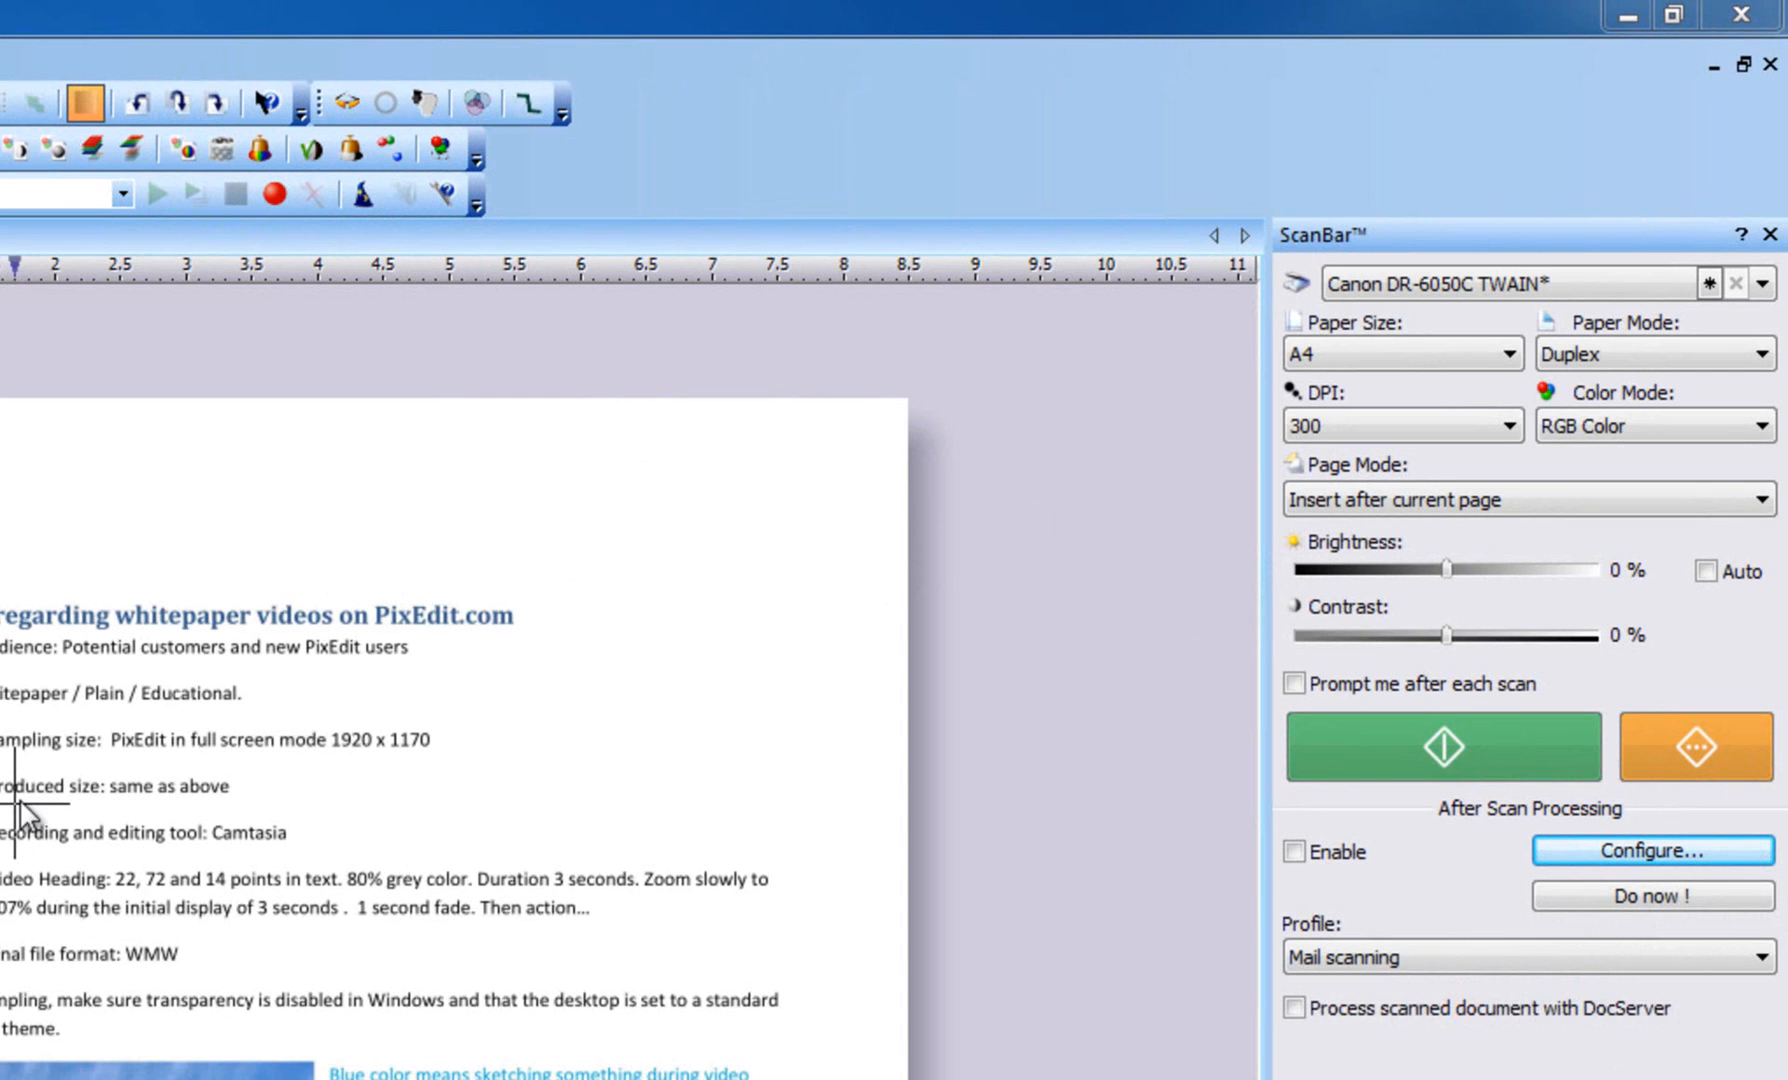
Step: Bring up the After Scan Processing dialog from ScanBar's Configure button, showing document cleanup options
{"action": "left_click_drag", "start_coordinate": [1278, 900], "coordinate": [1778, 1014]}
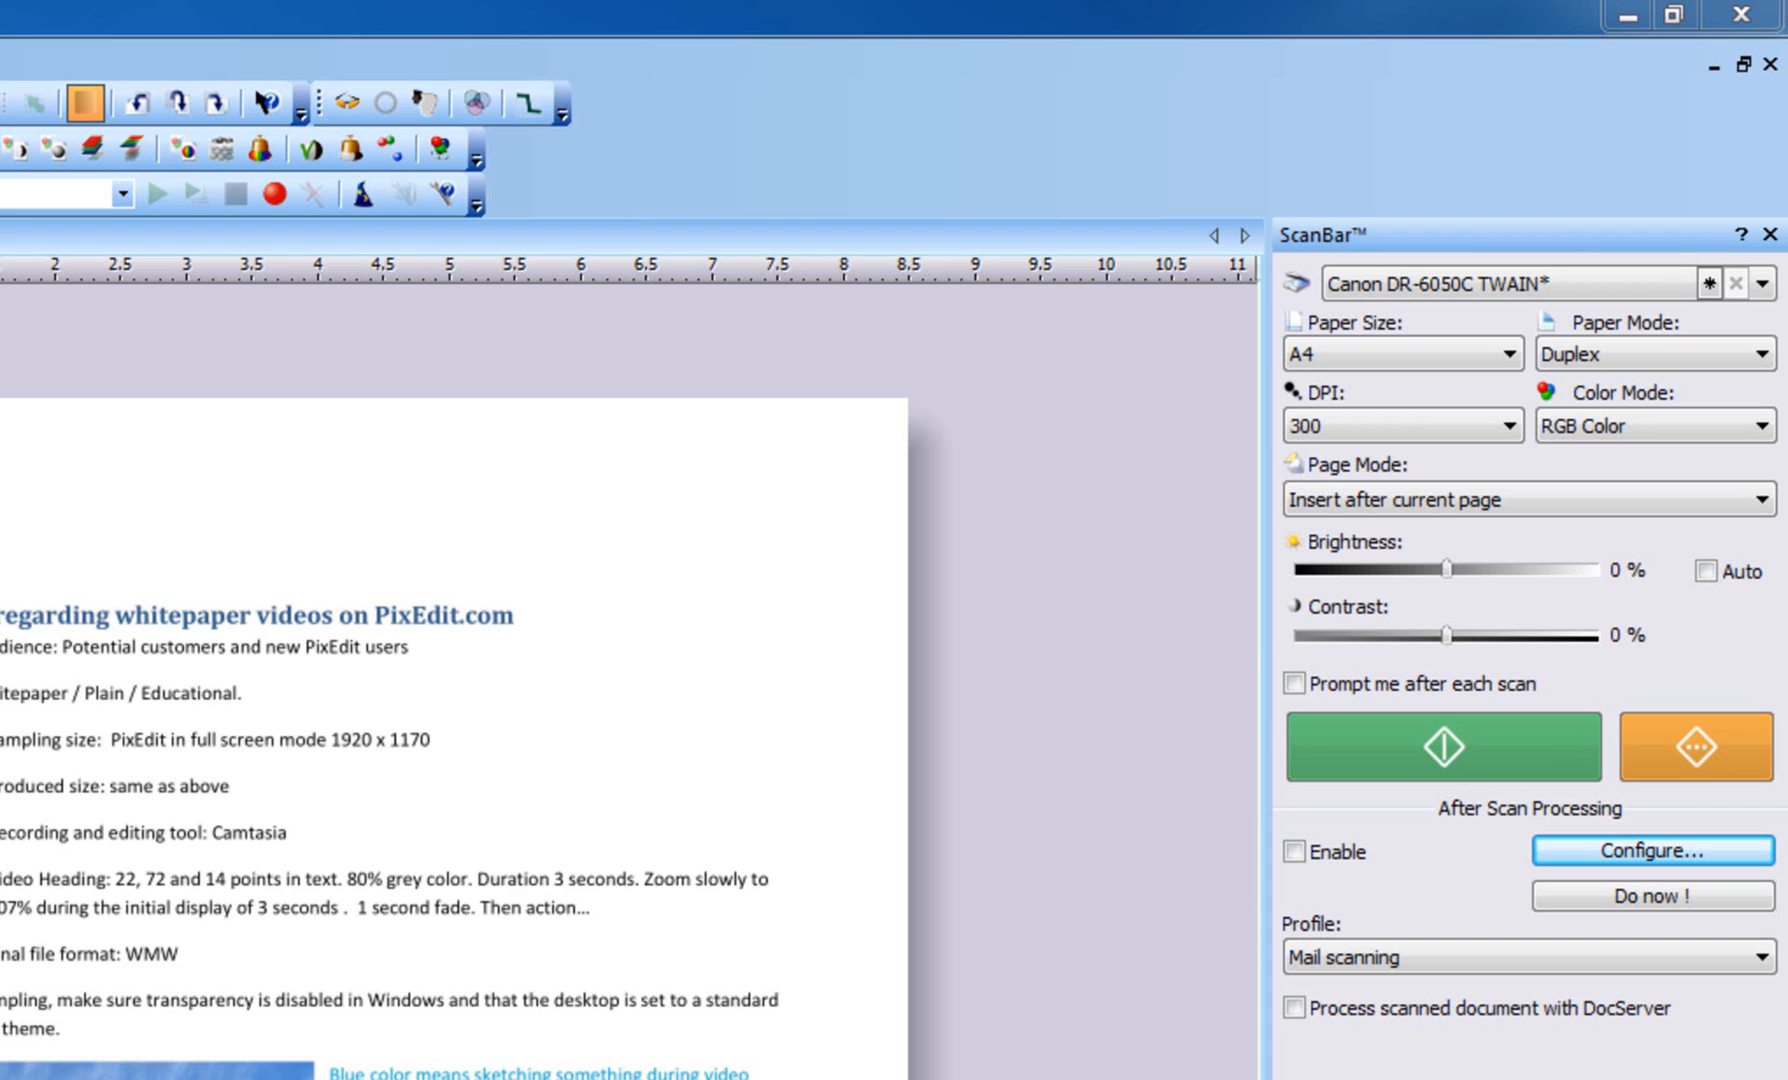
{"action": "mouse_move", "coordinate": [1678, 818]}
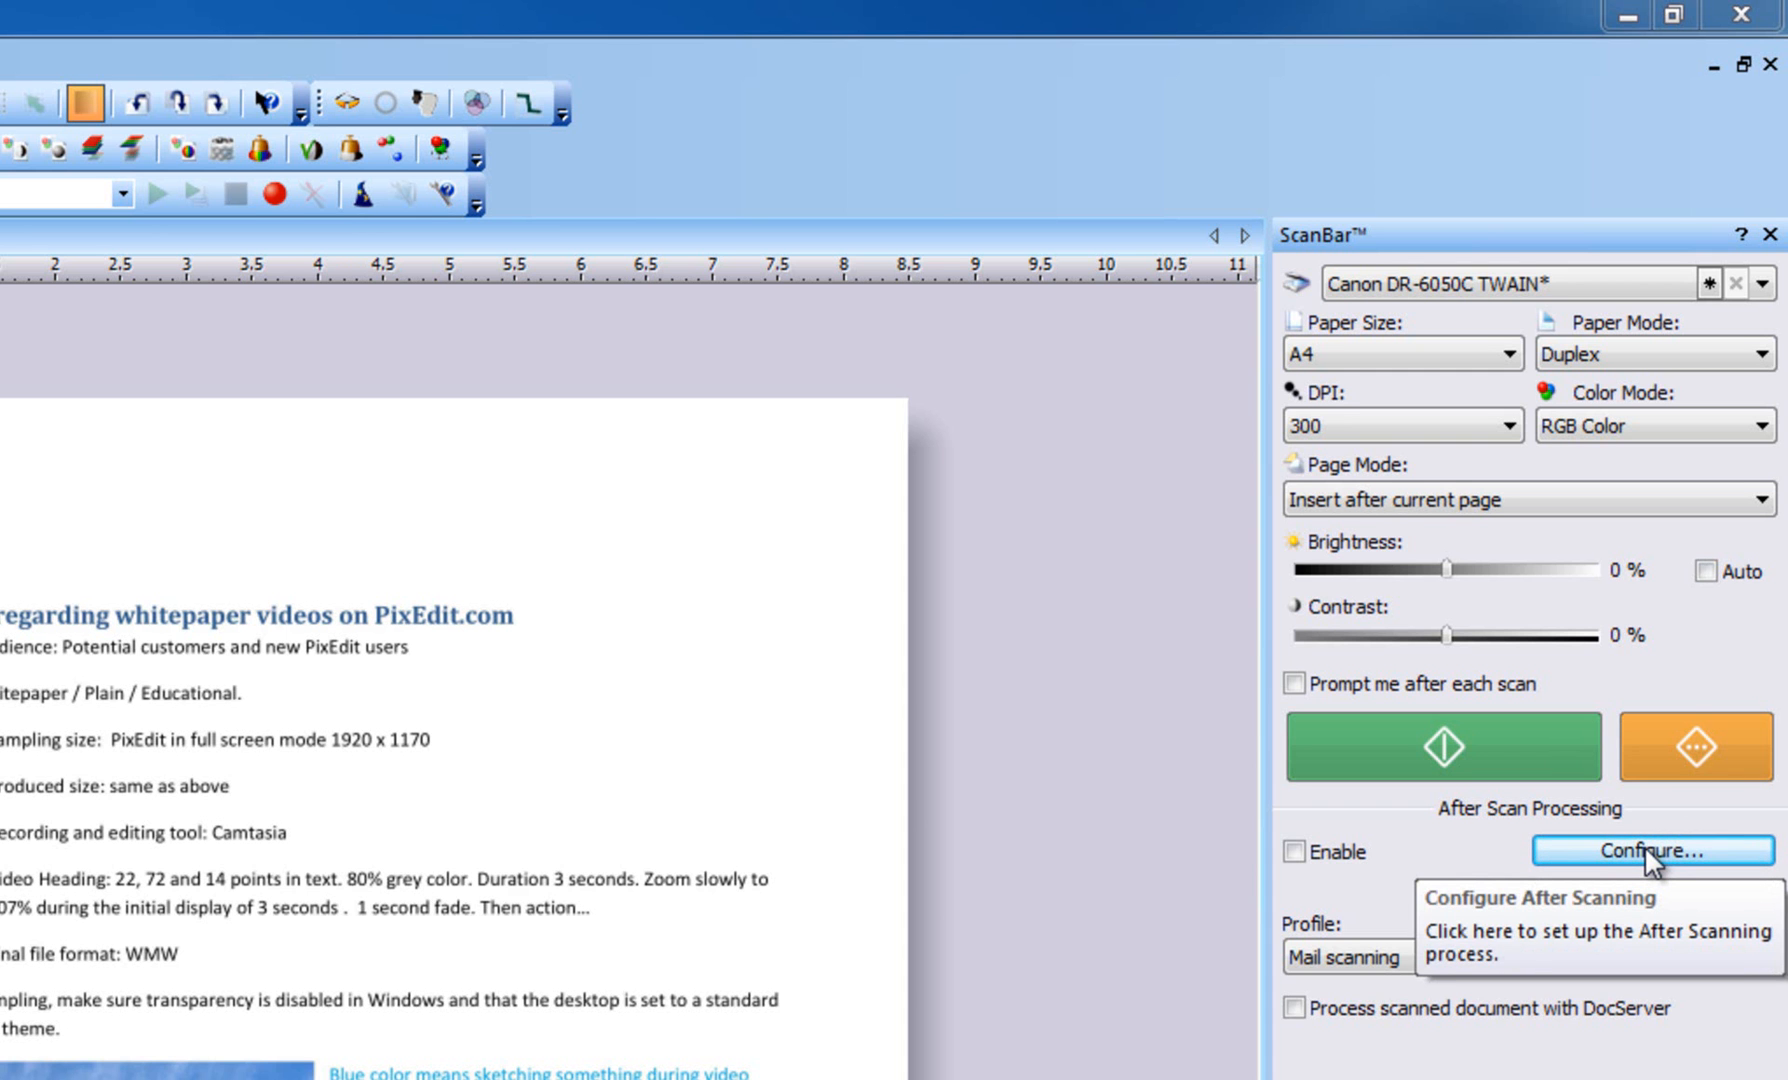
{"action": "left_click", "coordinate": [1650, 850]}
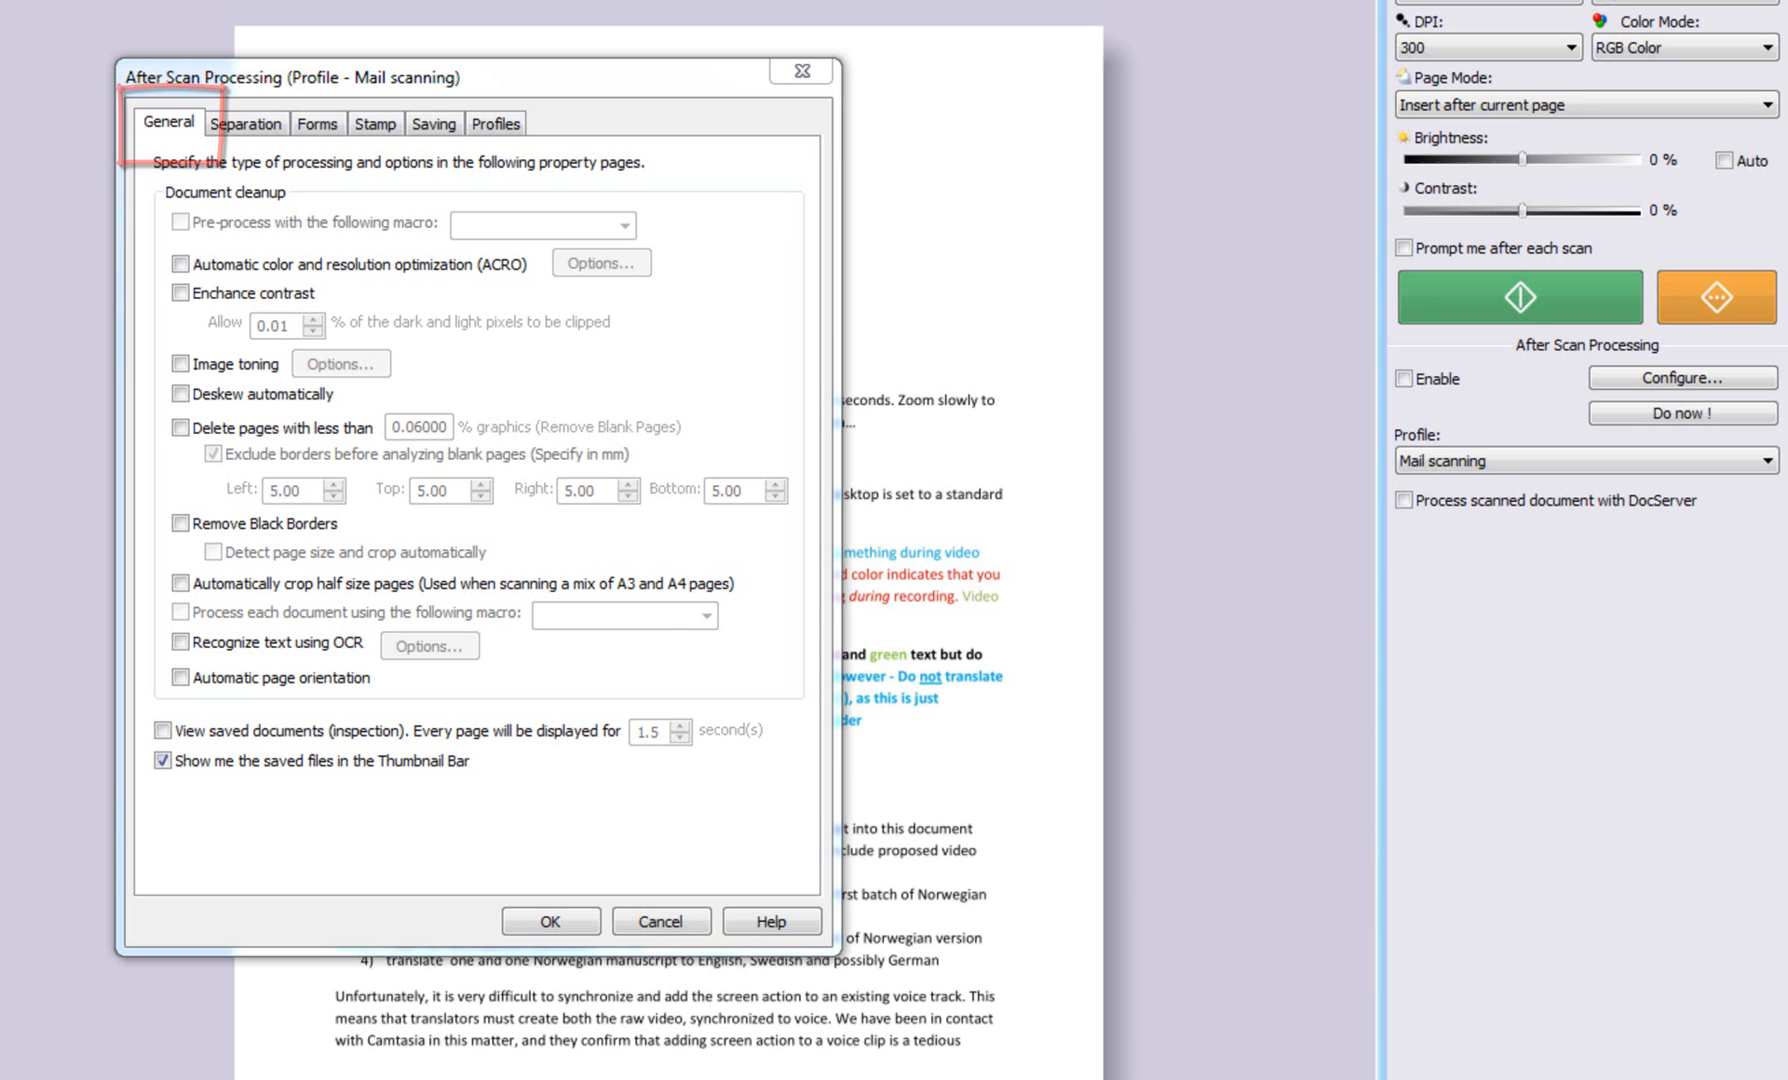
{"action": "left_click", "coordinate": [166, 124]}
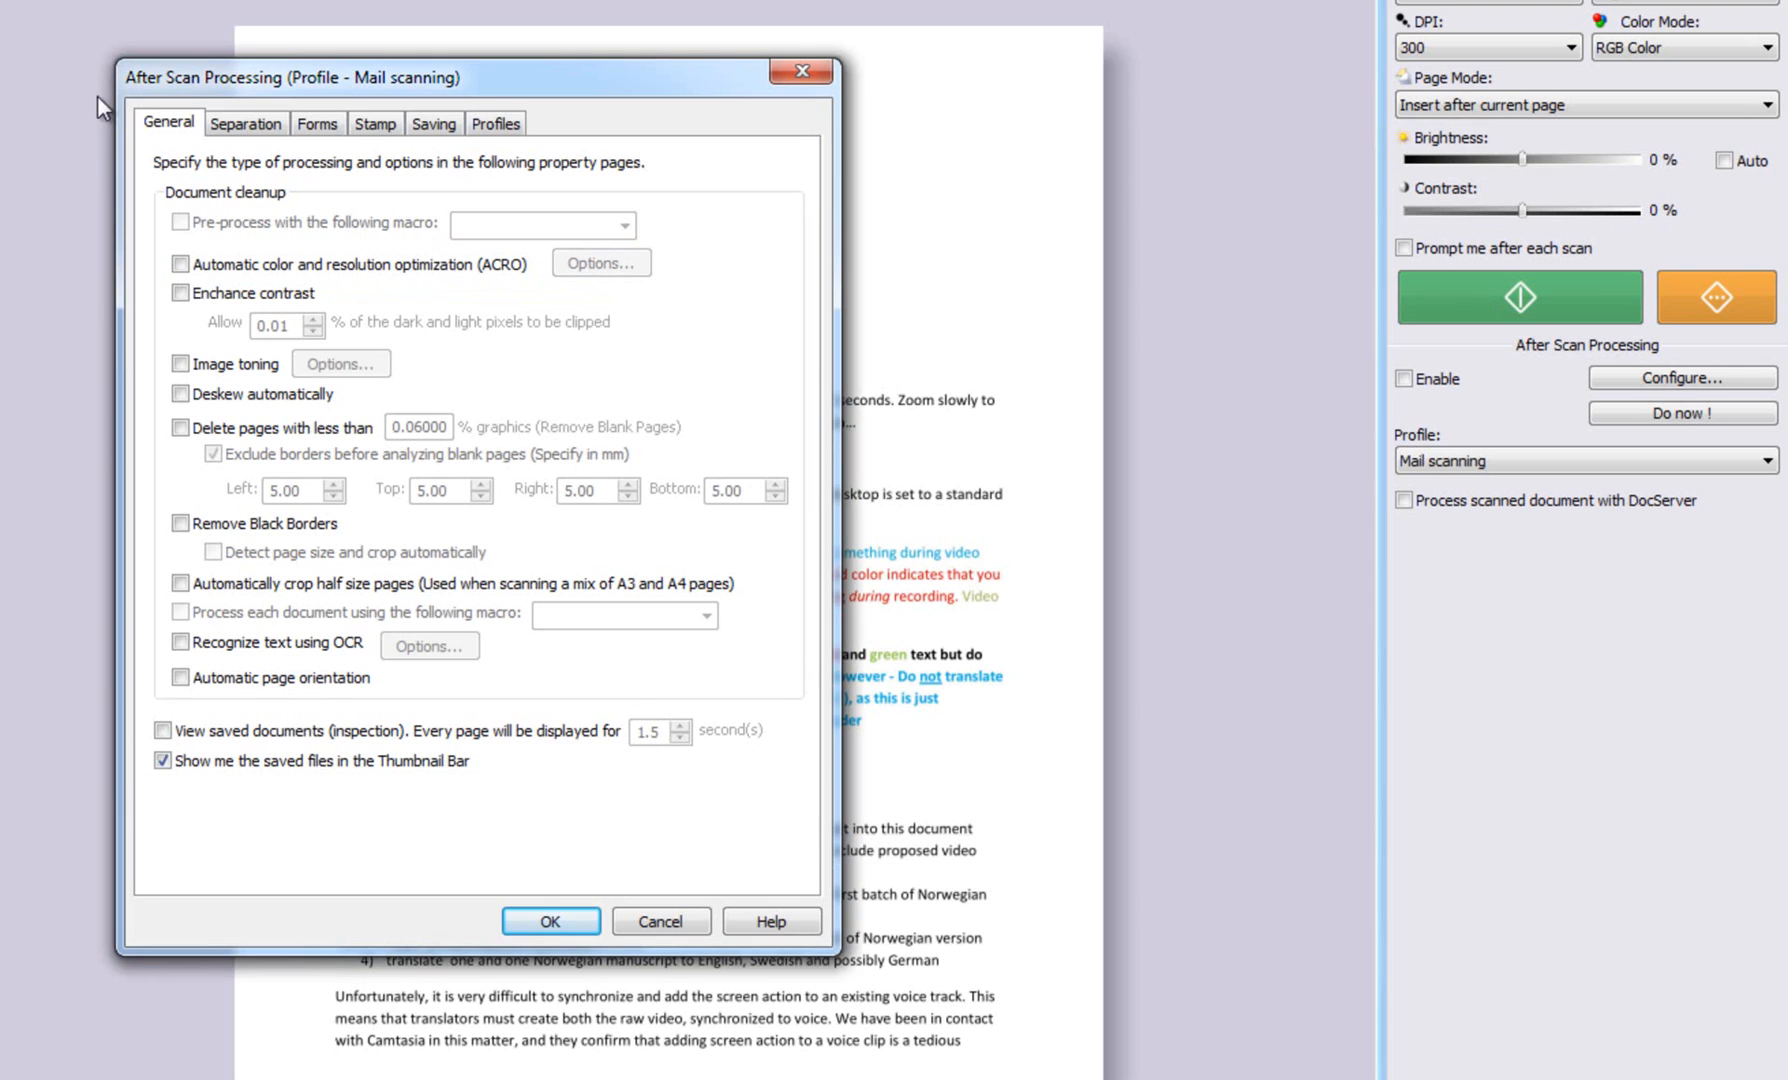
Step: On the Separation tab, try Barcode Type 39 then settle on 'Separate pages by interval'
{"action": "left_click", "coordinate": [246, 124]}
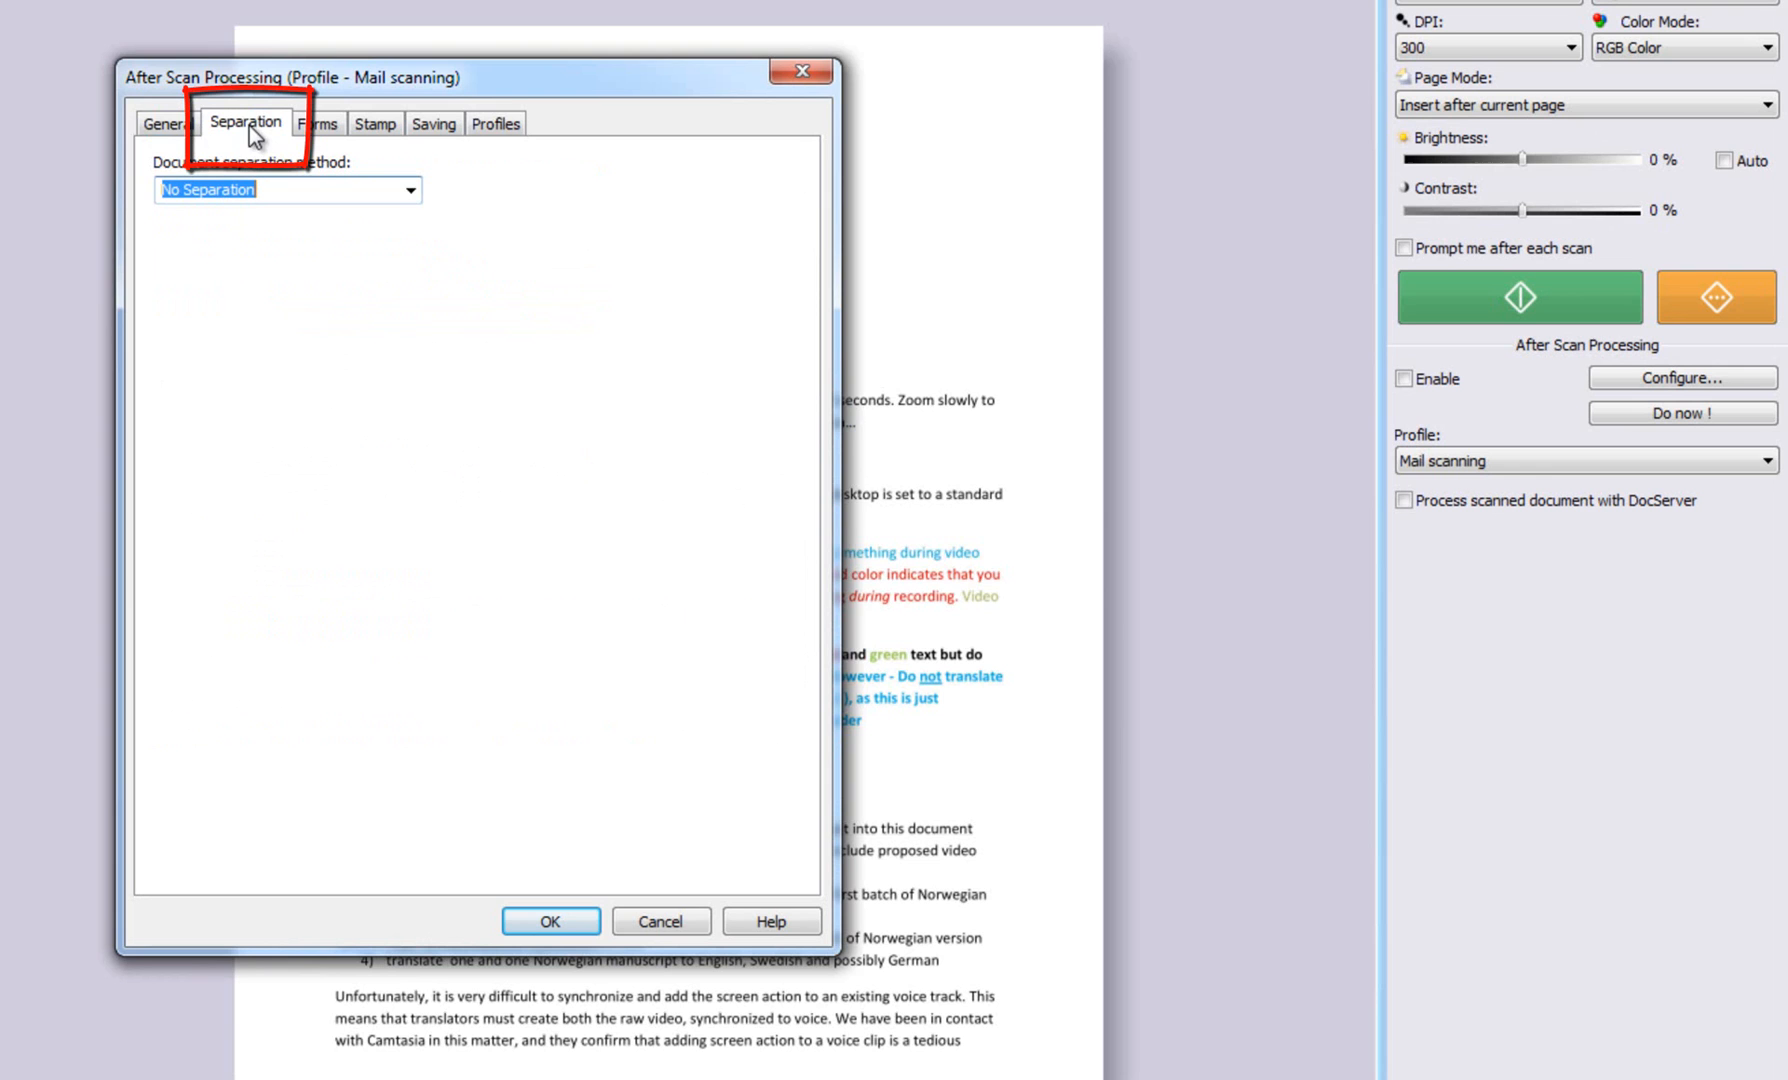
{"action": "left_click", "coordinate": [408, 190]}
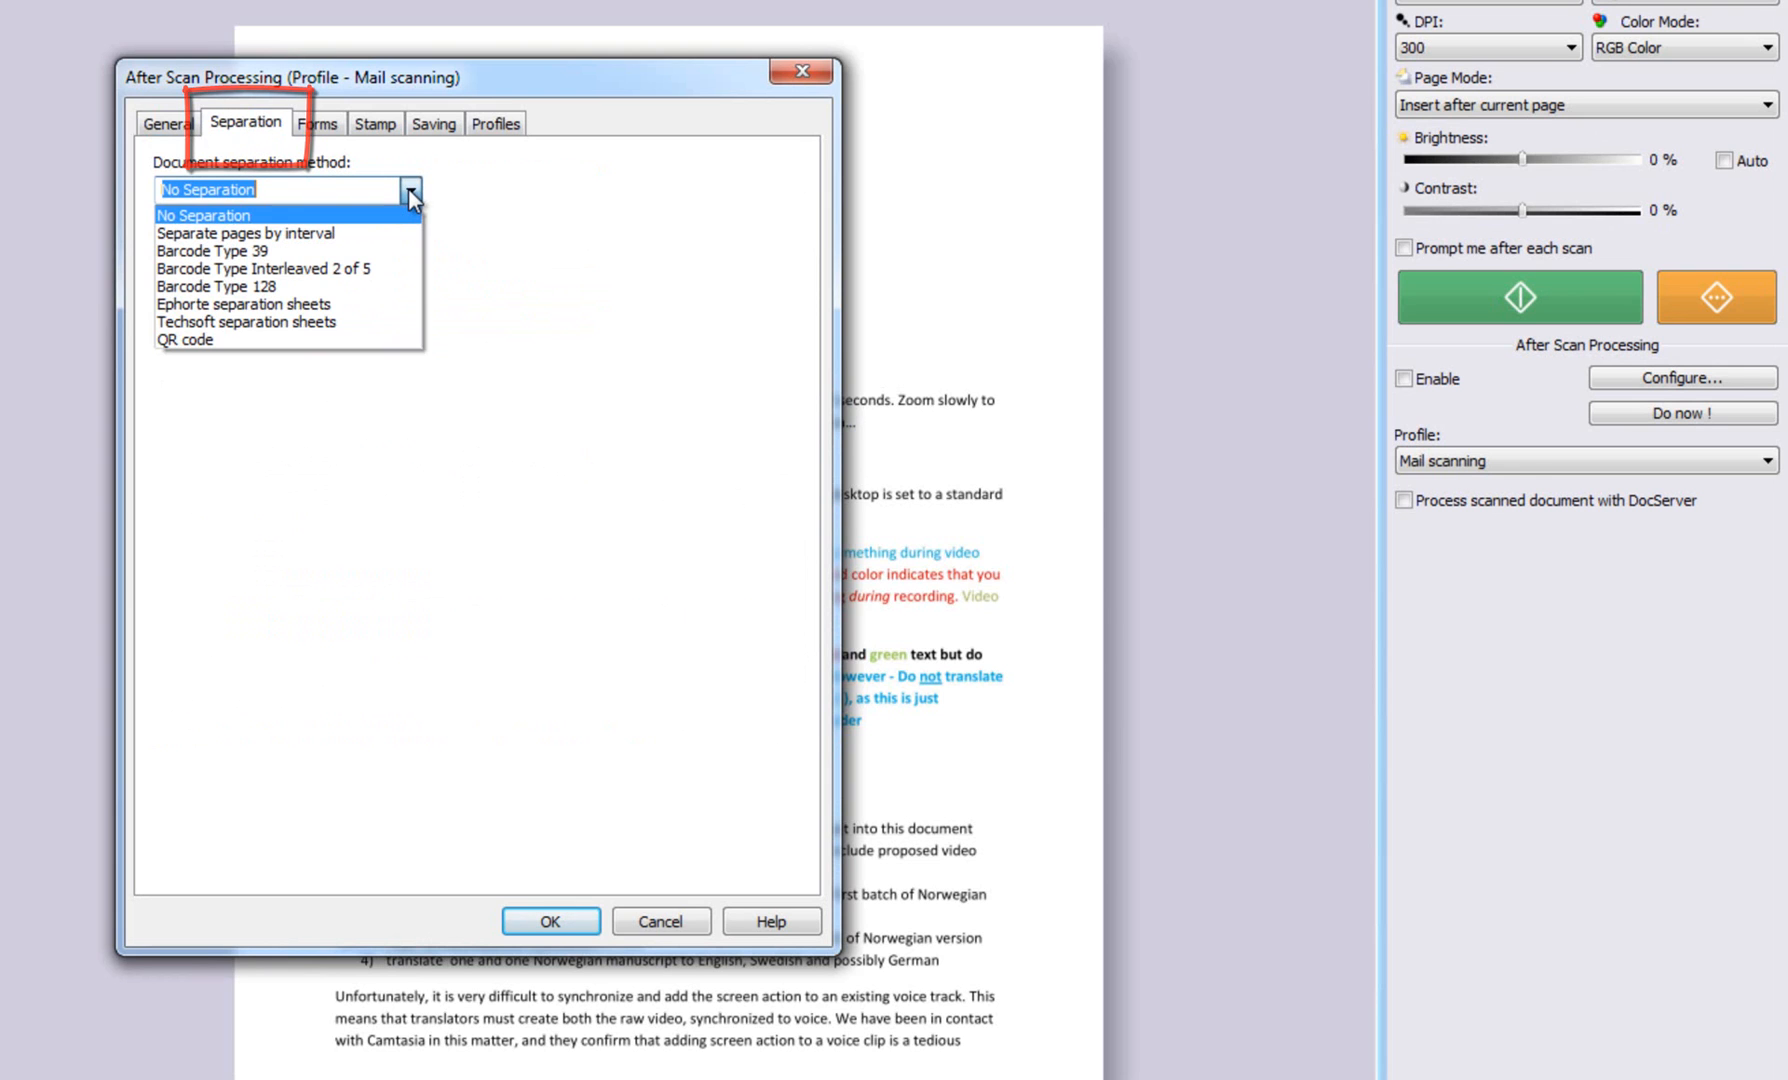
{"action": "left_click", "coordinate": [206, 216]}
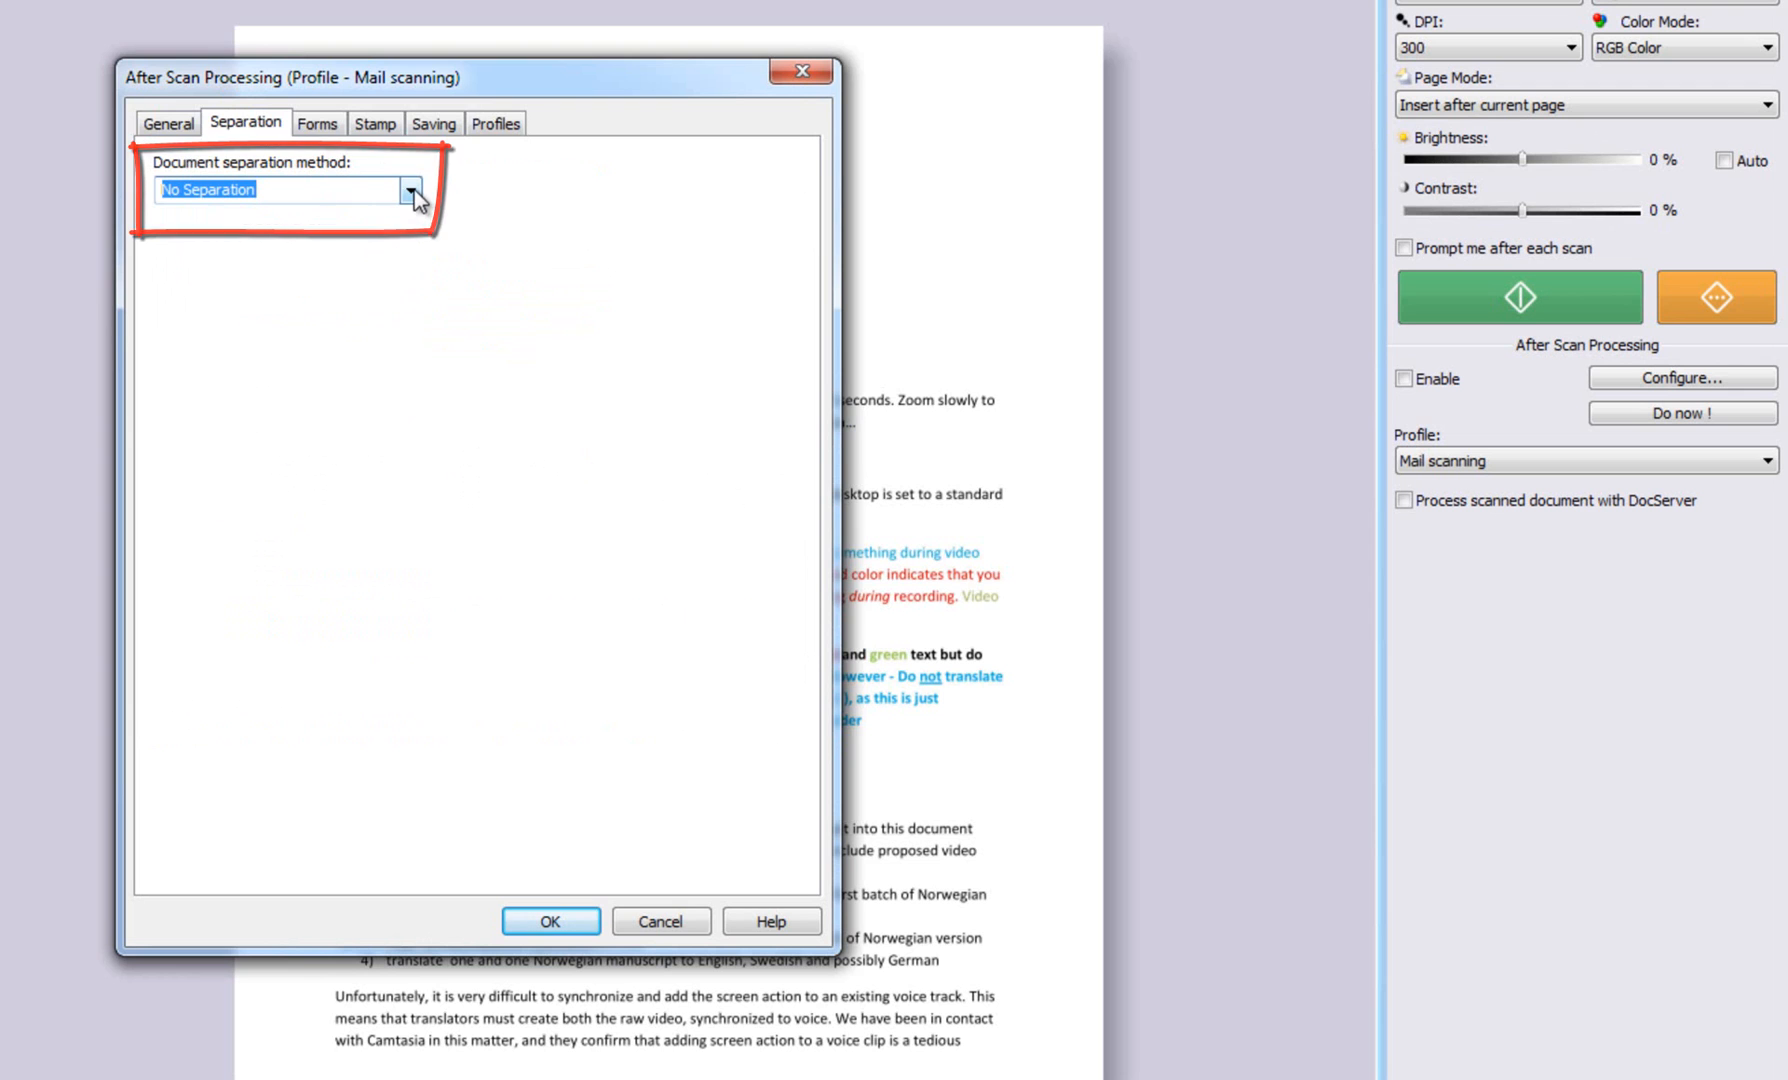
{"action": "left_click", "coordinate": [408, 190]}
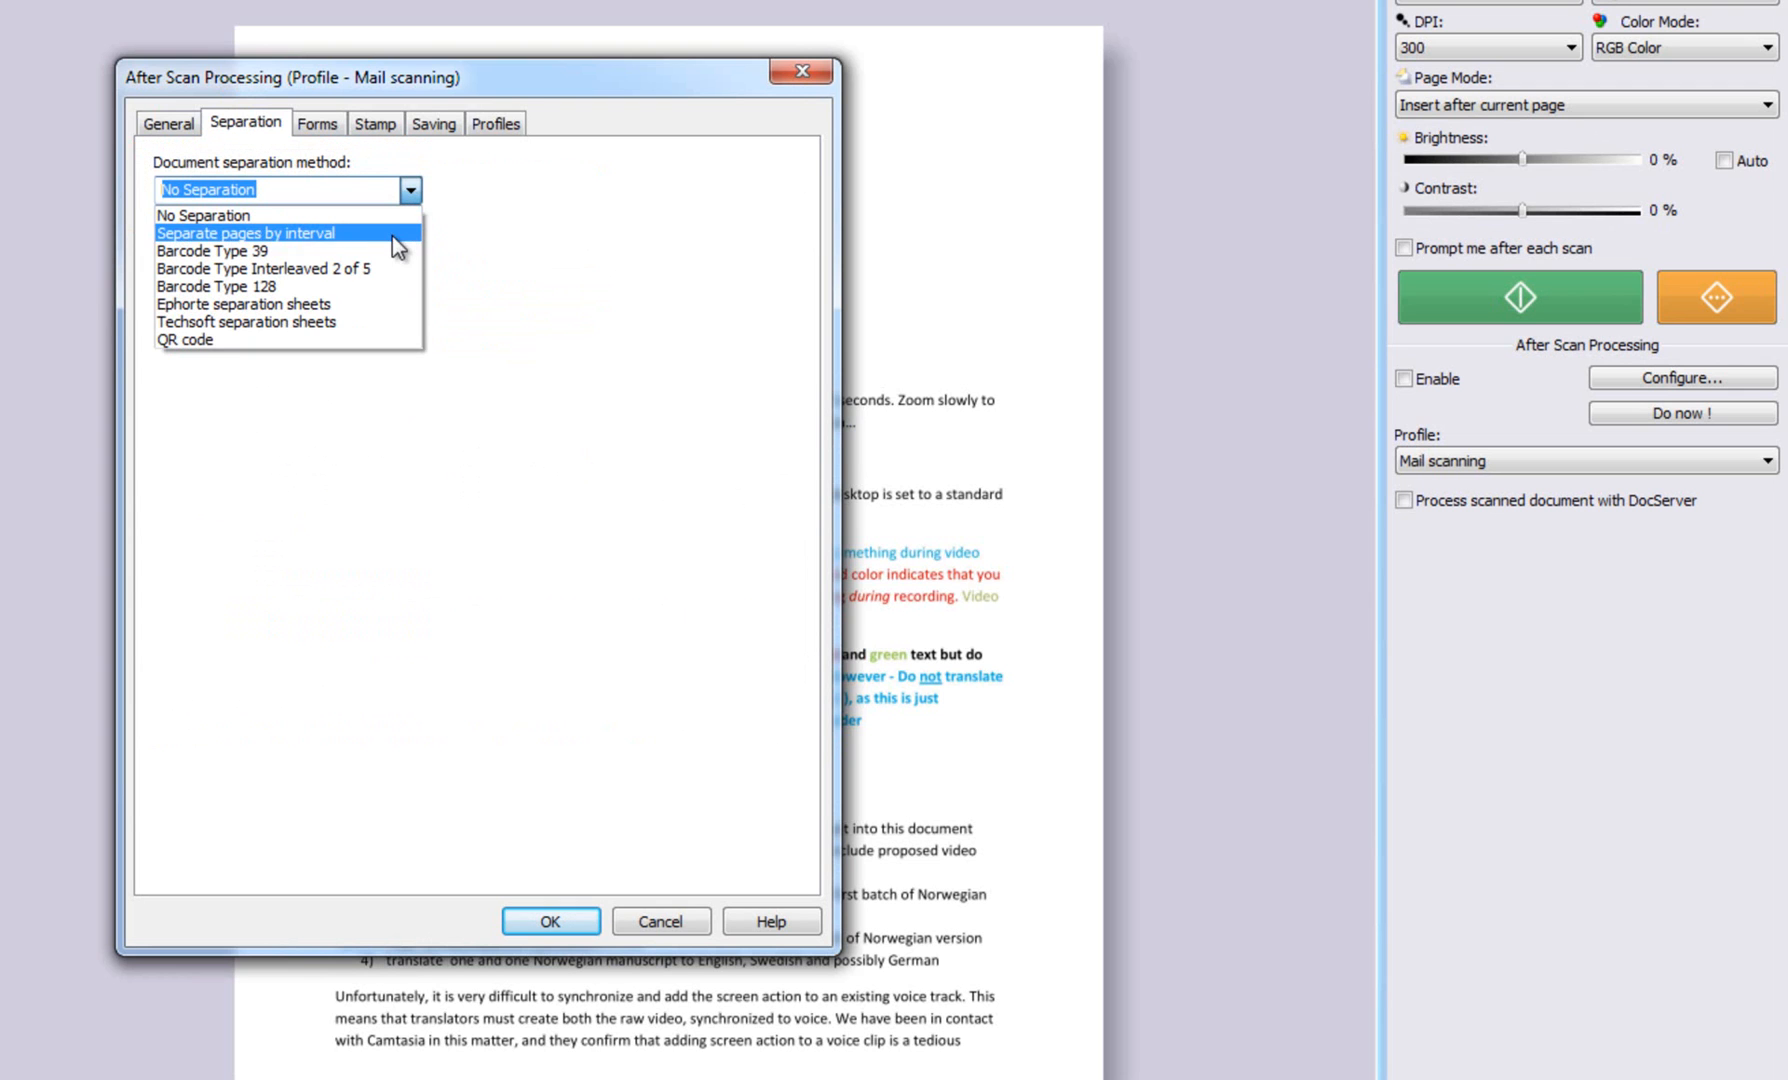
{"action": "mouse_move", "coordinate": [246, 250]}
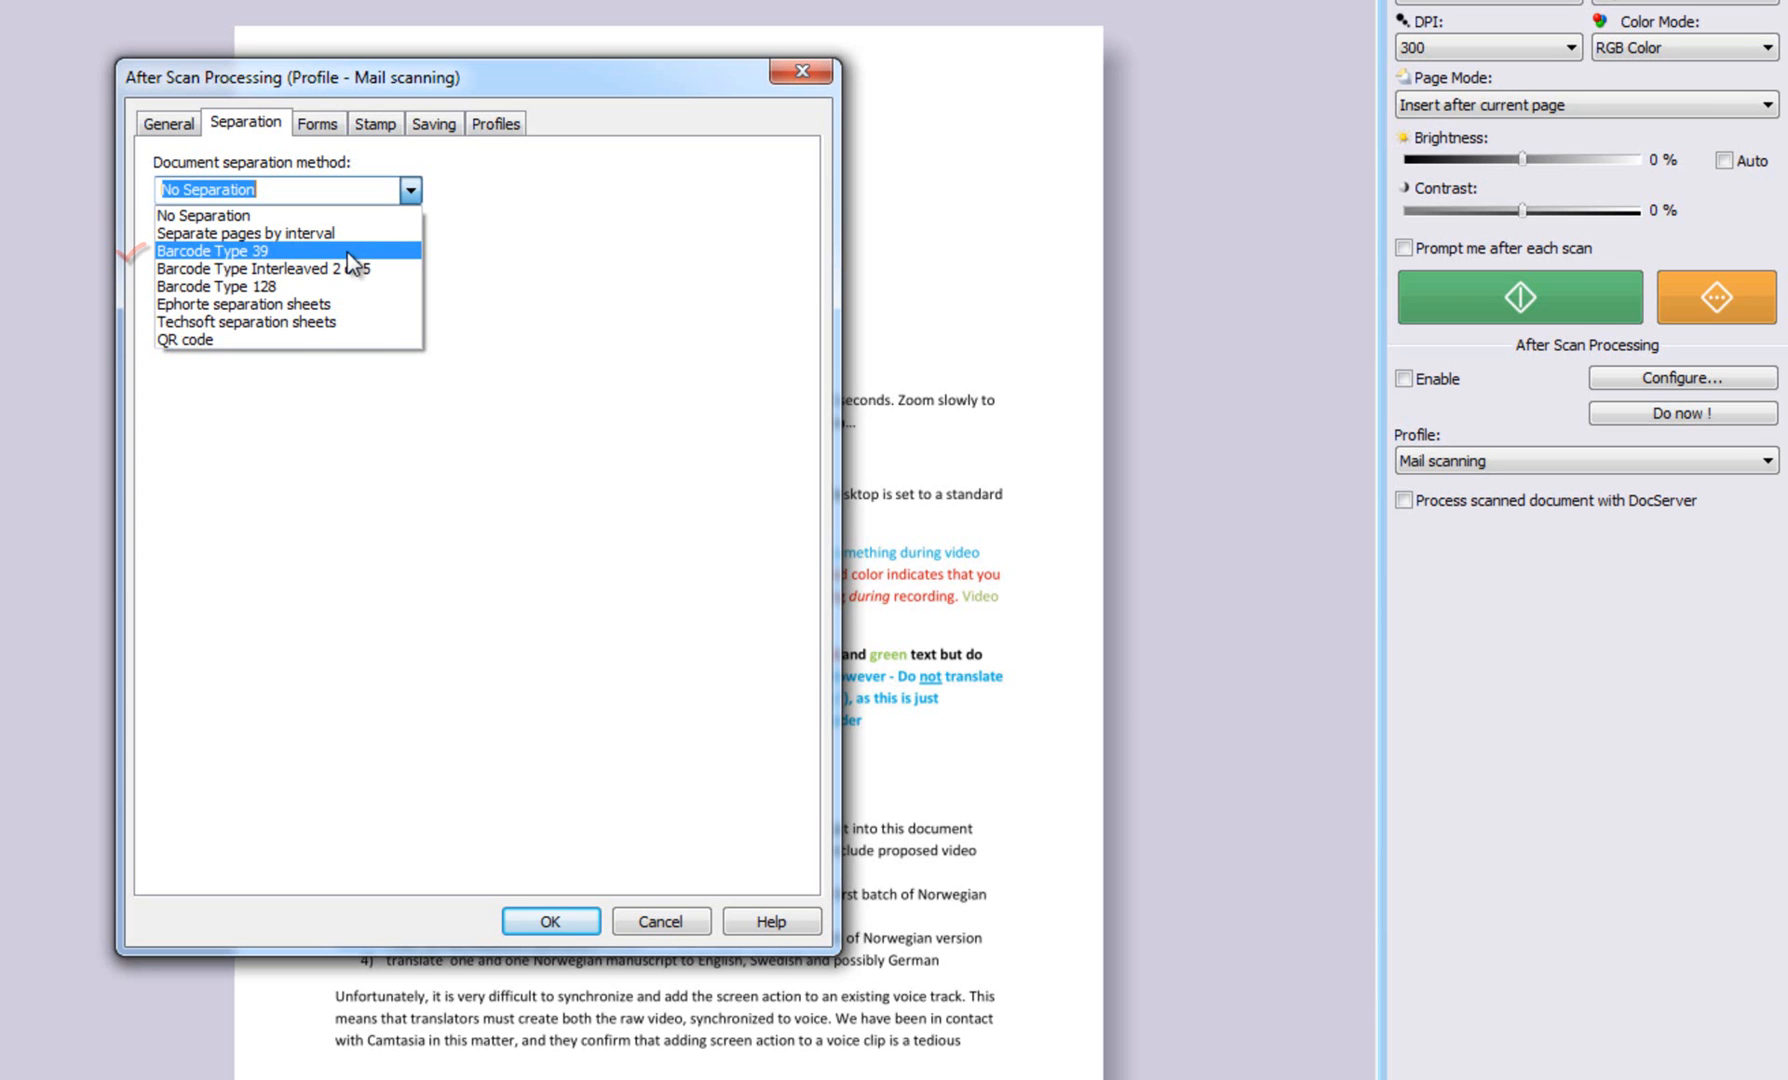
{"action": "left_click", "coordinate": [214, 250]}
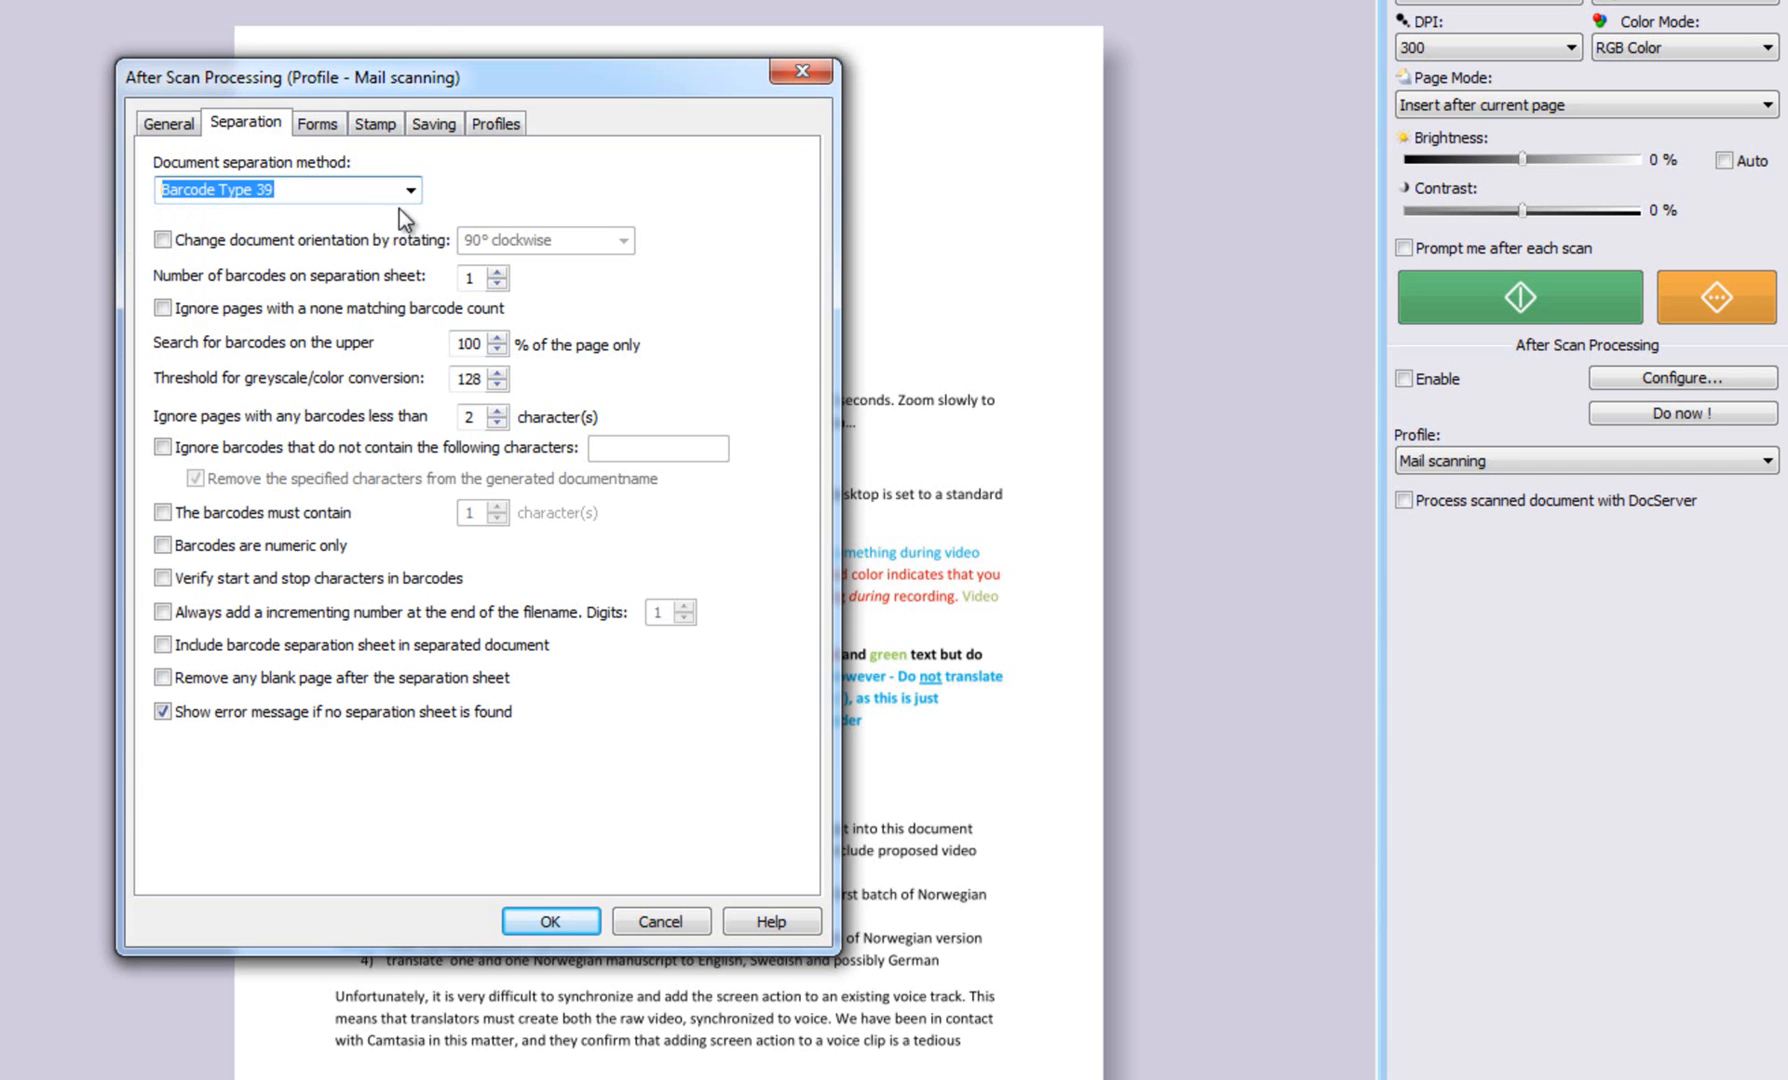
{"action": "left_click", "coordinate": [410, 190]}
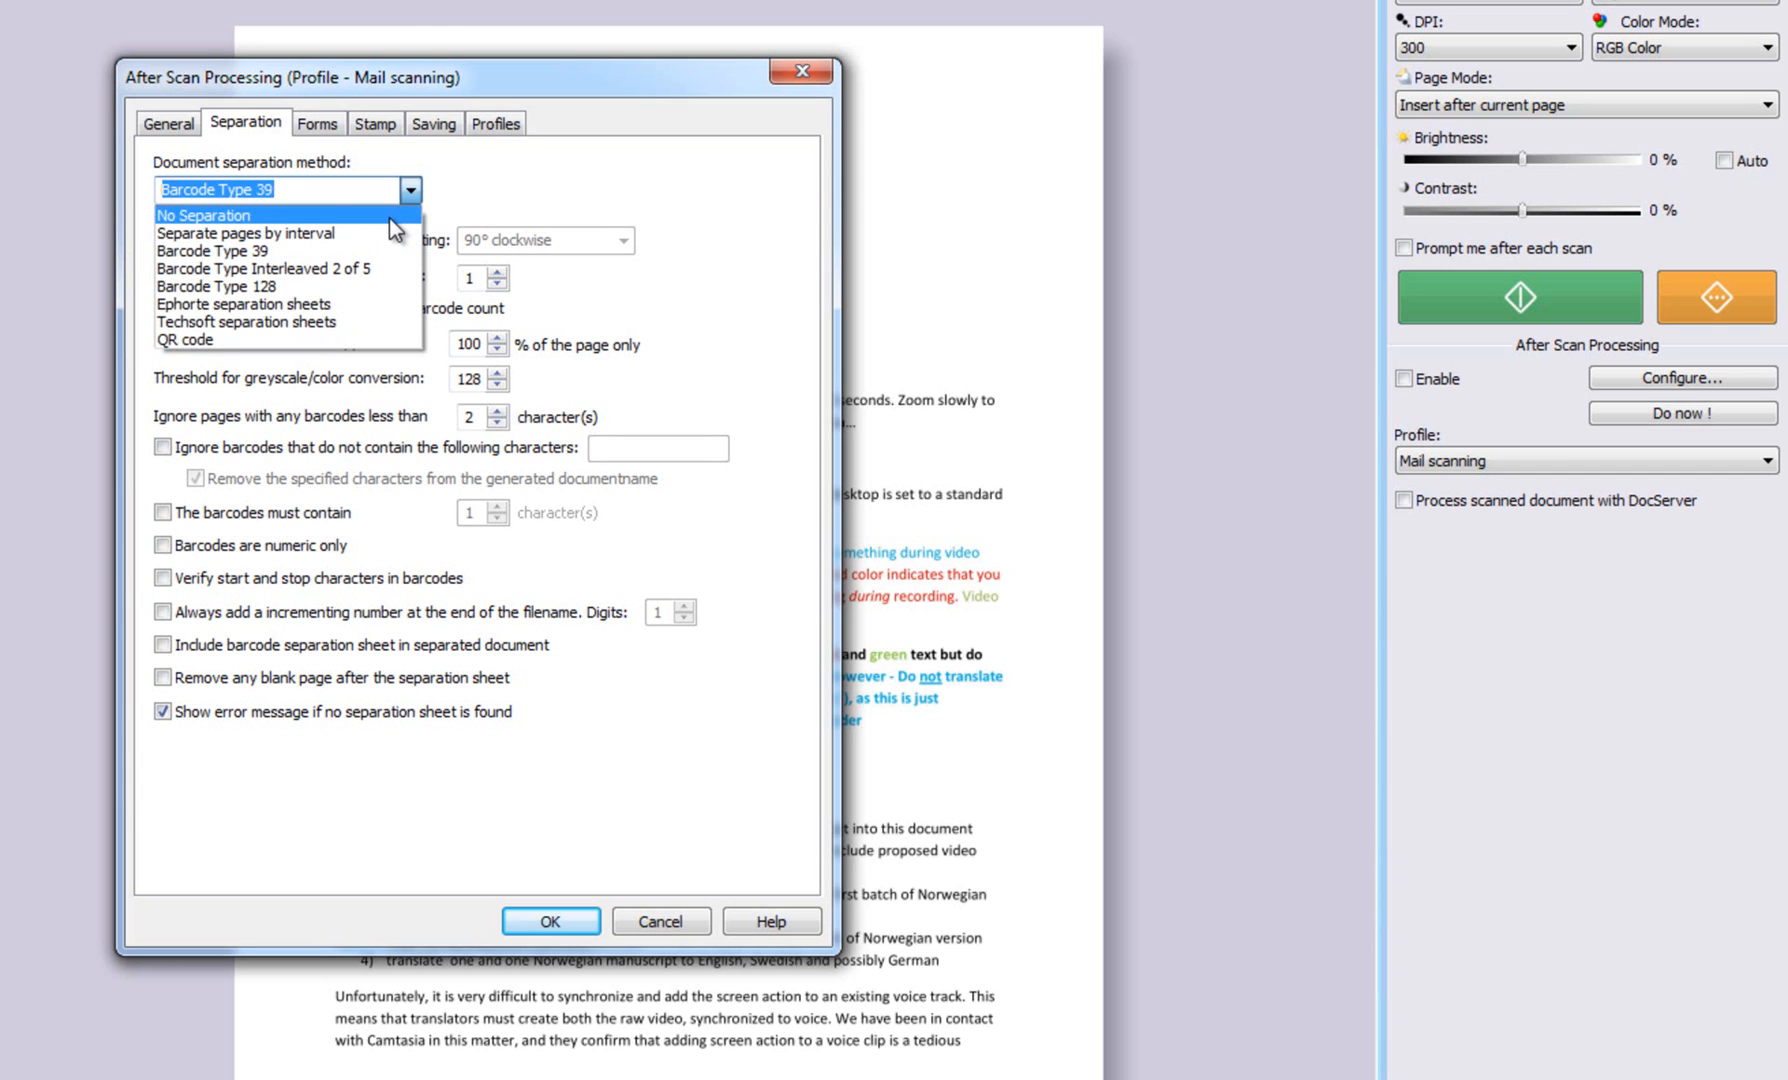
{"action": "mouse_move", "coordinate": [246, 234]}
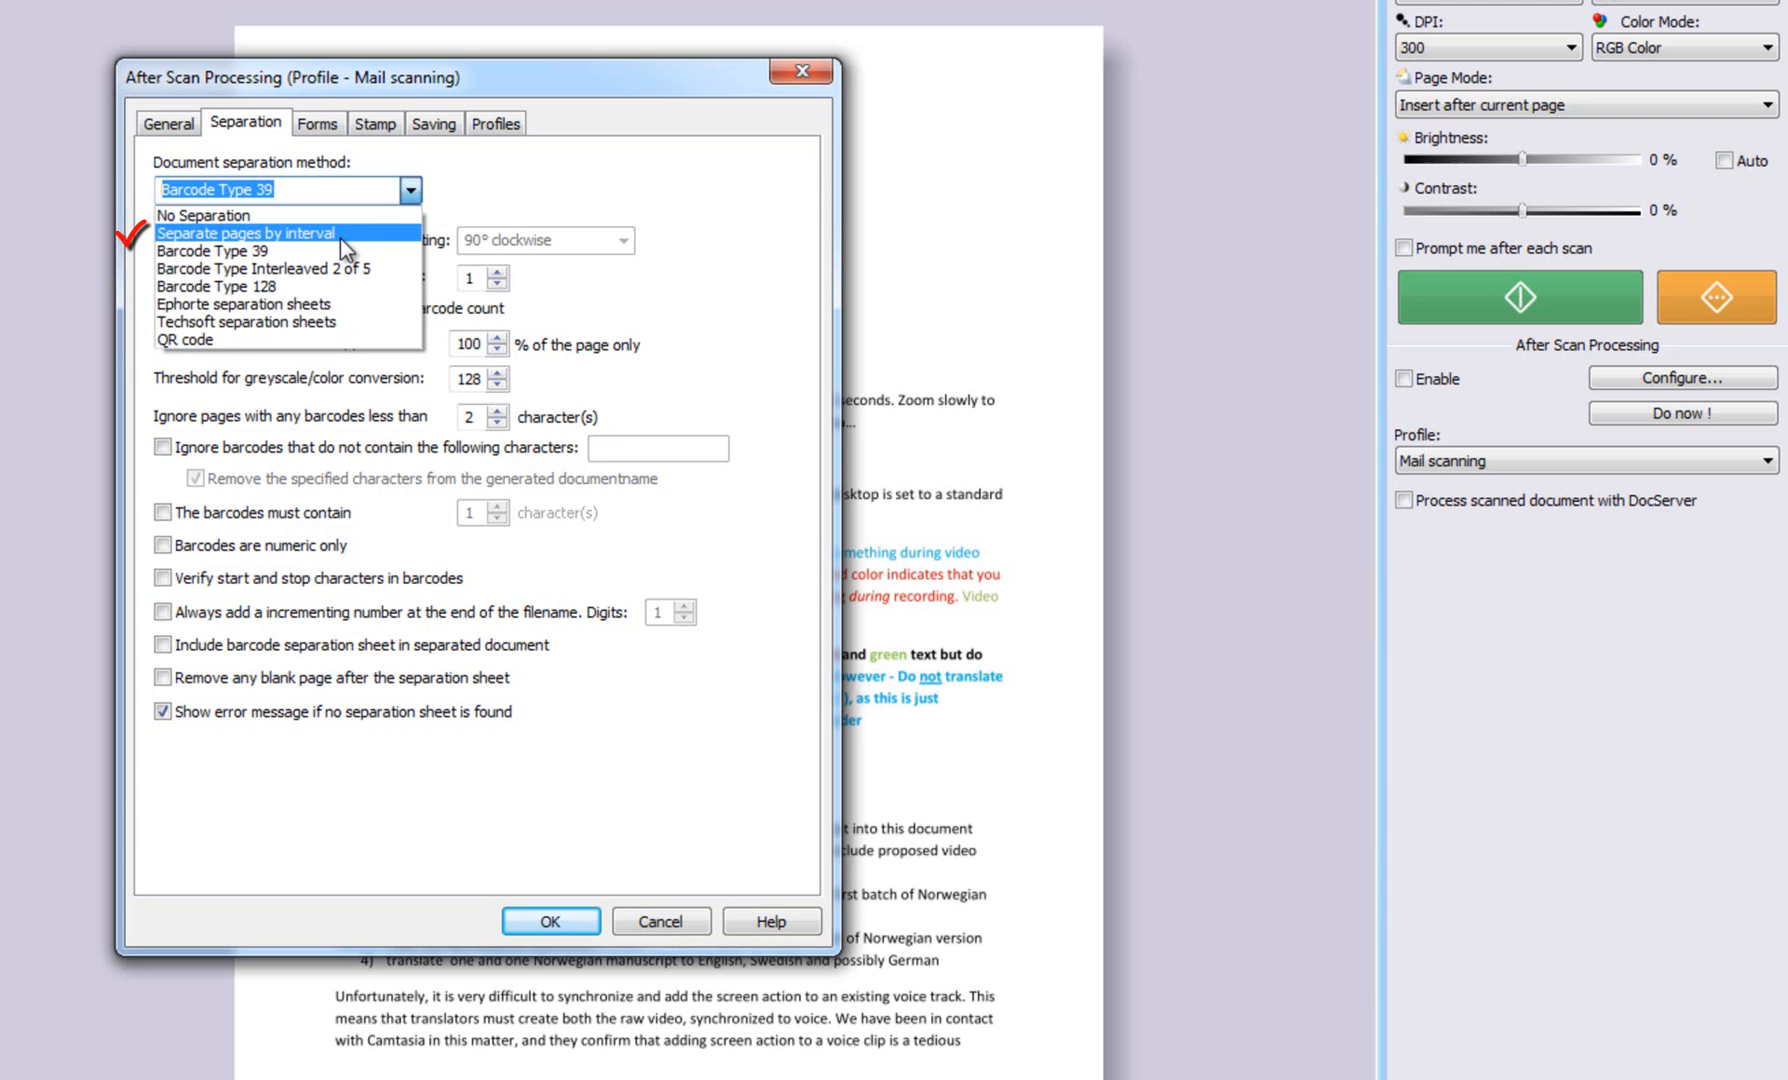
{"action": "left_click", "coordinate": [246, 232]}
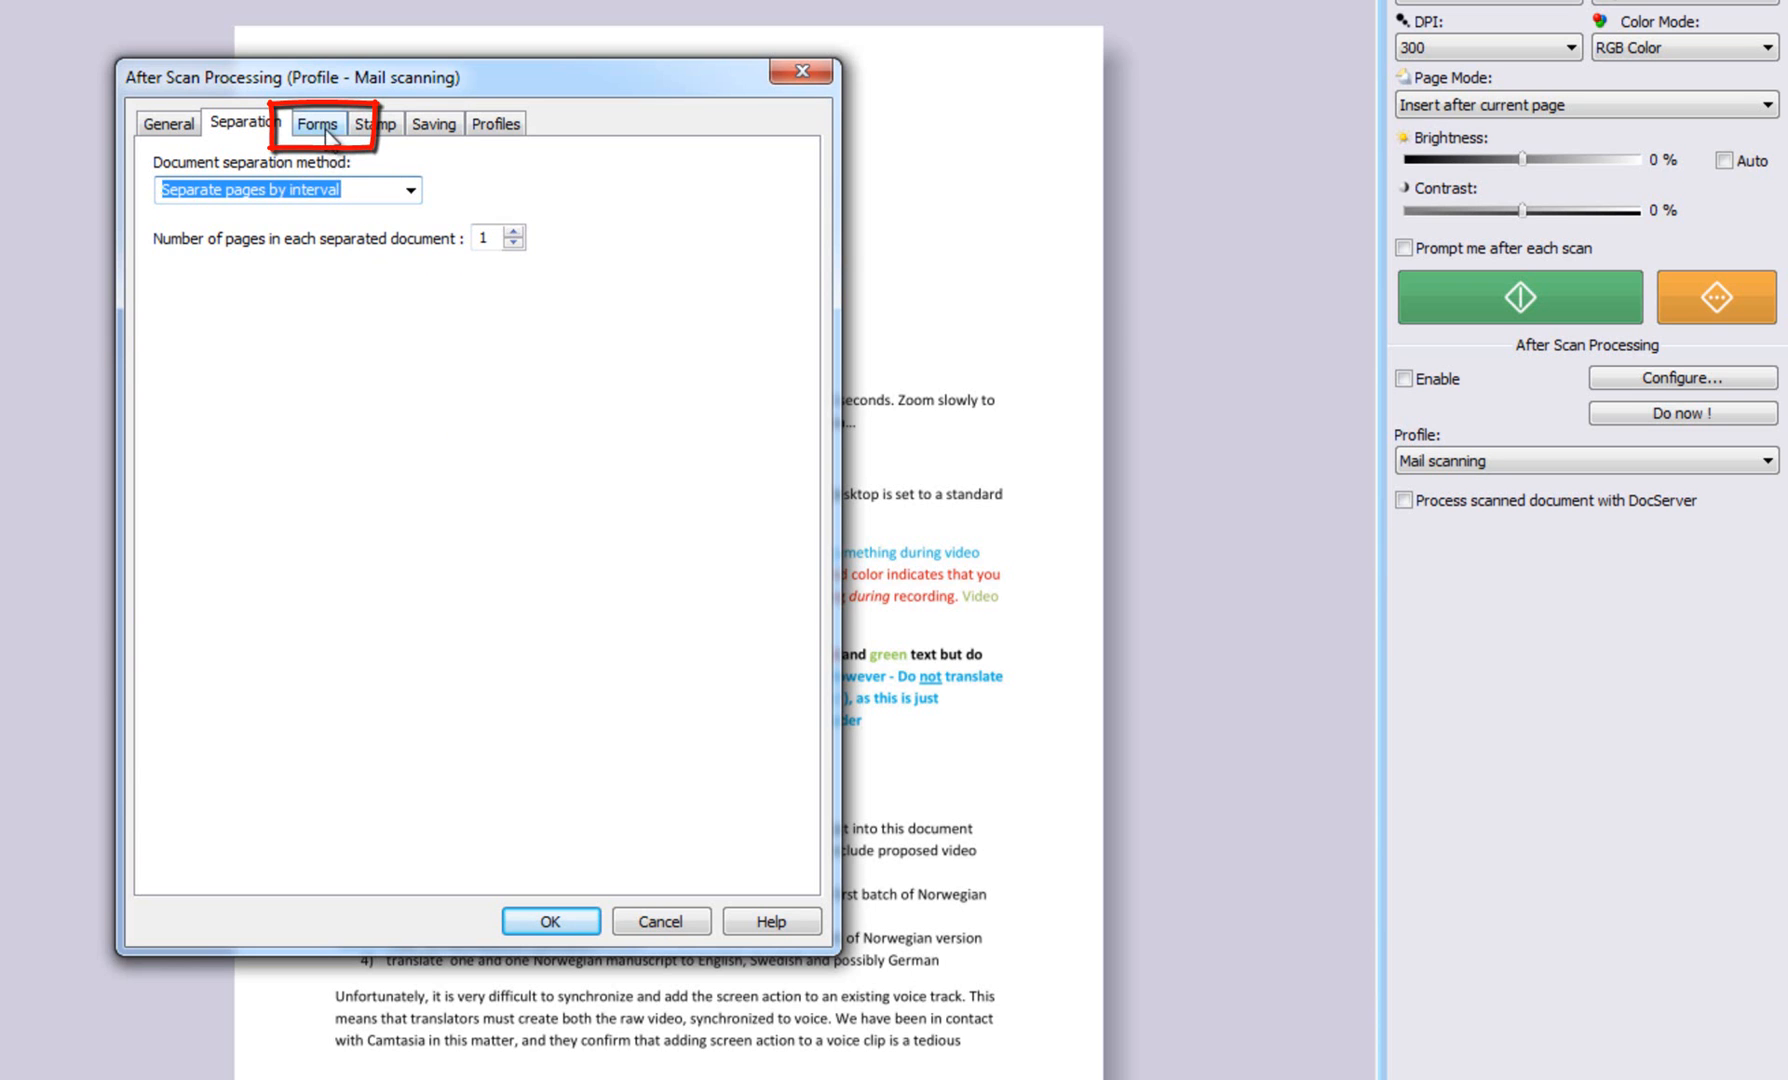
Step: Show the Forms tab, where forms processing is currently off
{"action": "left_click", "coordinate": [318, 124]}
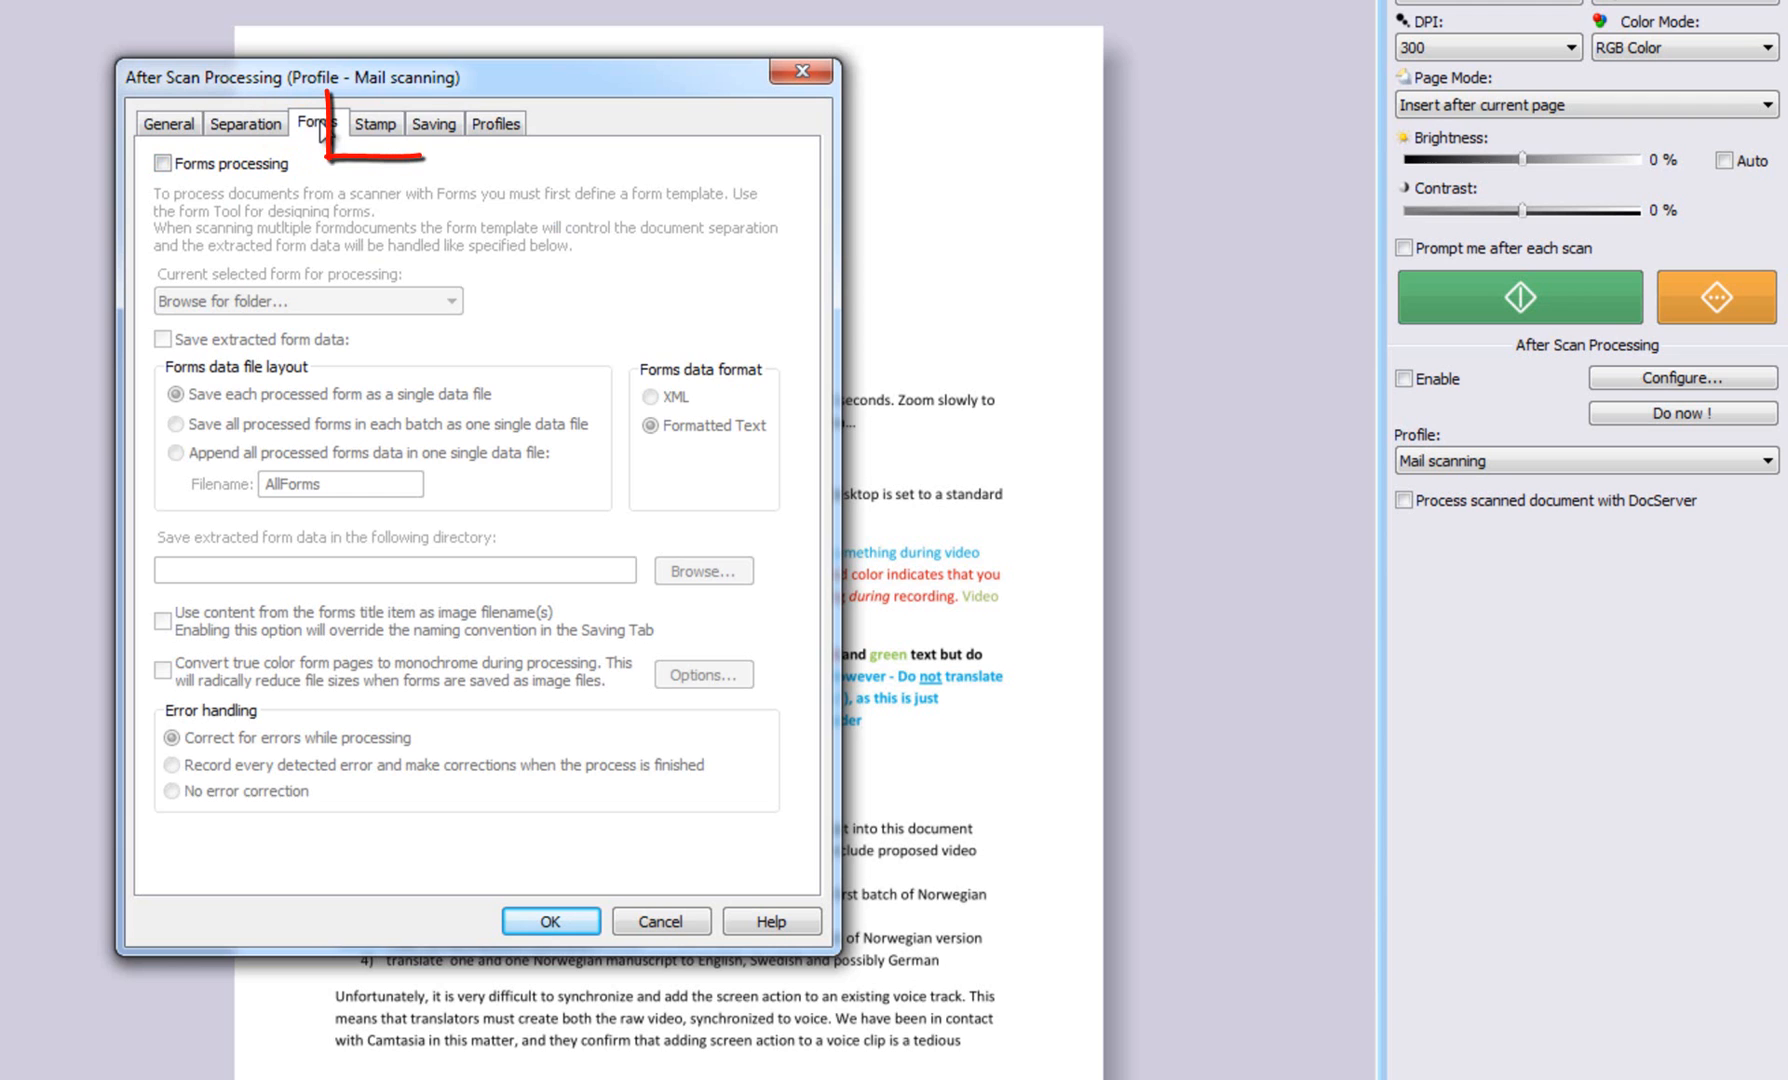
Step: Show the Stamp tab, where stamping of processed documents is currently off
{"action": "left_click", "coordinate": [374, 124]}
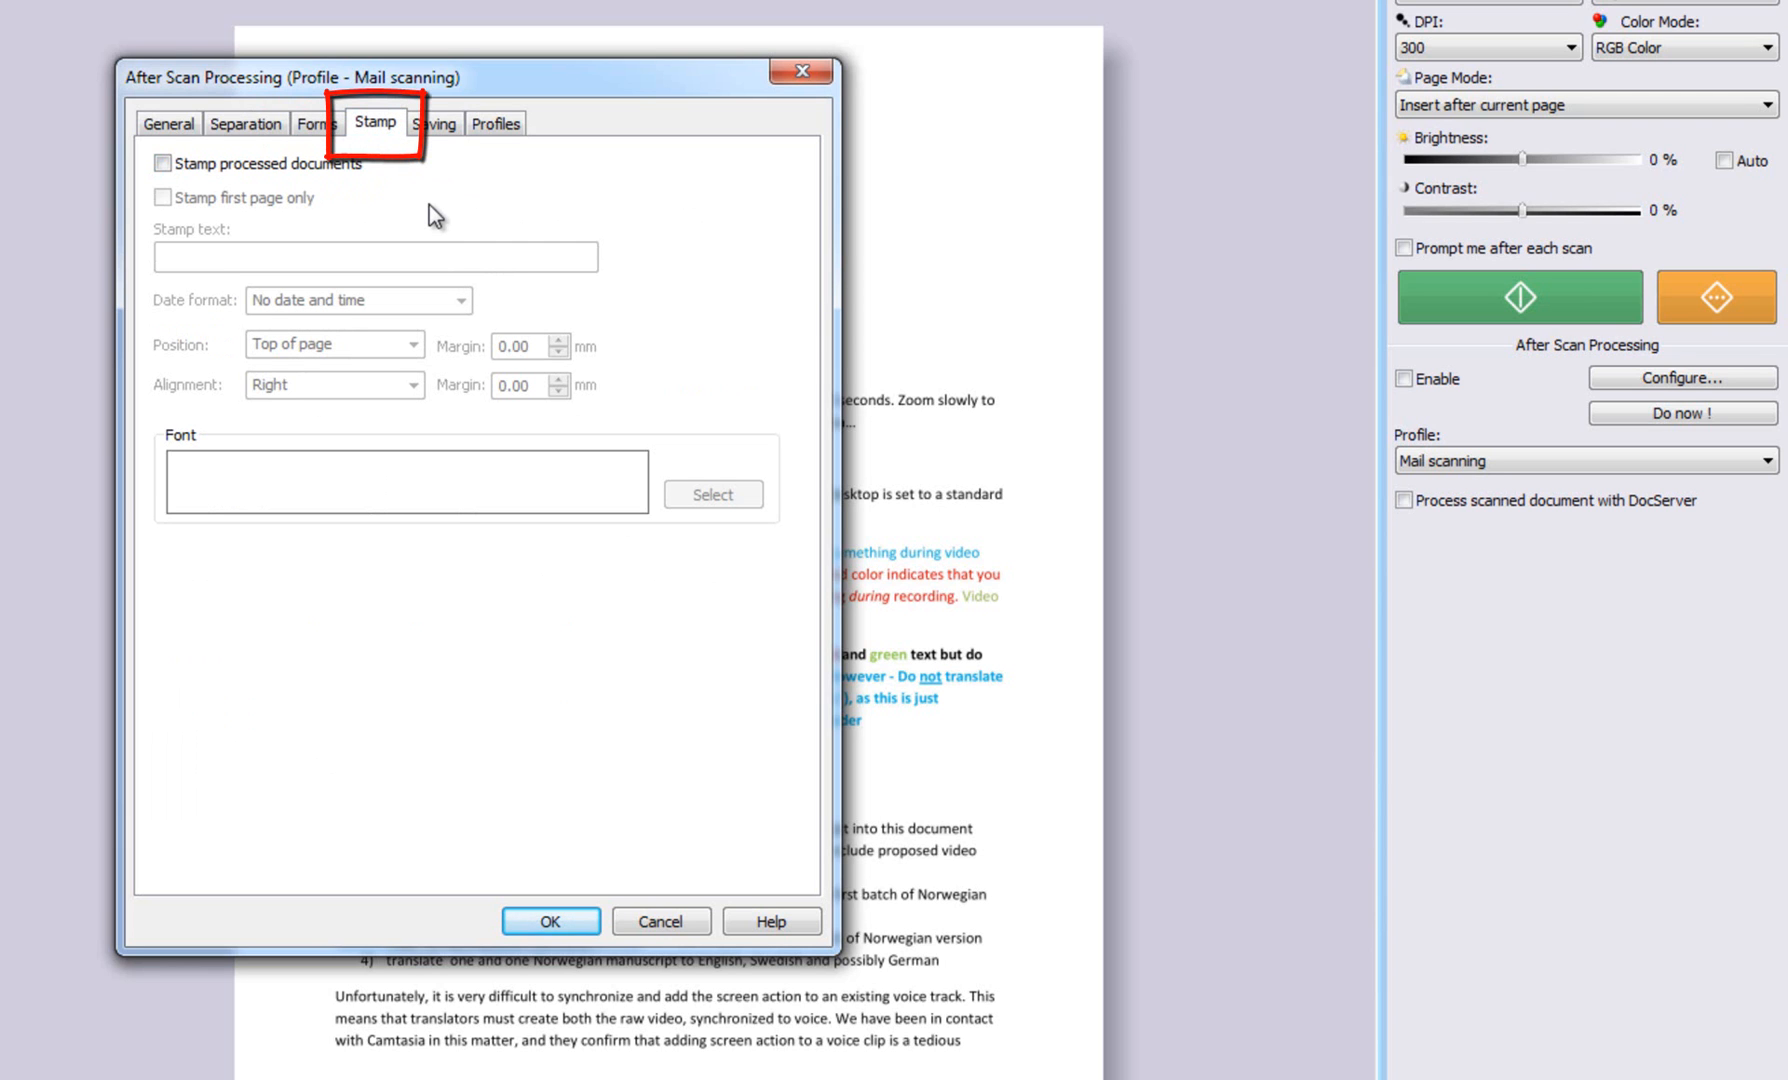
{"action": "mouse_move", "coordinate": [408, 224]}
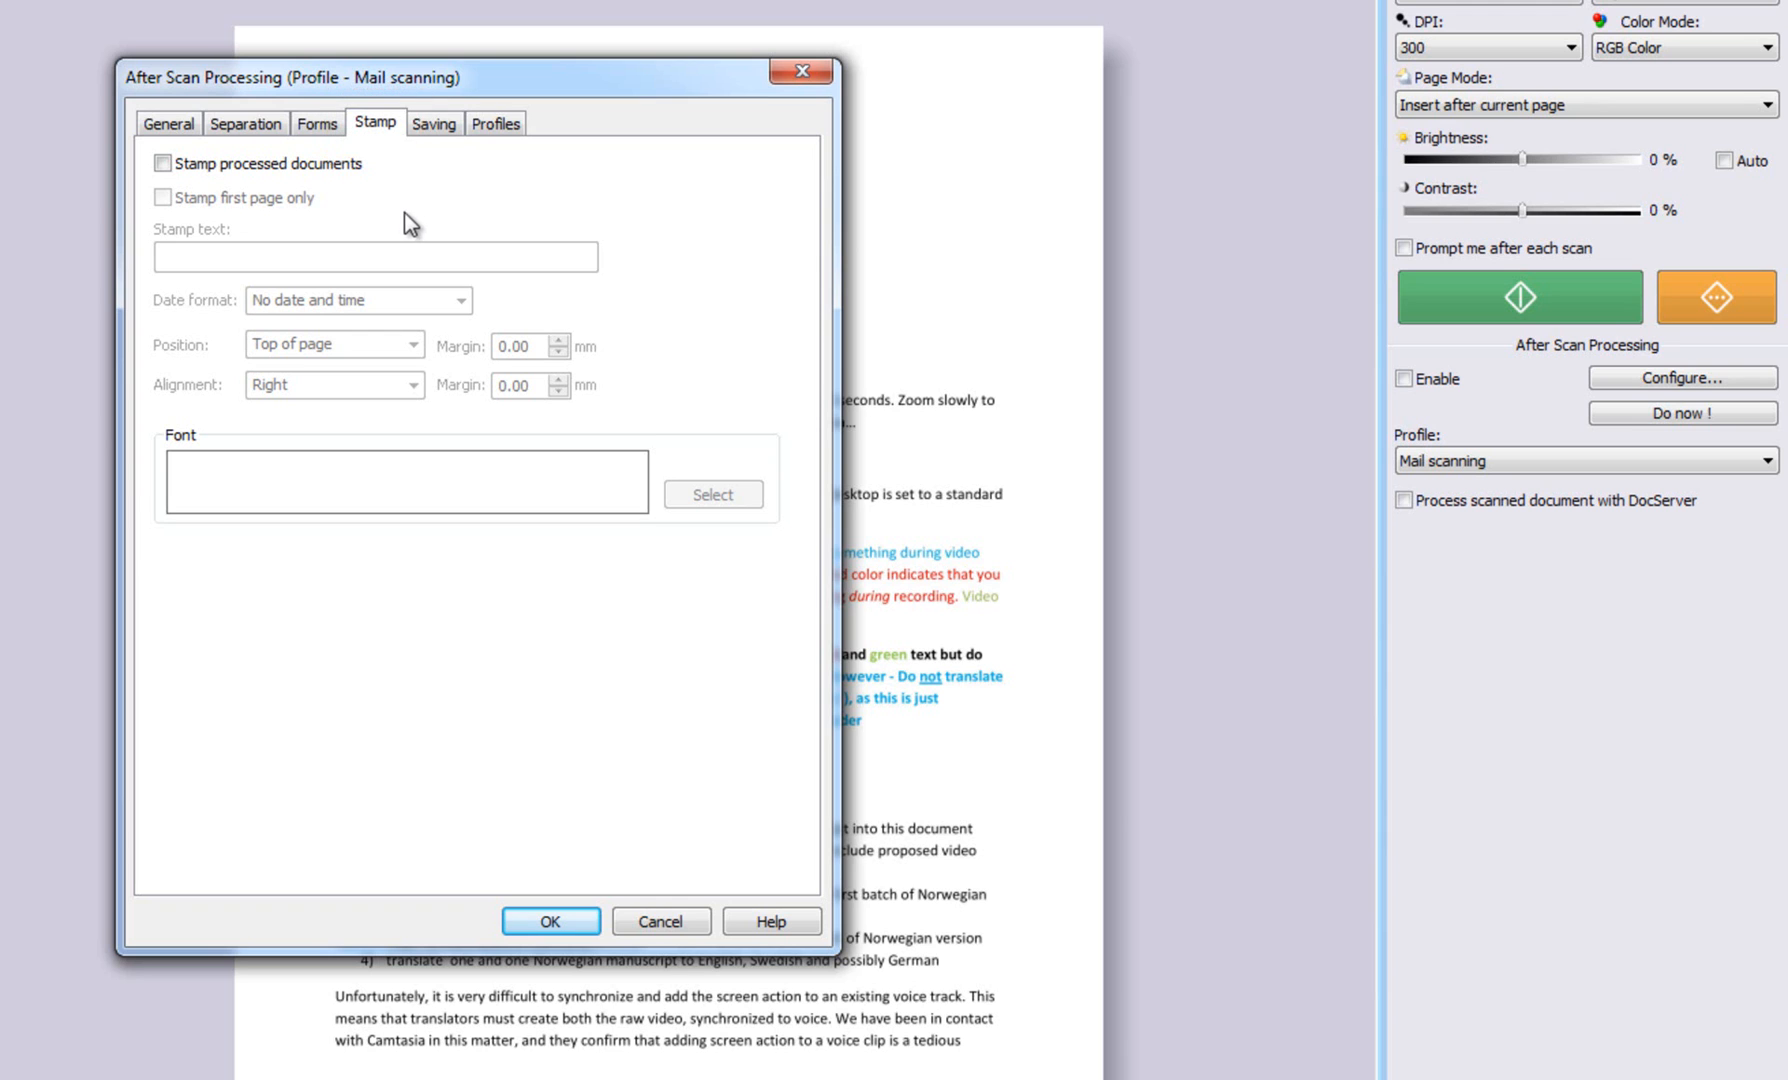
{"action": "mouse_move", "coordinate": [380, 216]}
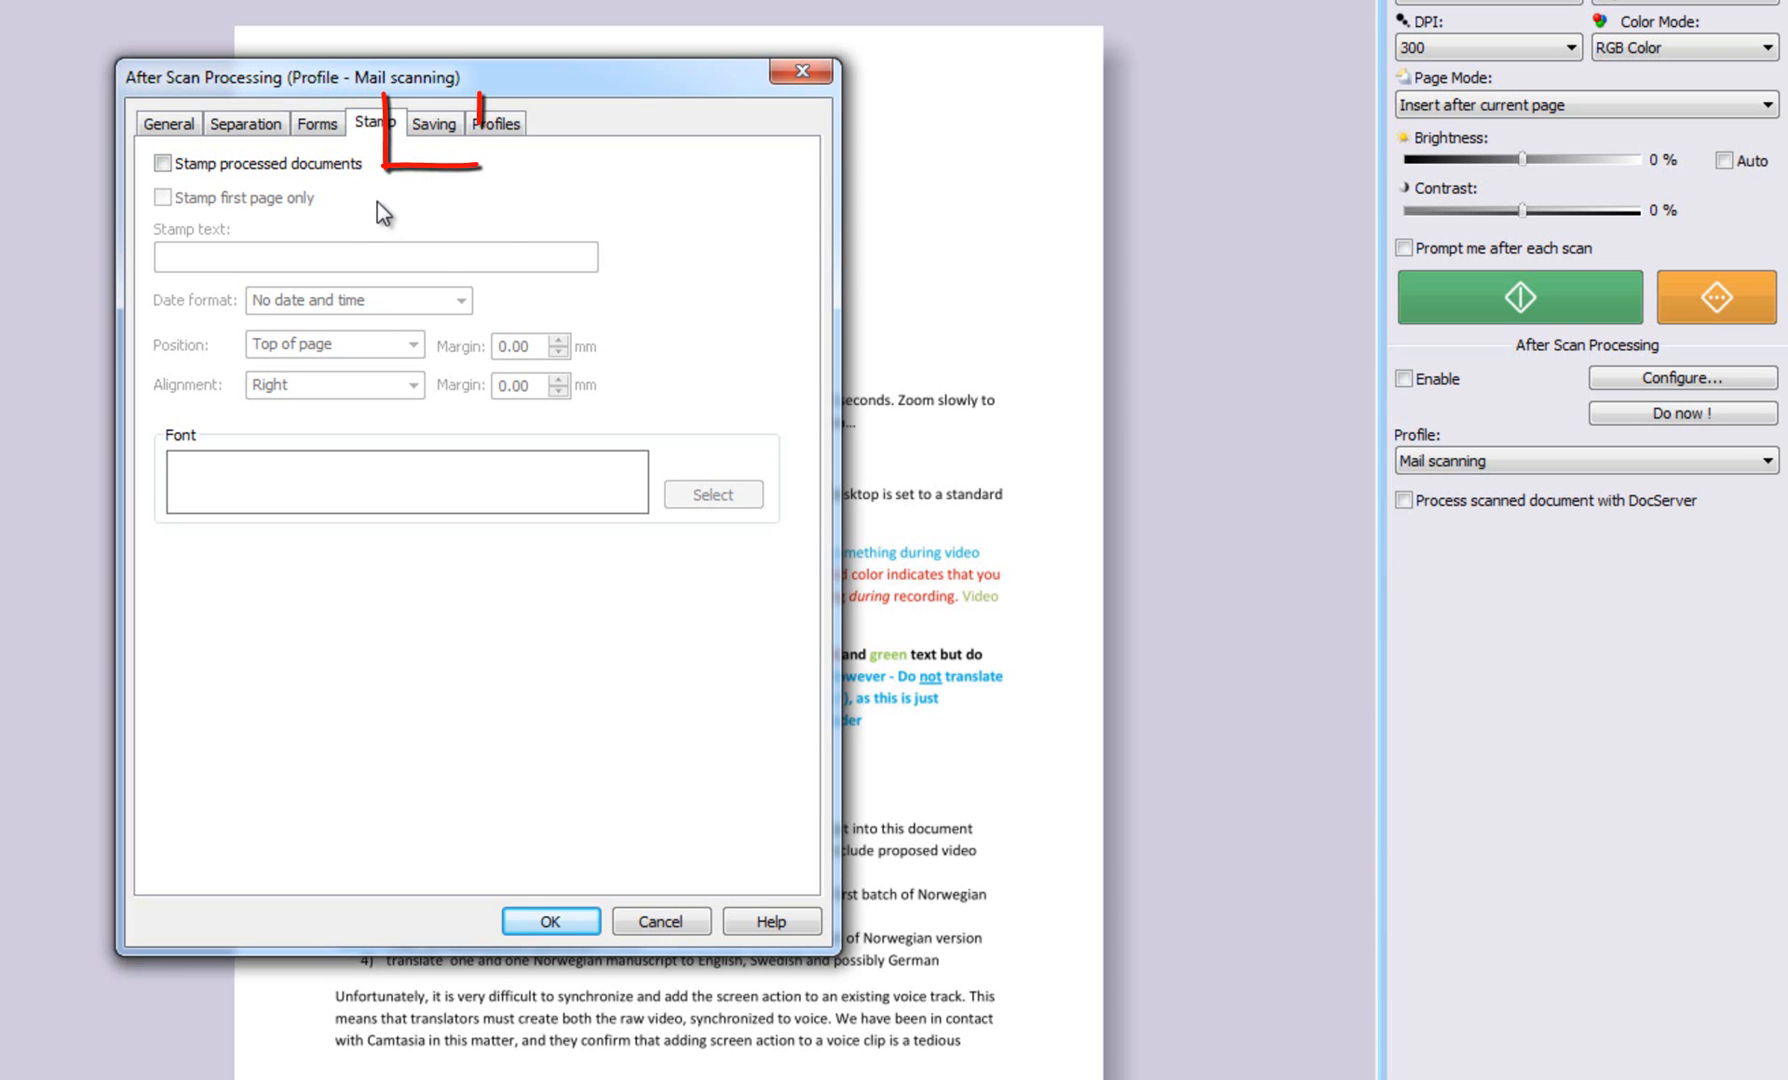
Step: On the Saving tab, choose JBIG2 Lossless compression and Jpeg Binary colour compression for PDF/A-1b Raster output
{"action": "left_click", "coordinate": [434, 124]}
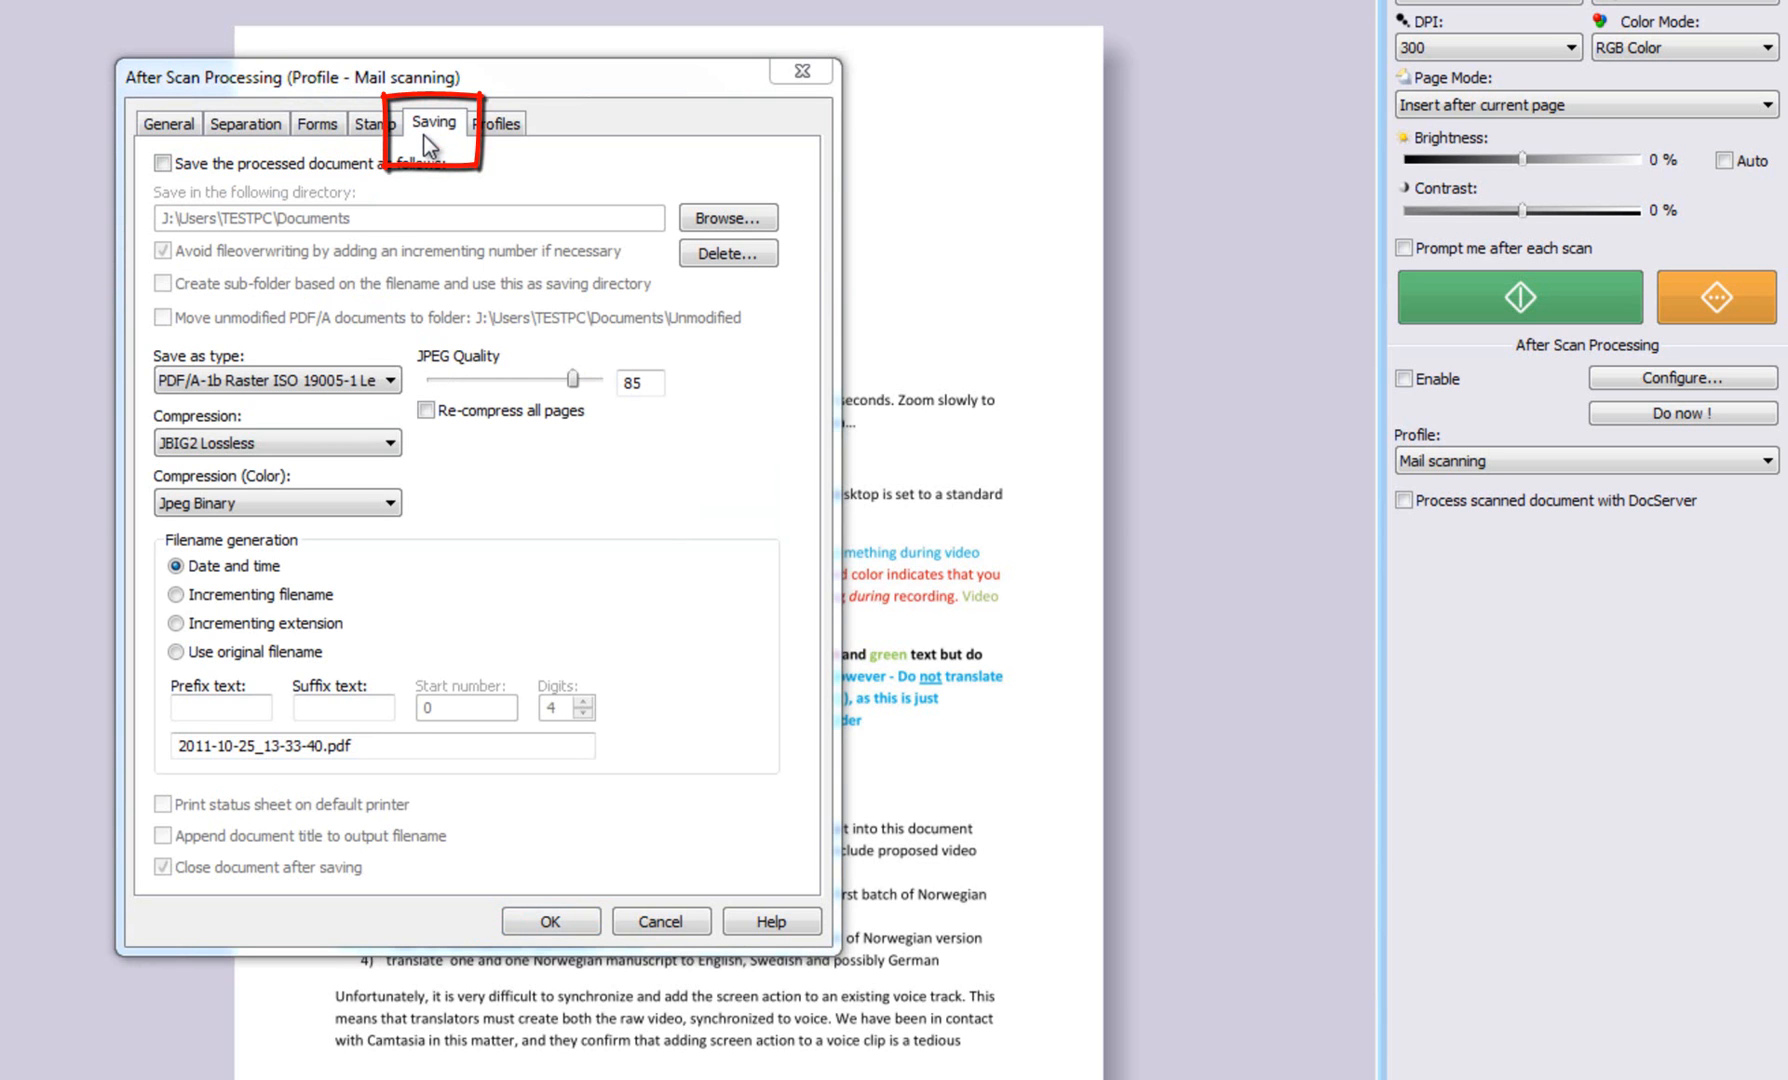
{"action": "left_click", "coordinate": [434, 122]}
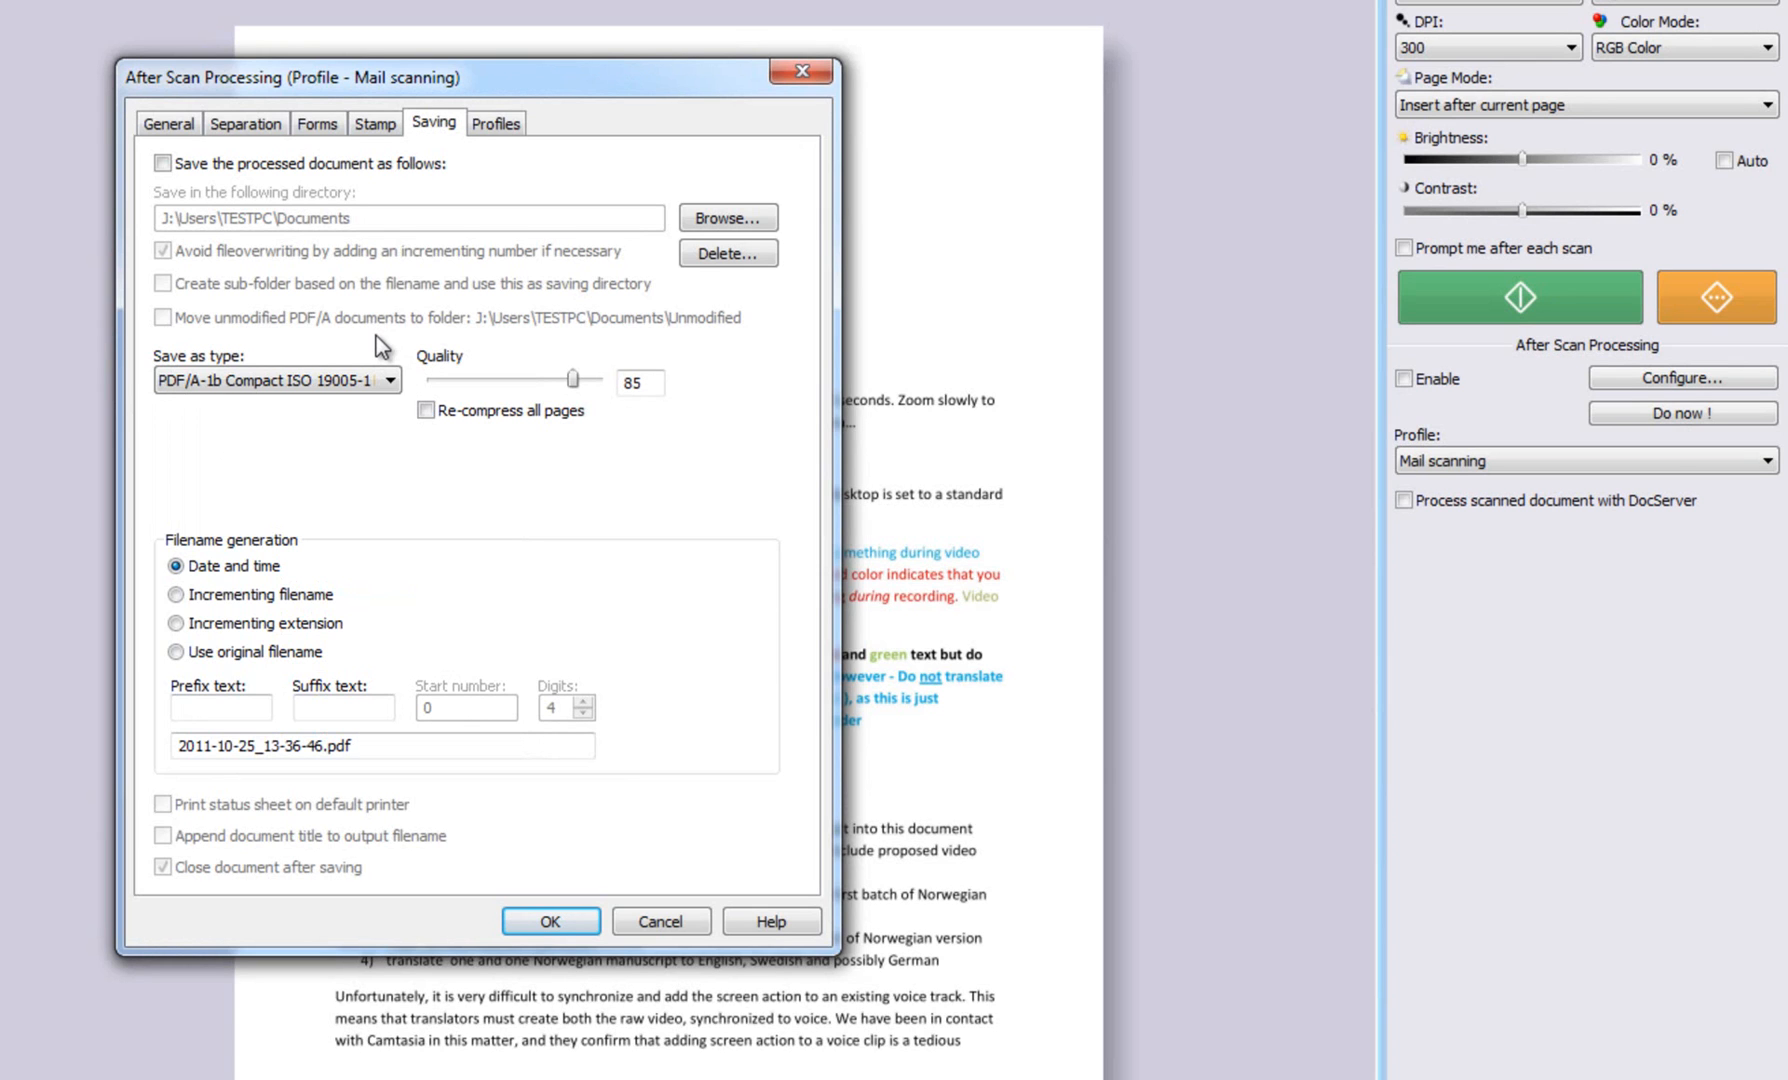
{"action": "mouse_move", "coordinate": [386, 346]}
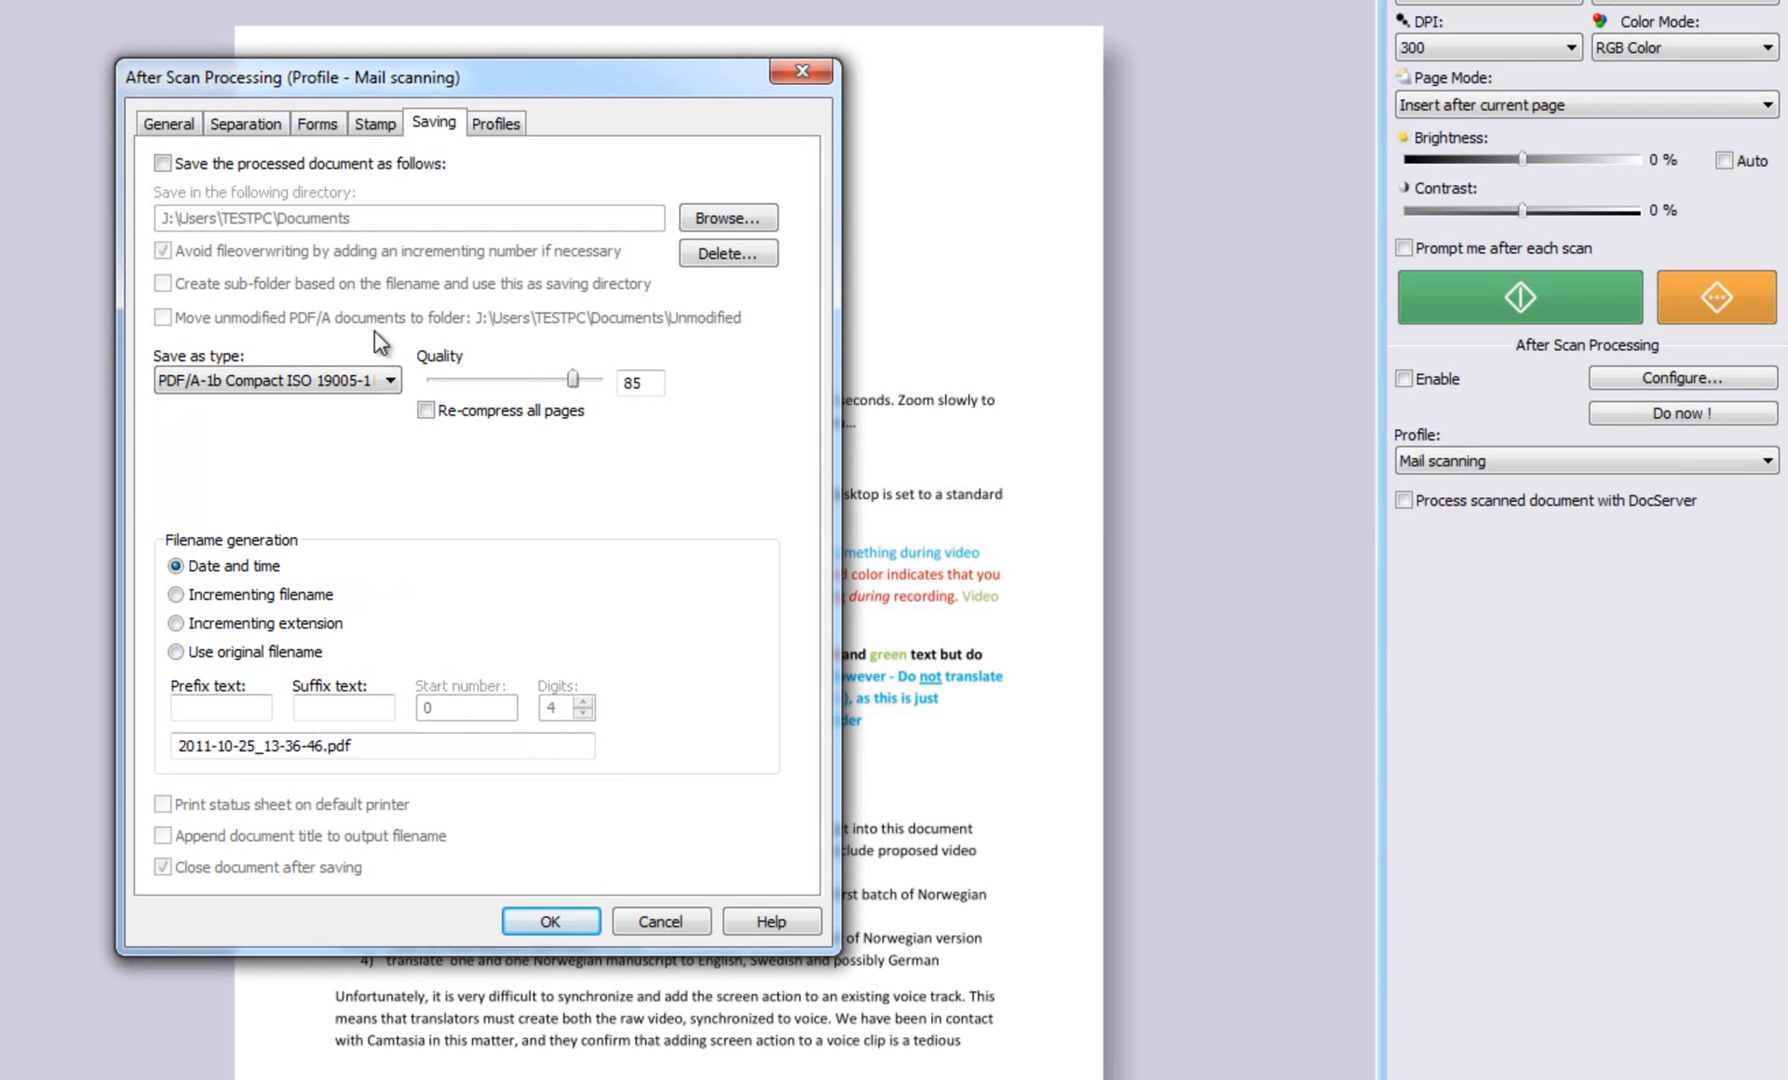
{"action": "mouse_move", "coordinate": [380, 330]}
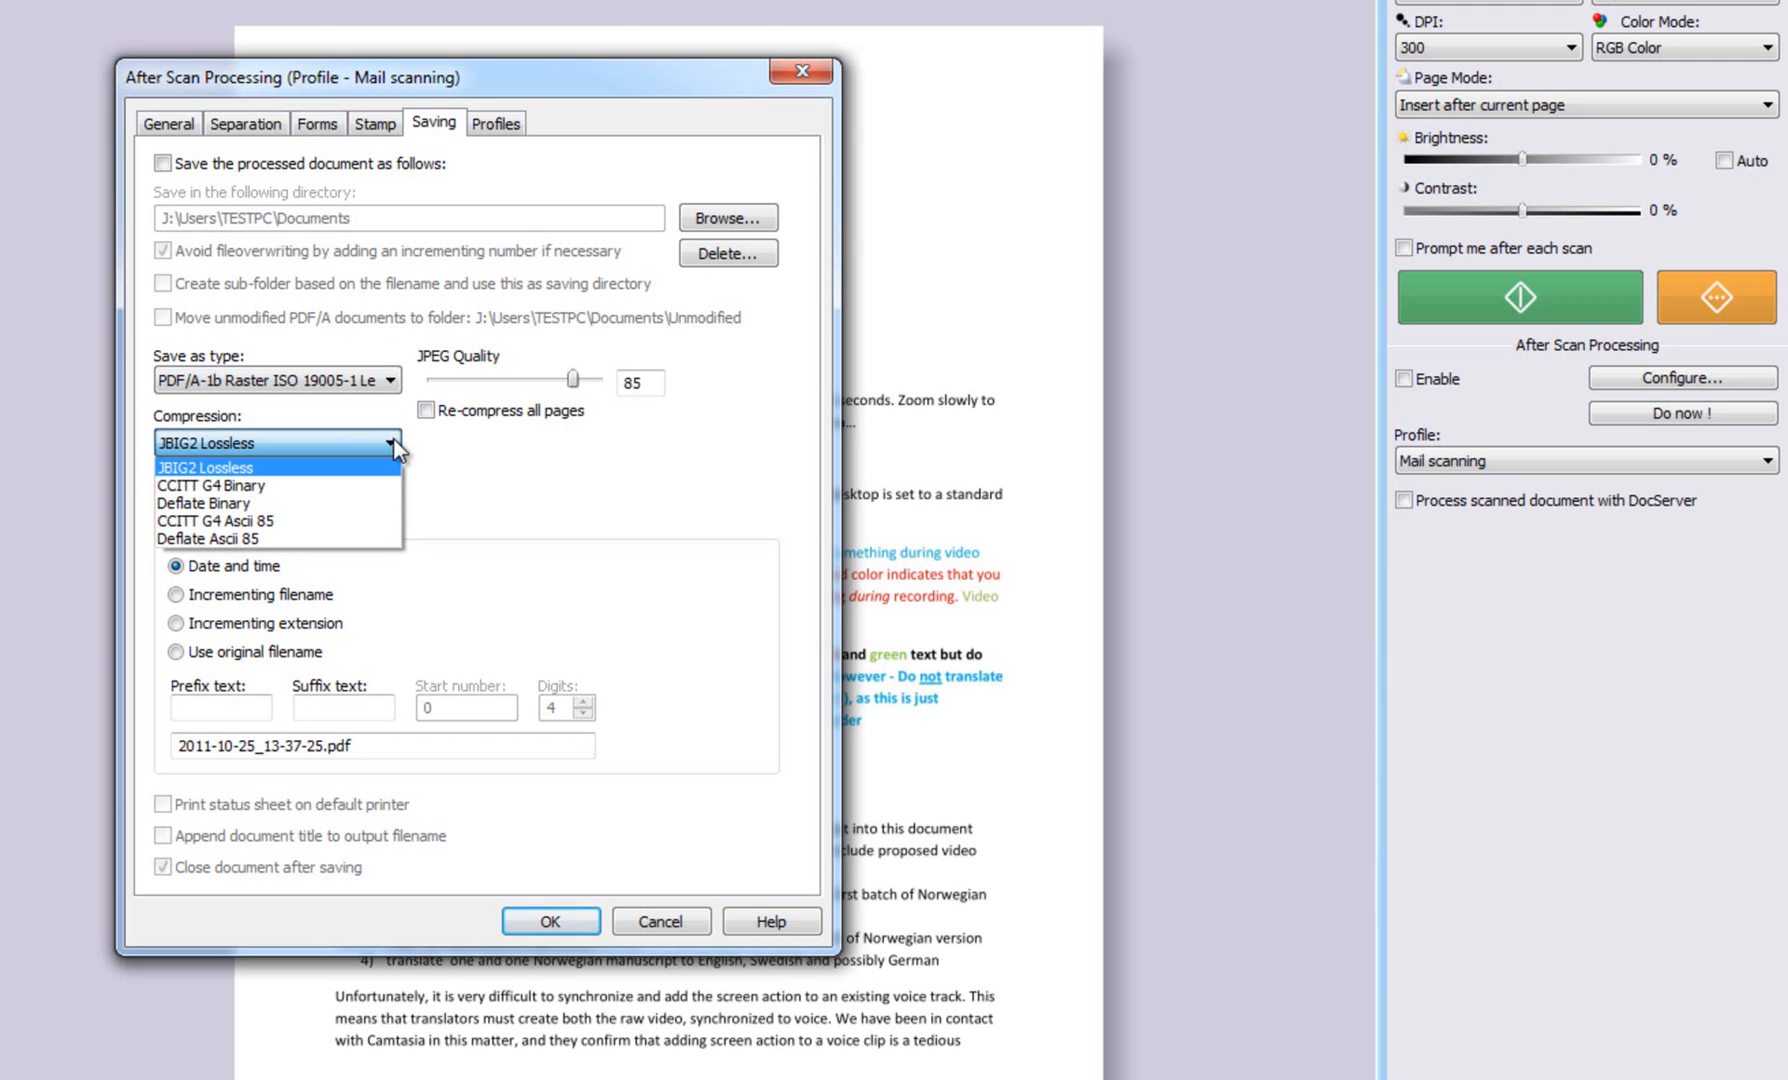
{"action": "left_click", "coordinate": [202, 466]}
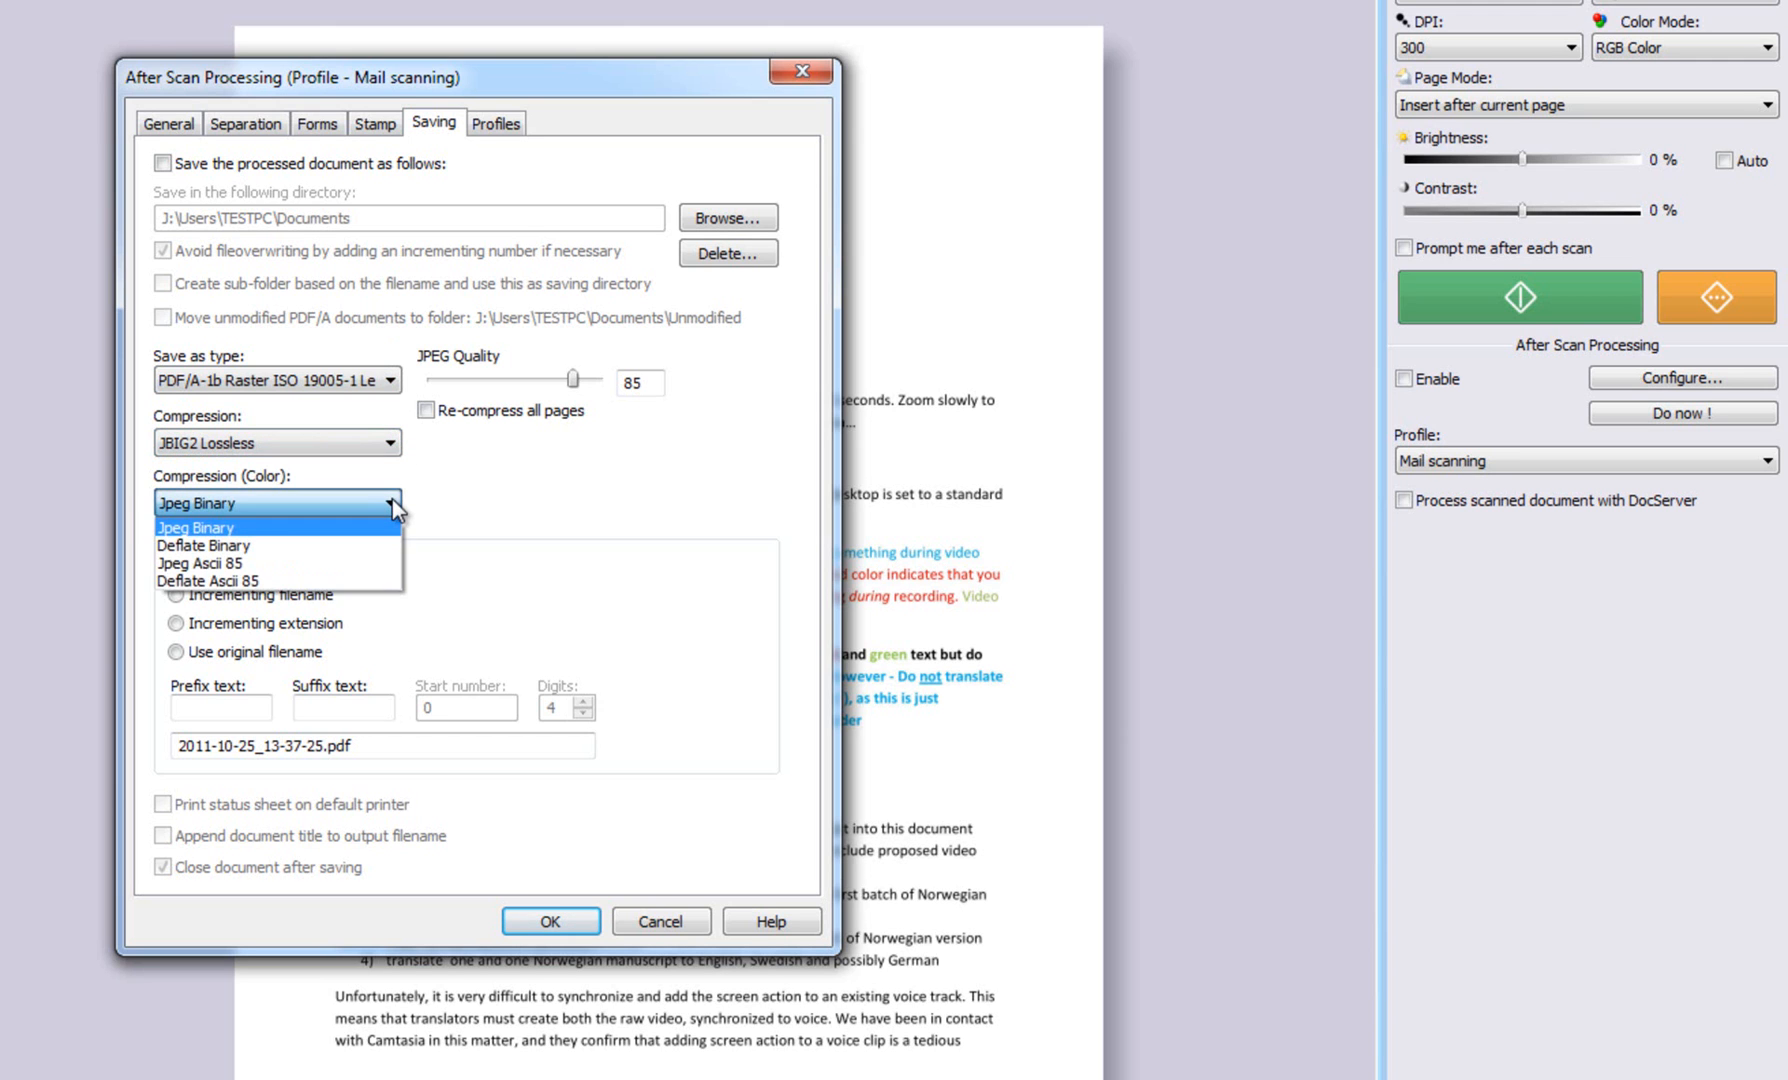
{"action": "left_click", "coordinate": [194, 526]}
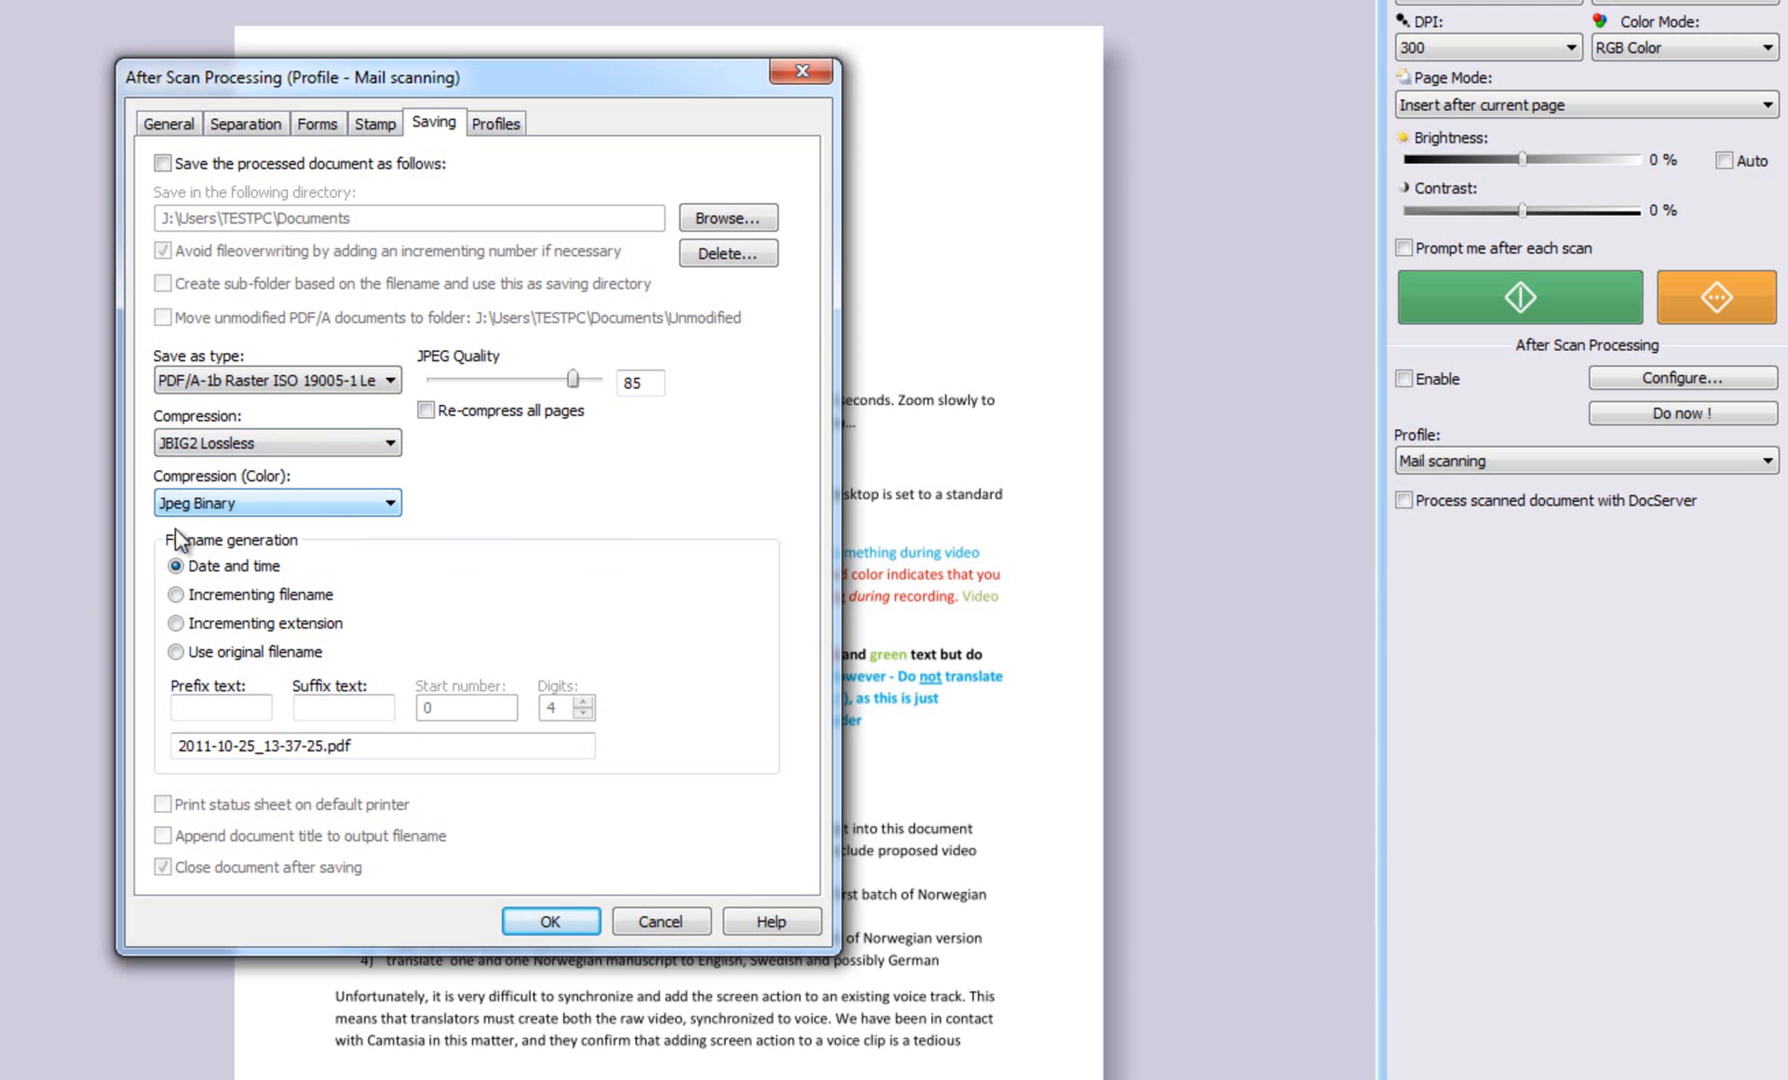
{"action": "mouse_move", "coordinate": [562, 486]}
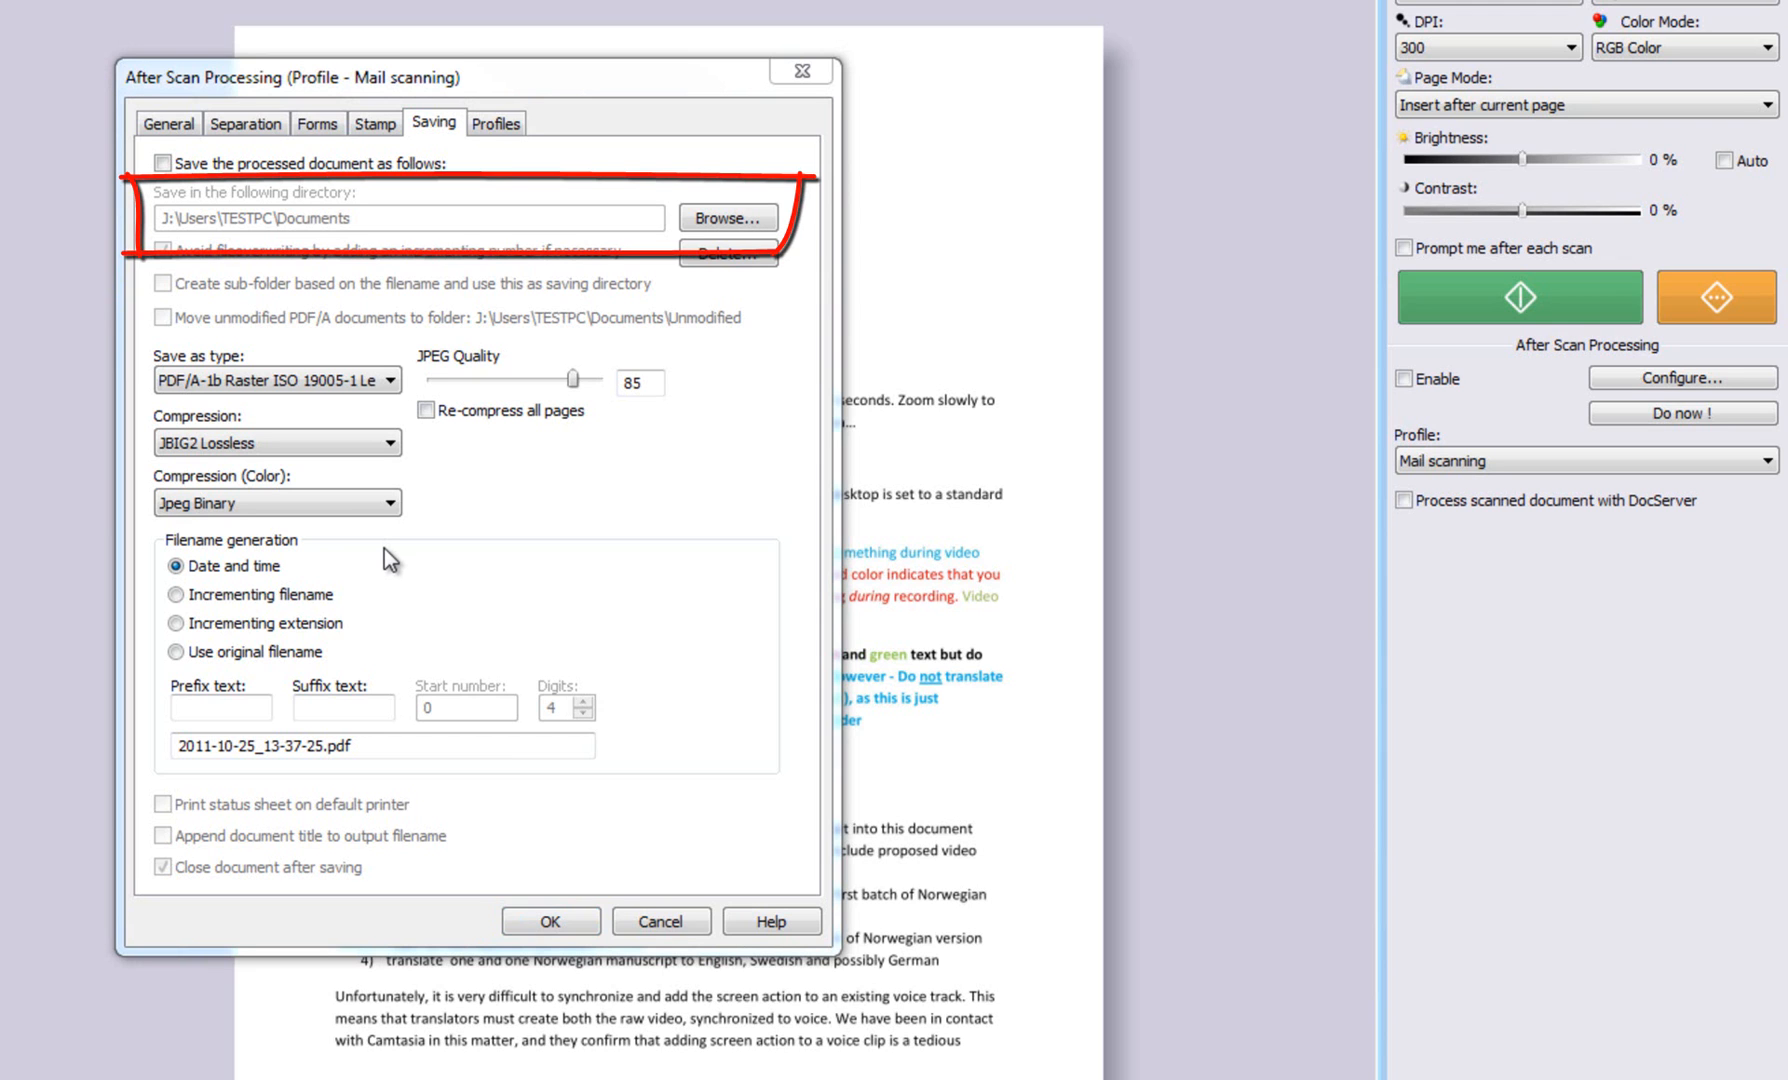
{"action": "mouse_move", "coordinate": [708, 282]}
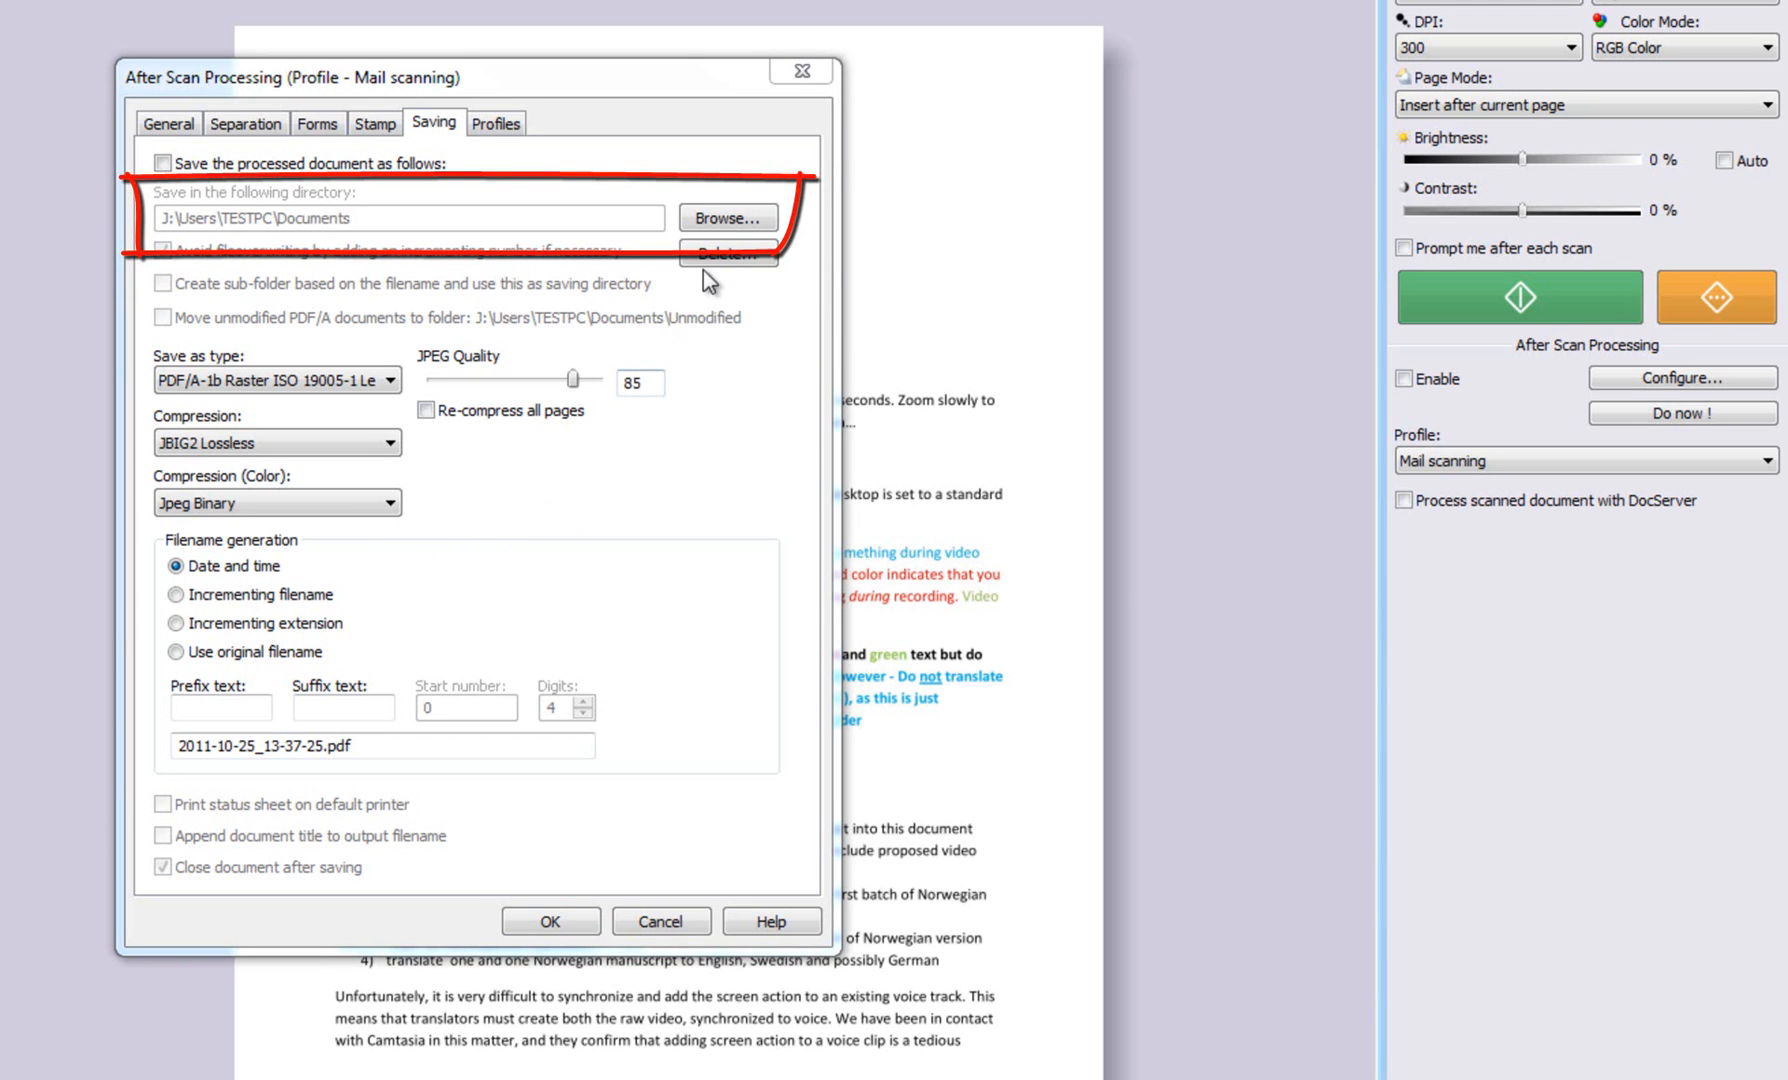
{"action": "mouse_move", "coordinate": [728, 218]}
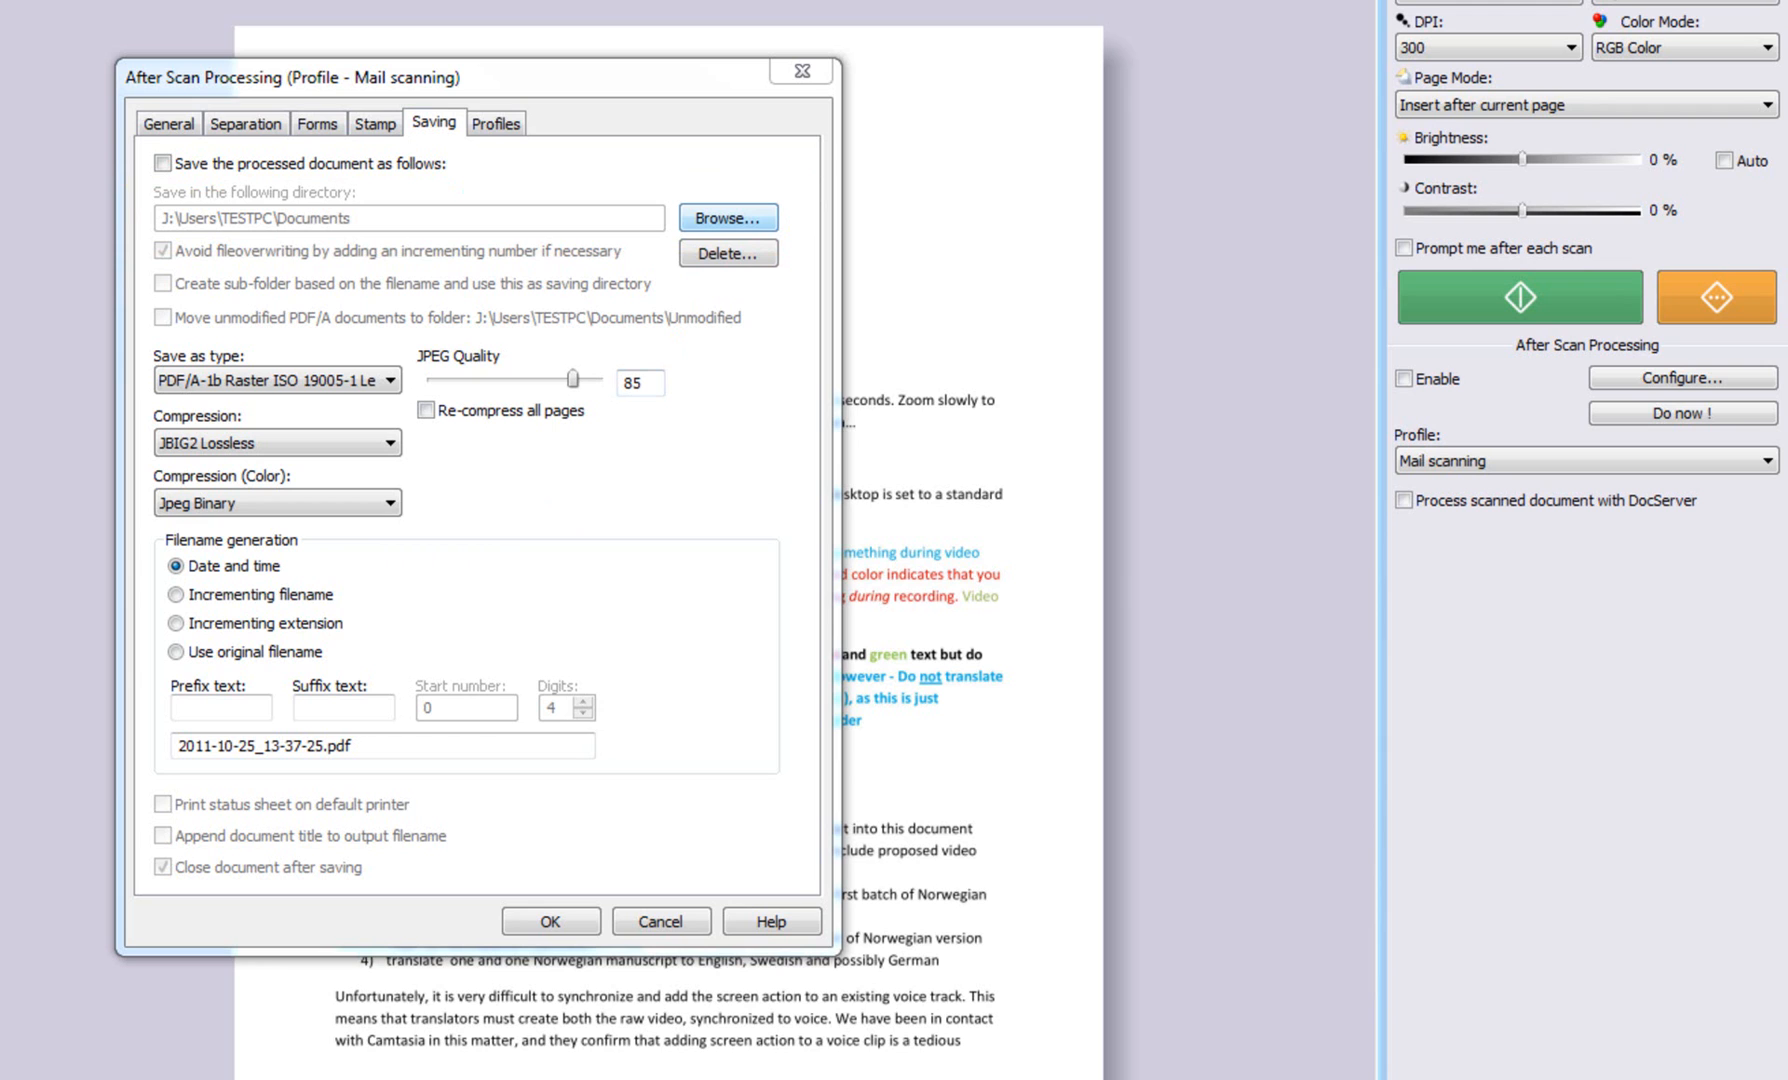
{"action": "mouse_move", "coordinate": [1594, 172]}
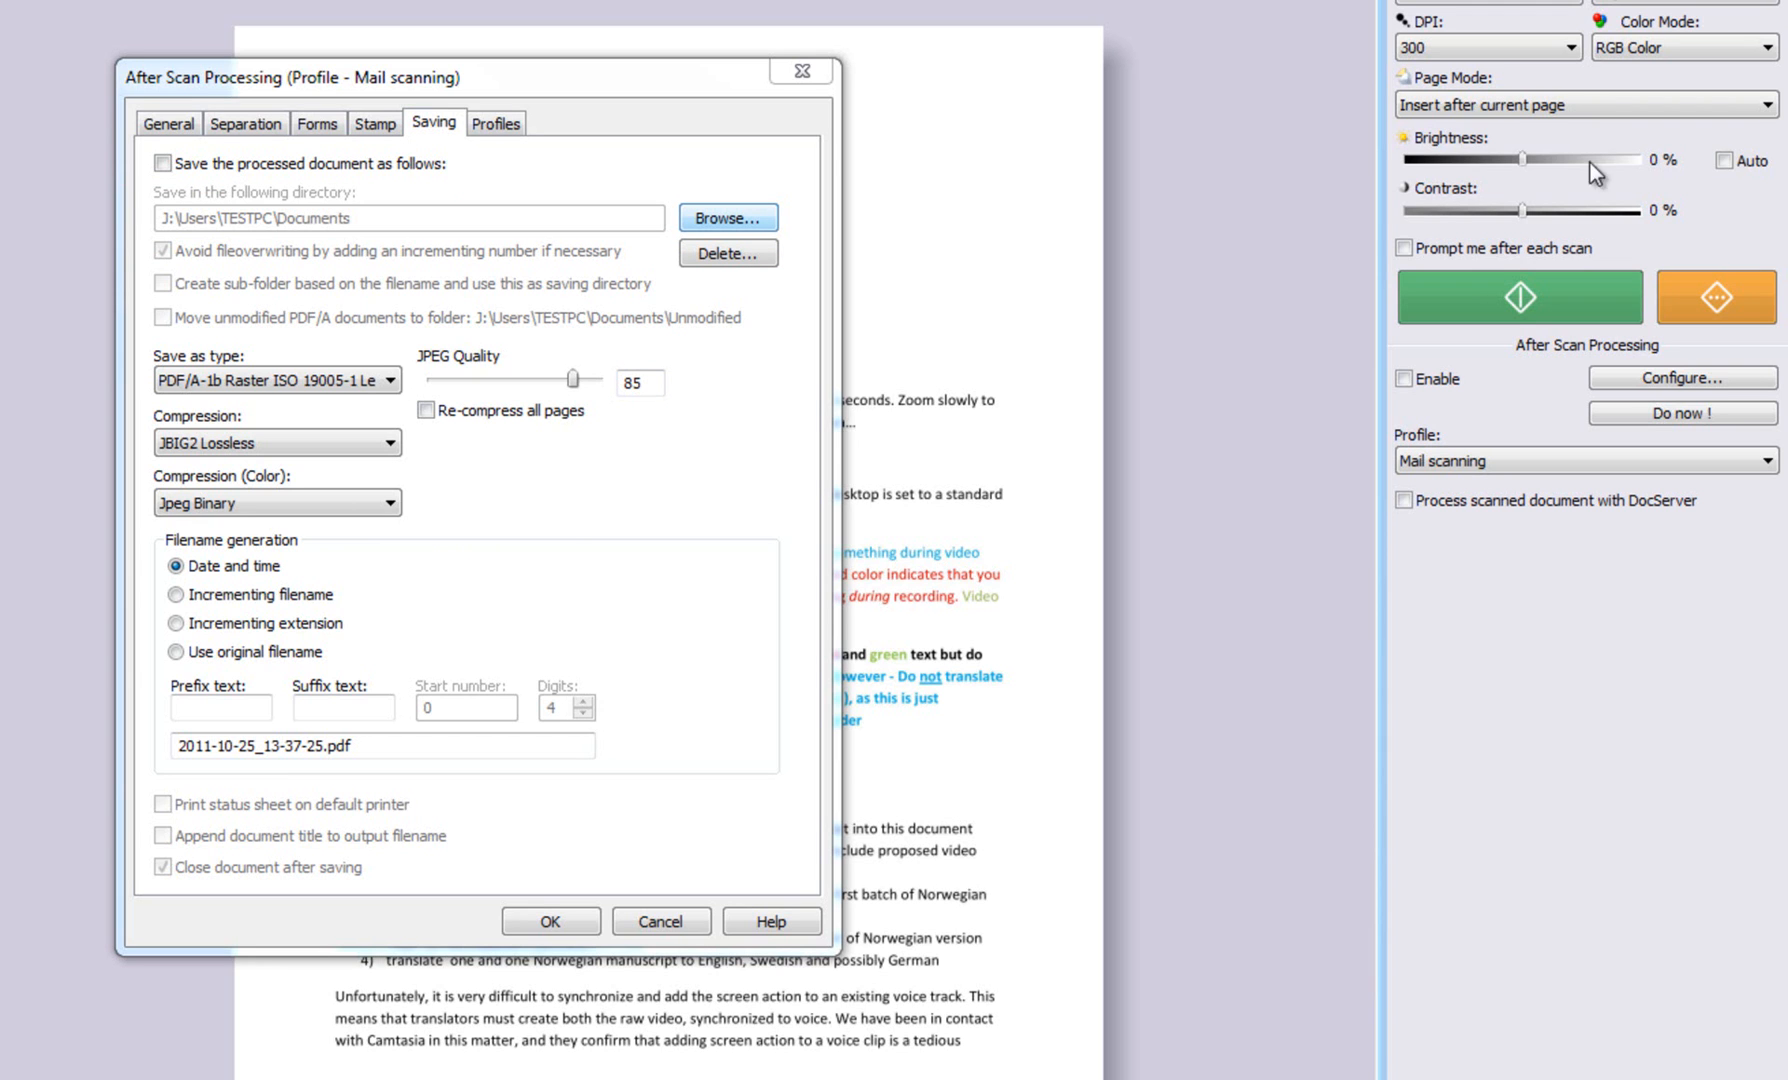
{"action": "mouse_move", "coordinate": [1254, 266]}
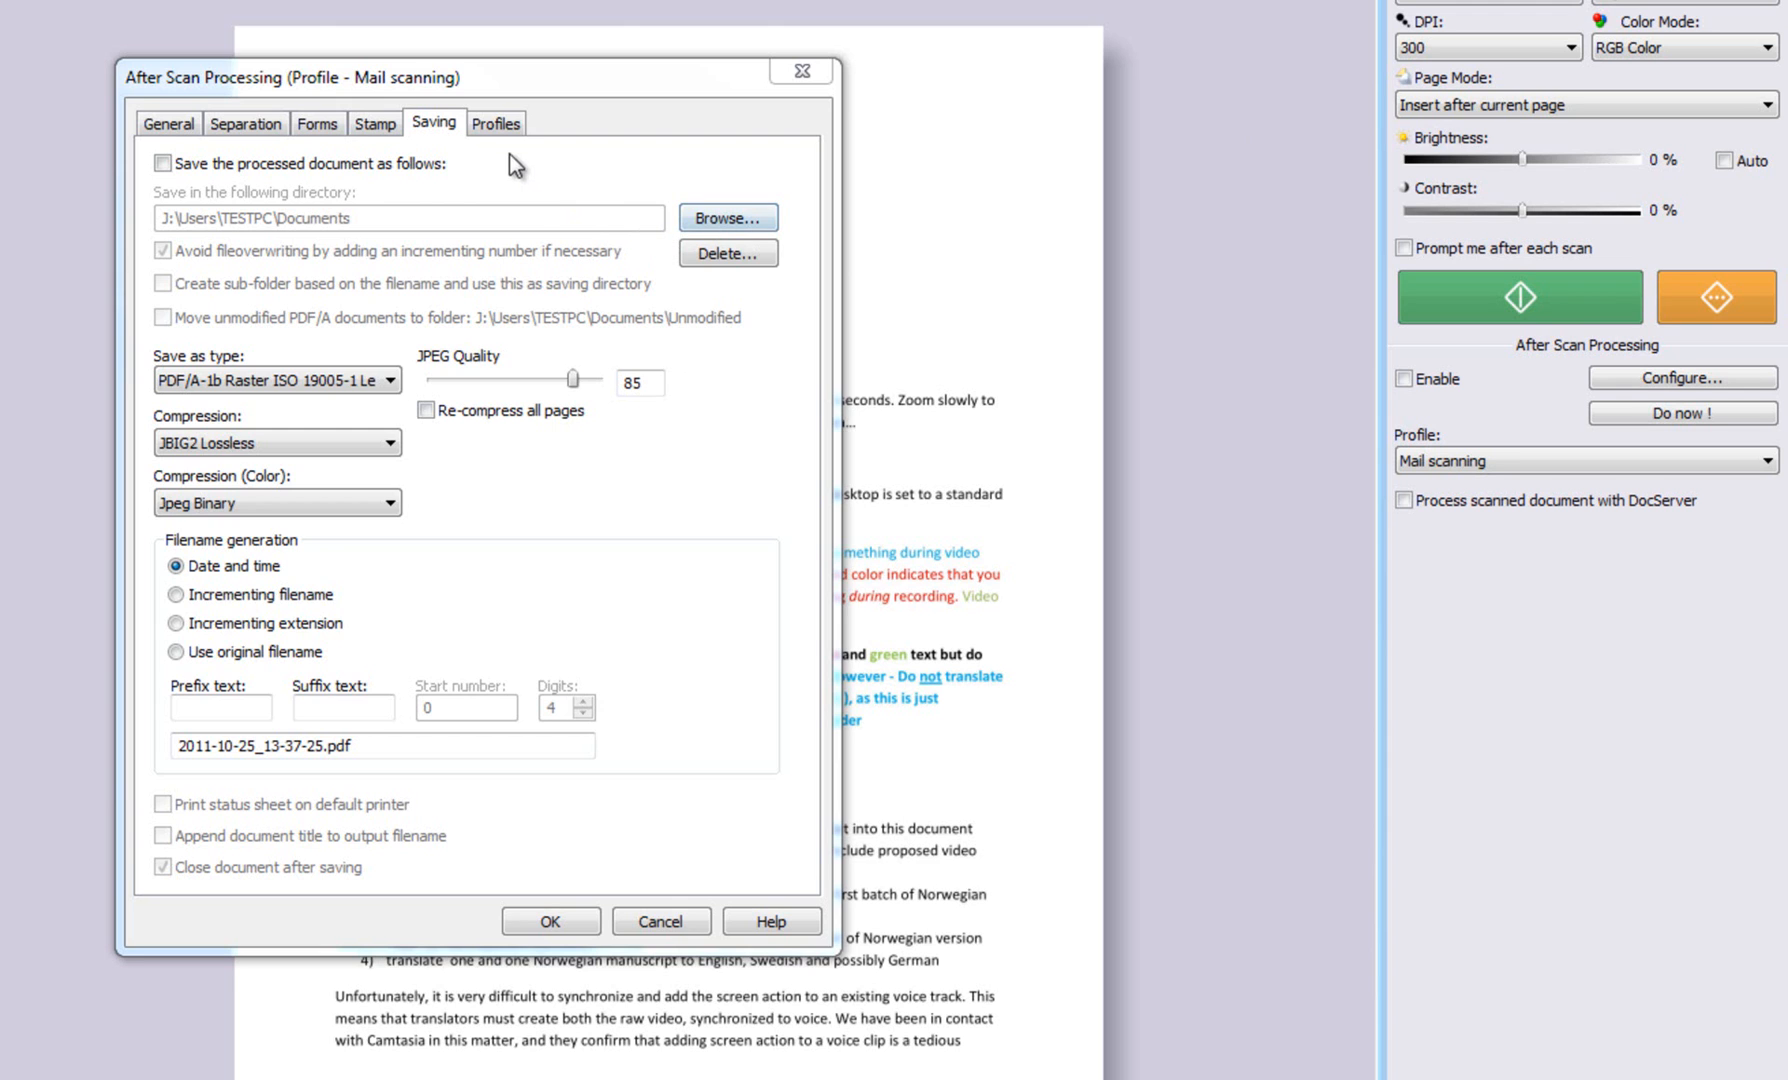
Step: Show the Profiles tab listing Mail scanning as the current profile
{"action": "left_click", "coordinate": [496, 122]}
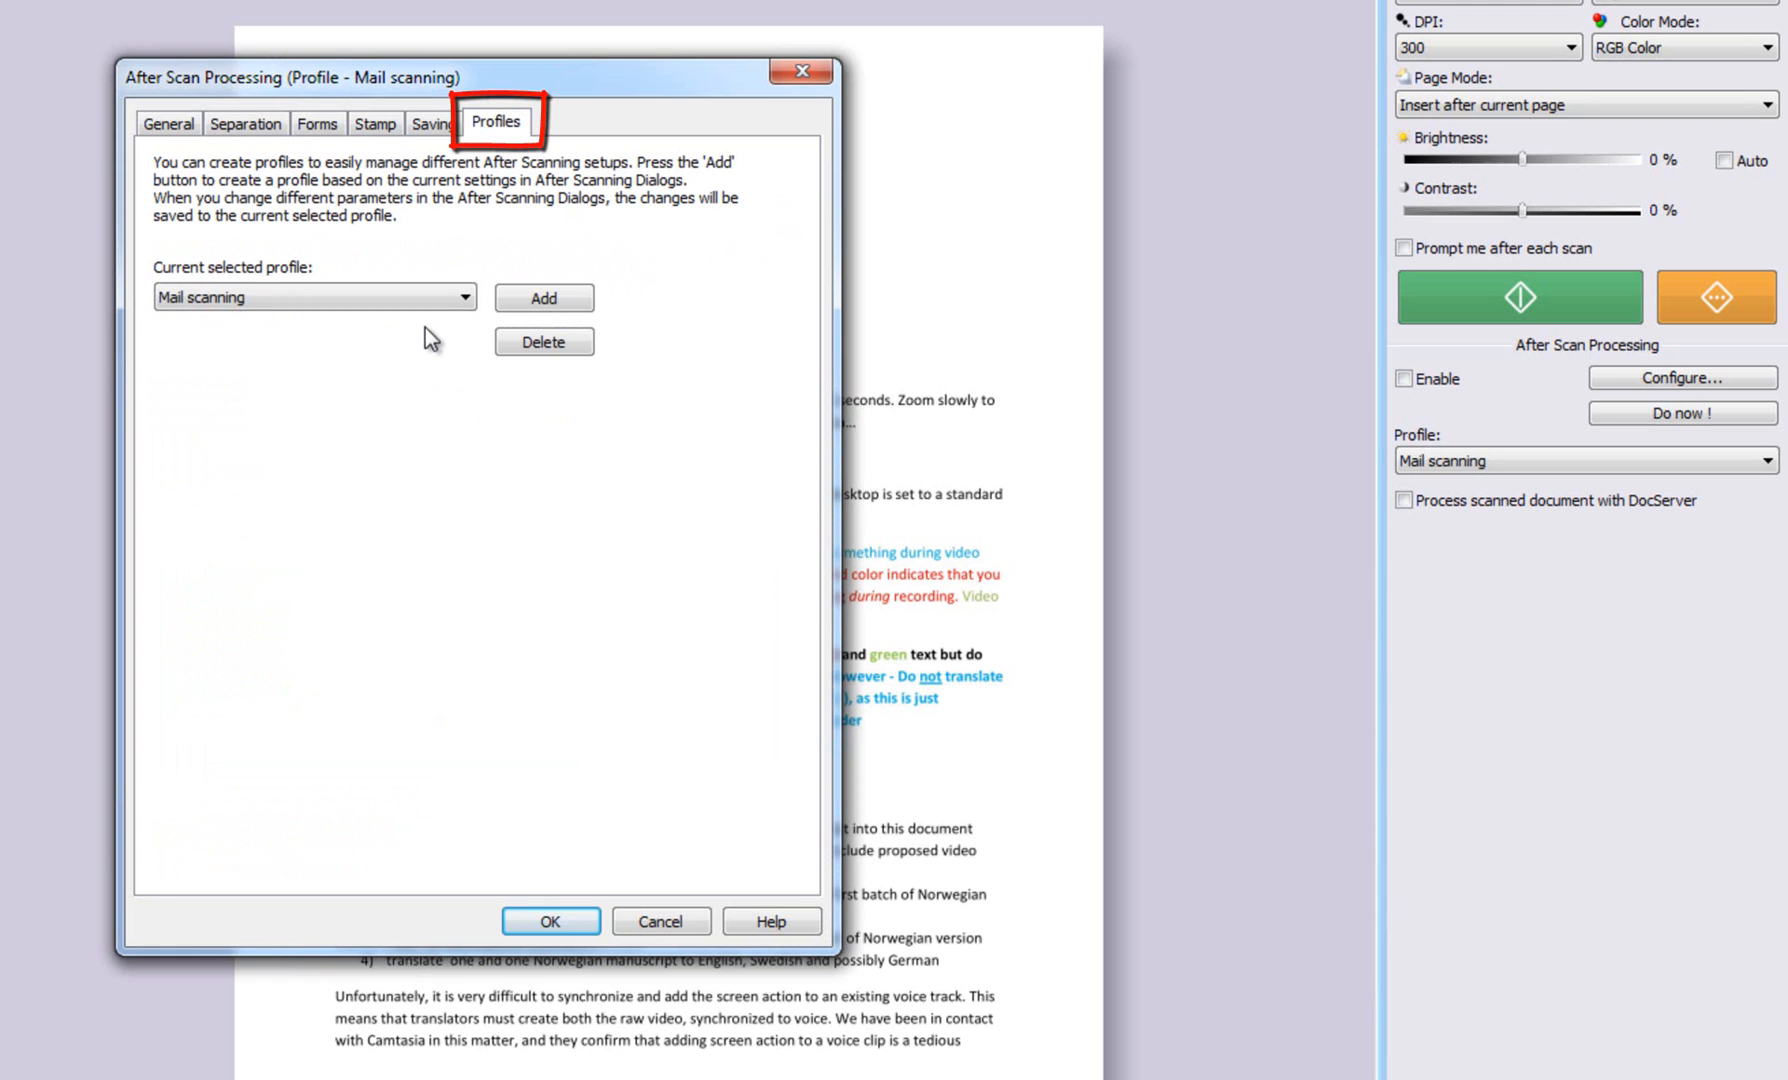
{"action": "left_click", "coordinate": [494, 122]}
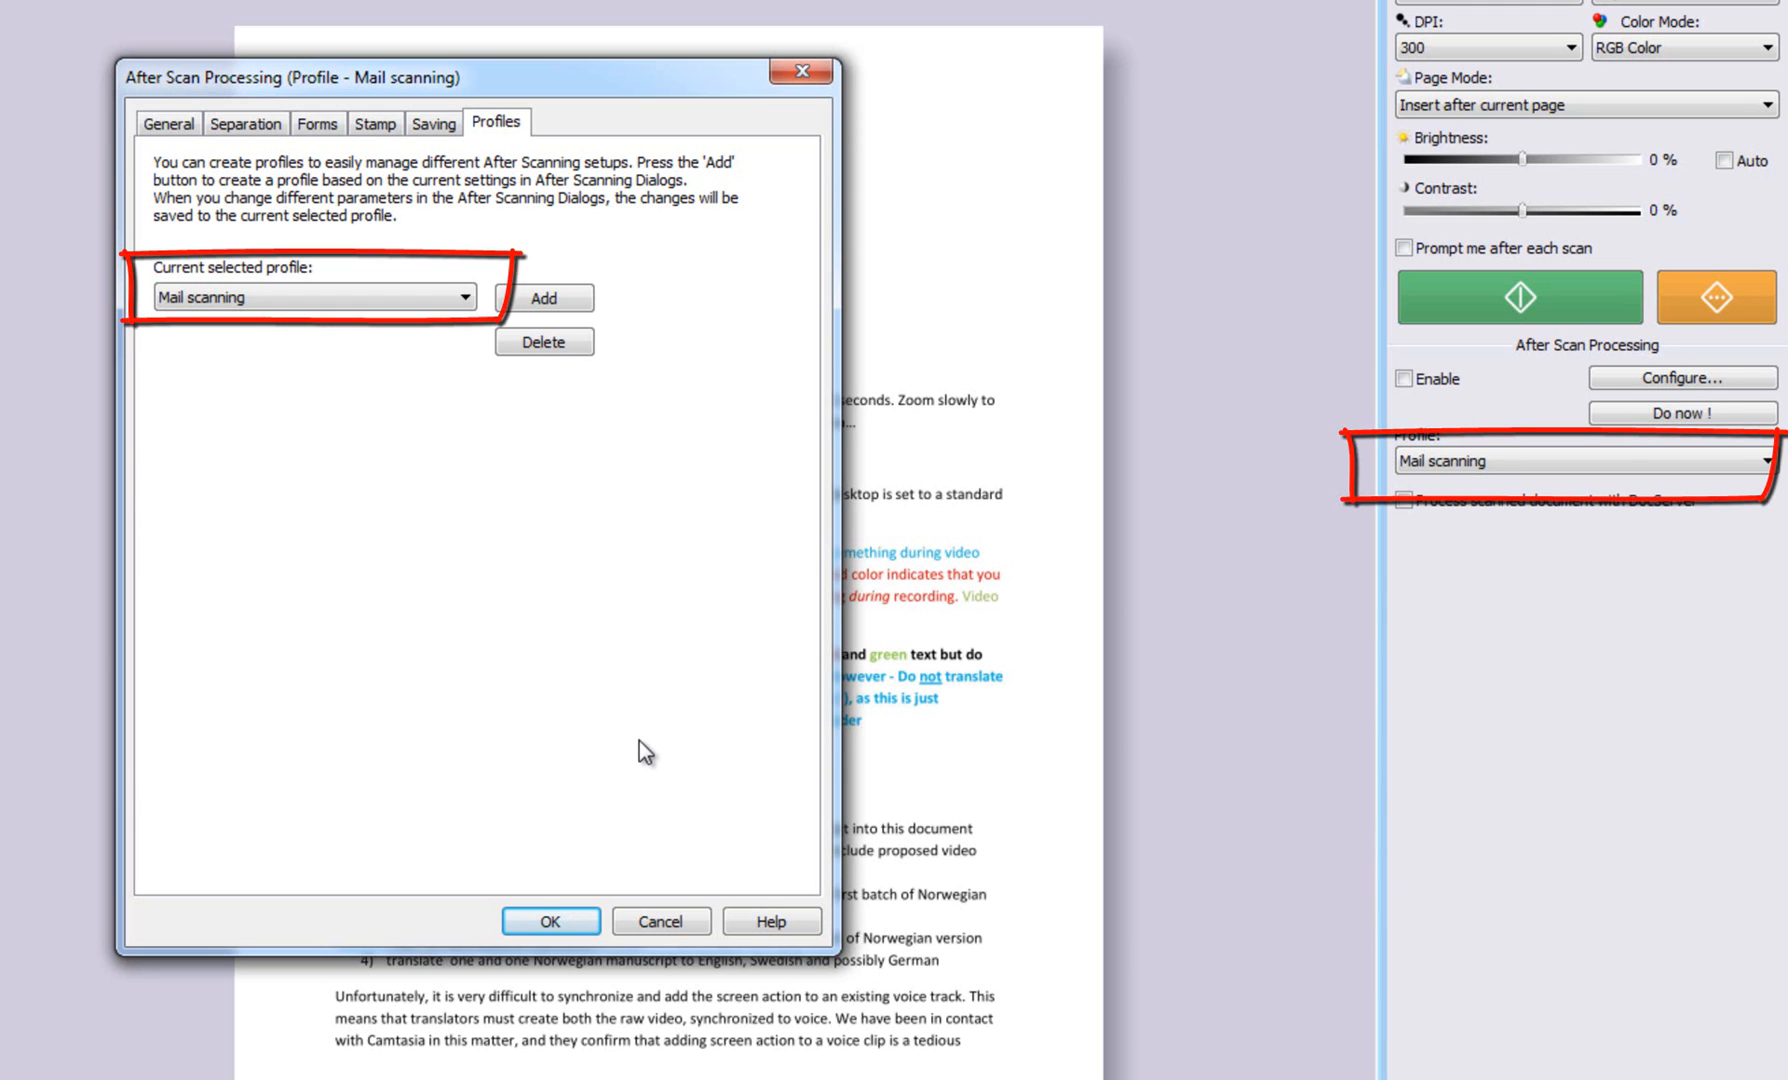
{"action": "mouse_move", "coordinate": [402, 696]}
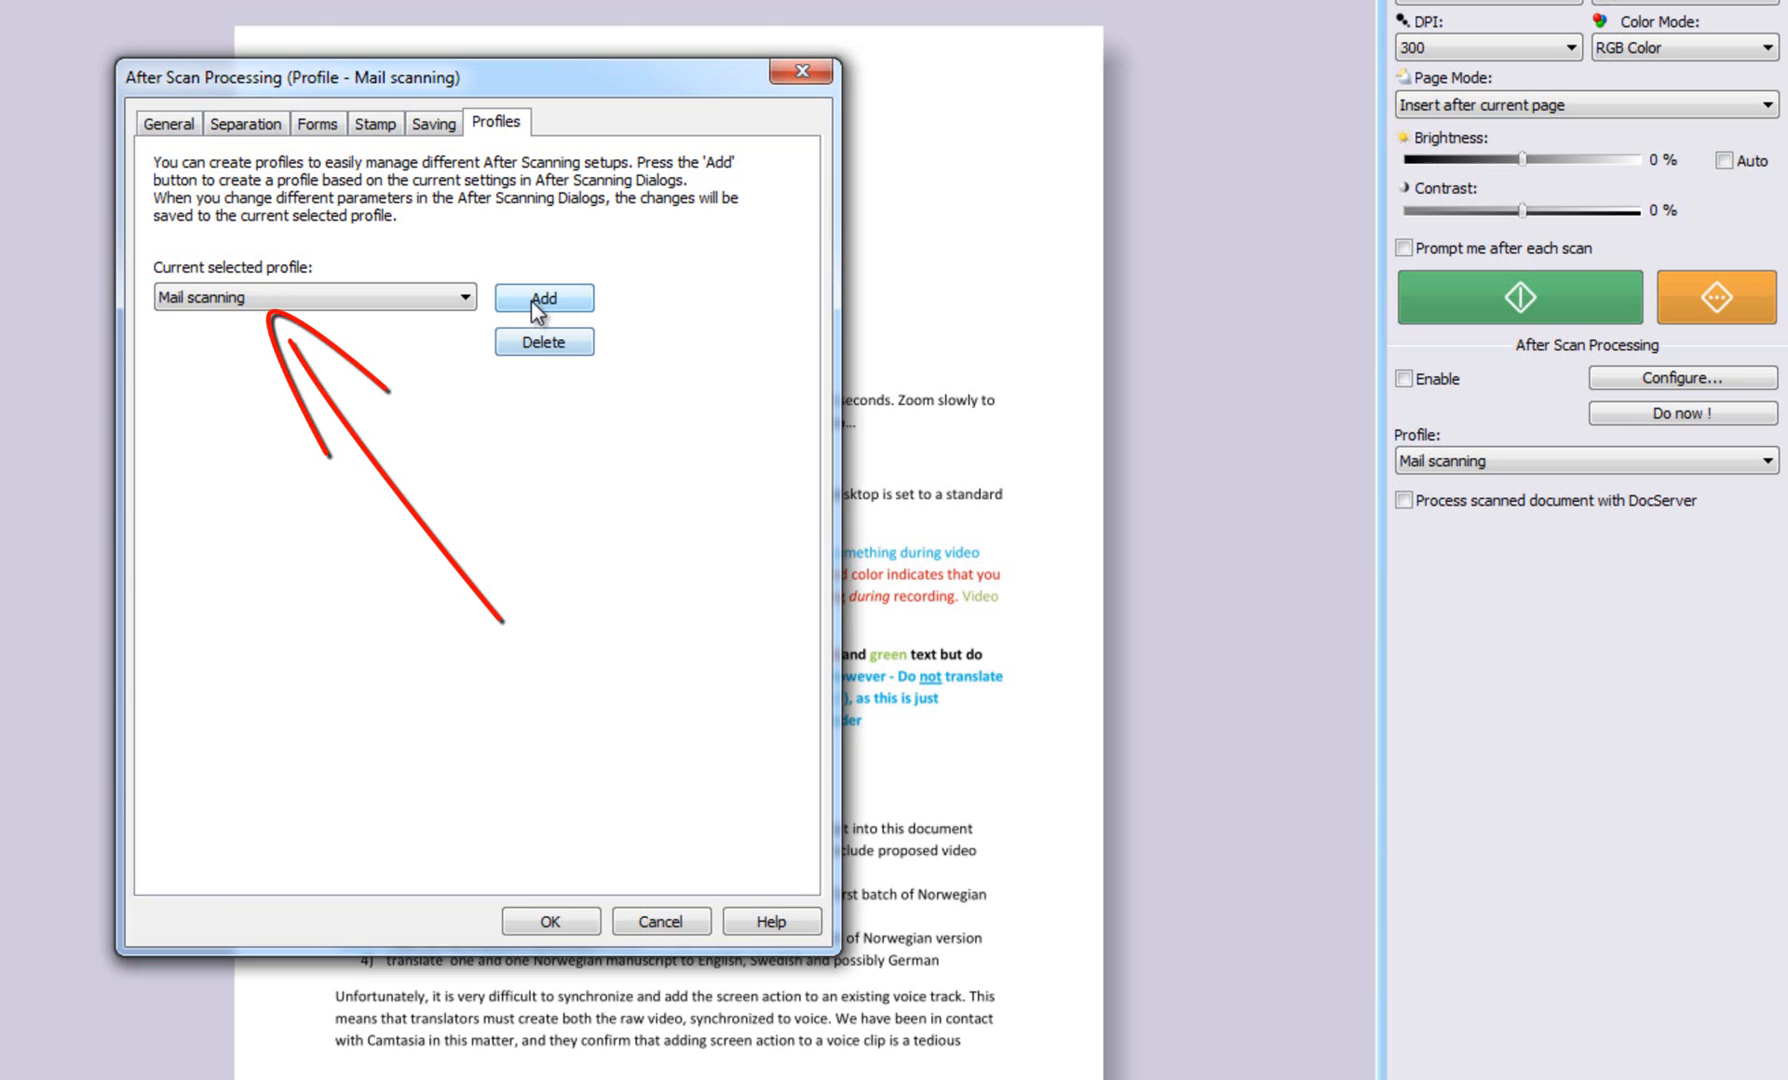
Step: Add a new profile named 'Mail scanning with stamps' from the current settings
{"action": "left_click", "coordinate": [544, 298]}
{"action": "type", "text": "Mail scanning with"}
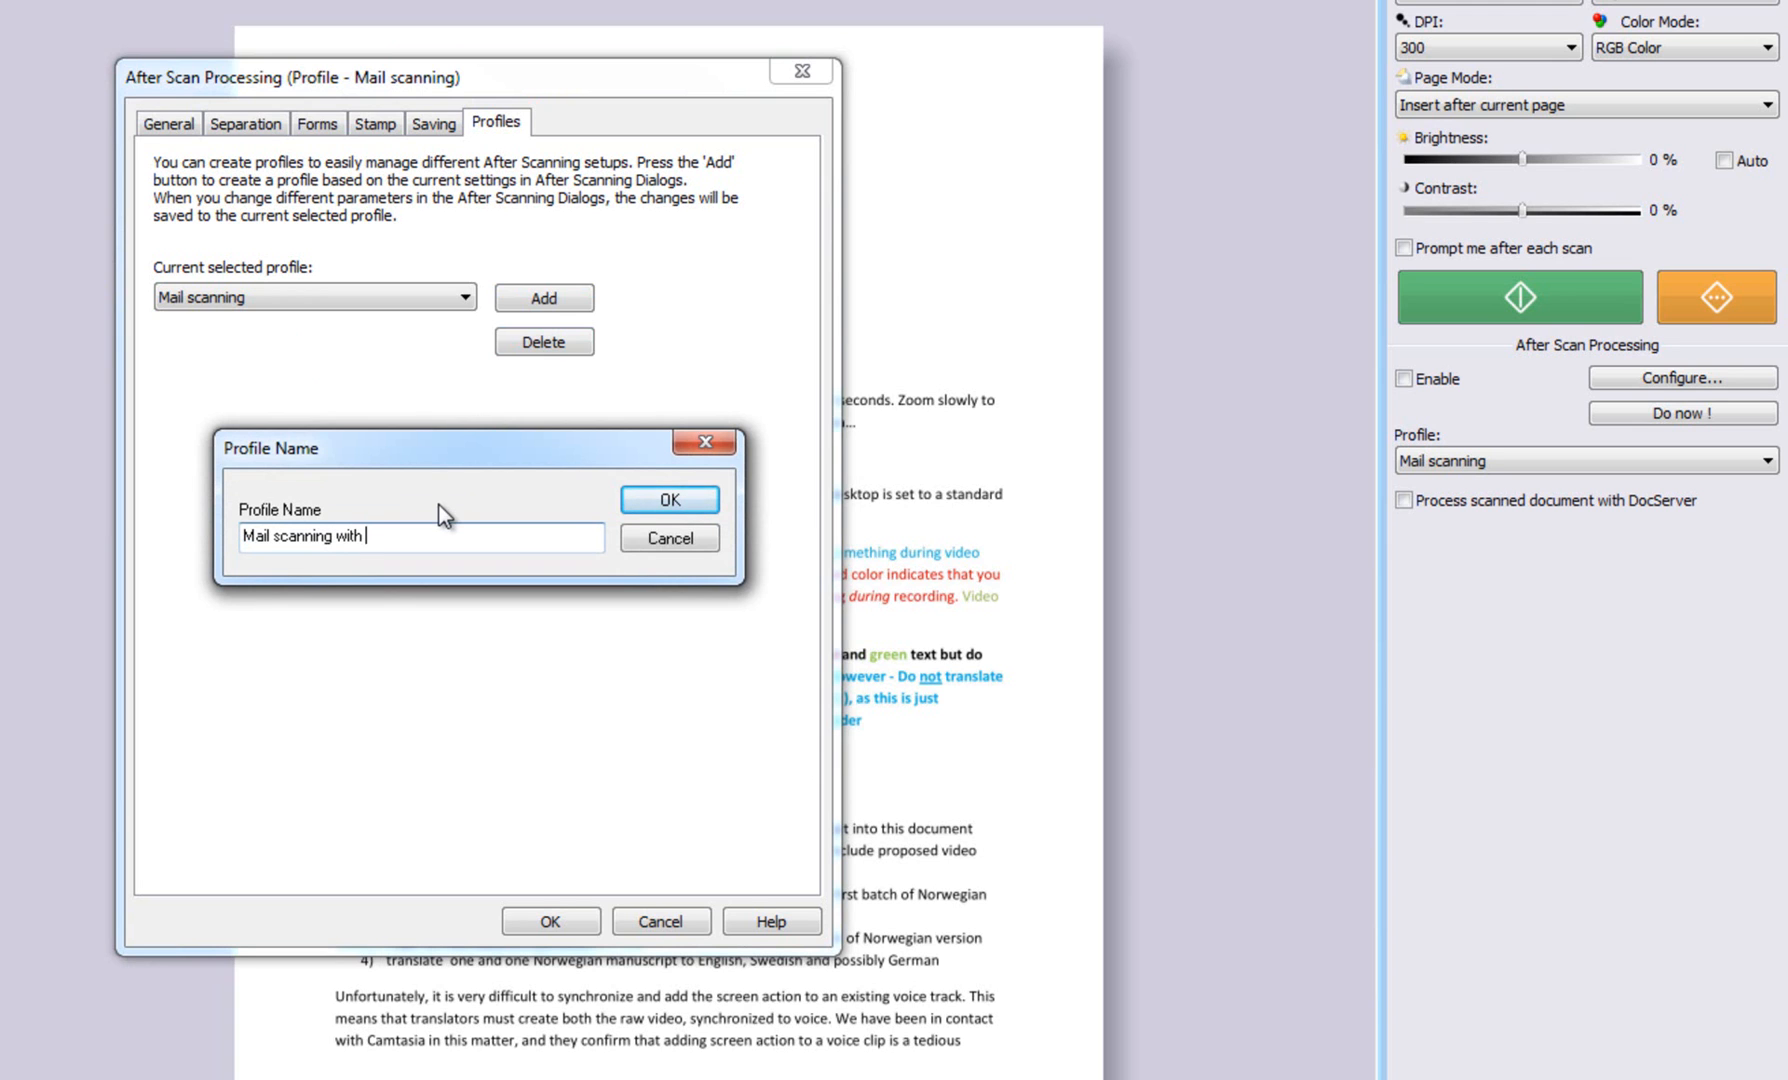
{"action": "type", "text": "sta"}
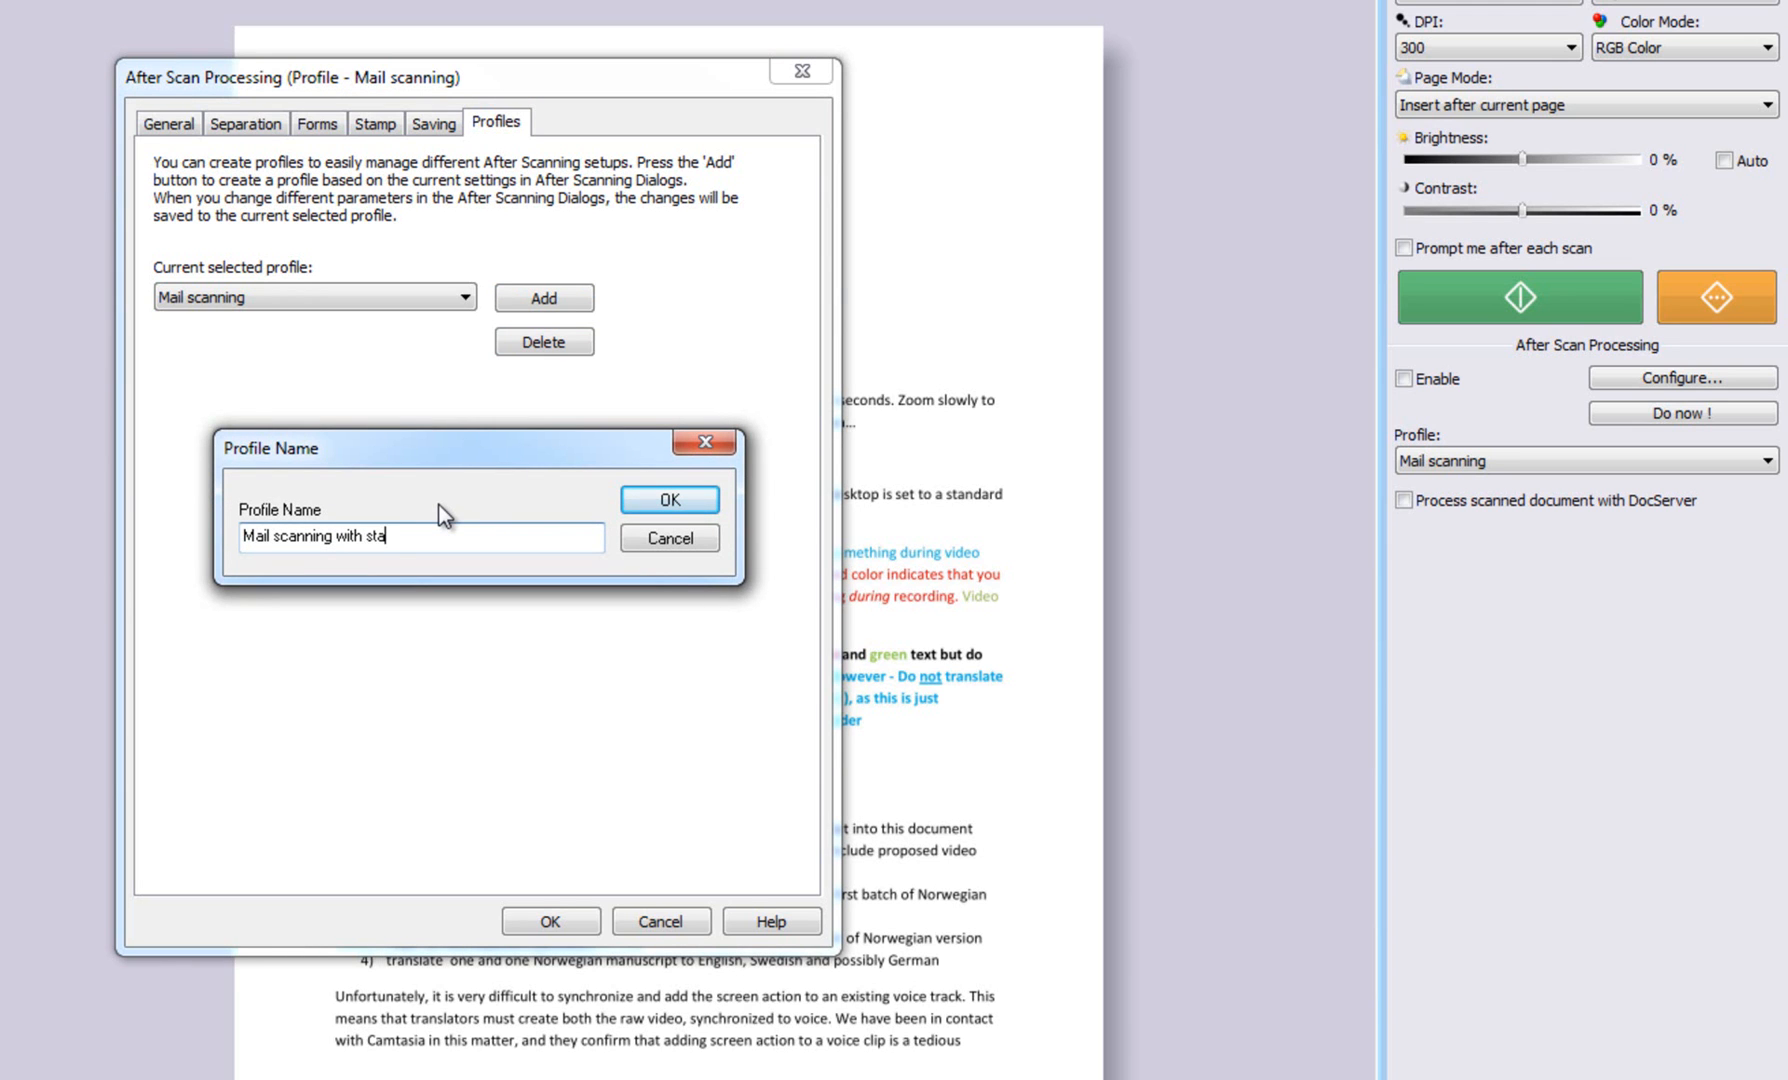
{"action": "left_click", "coordinate": [670, 500]}
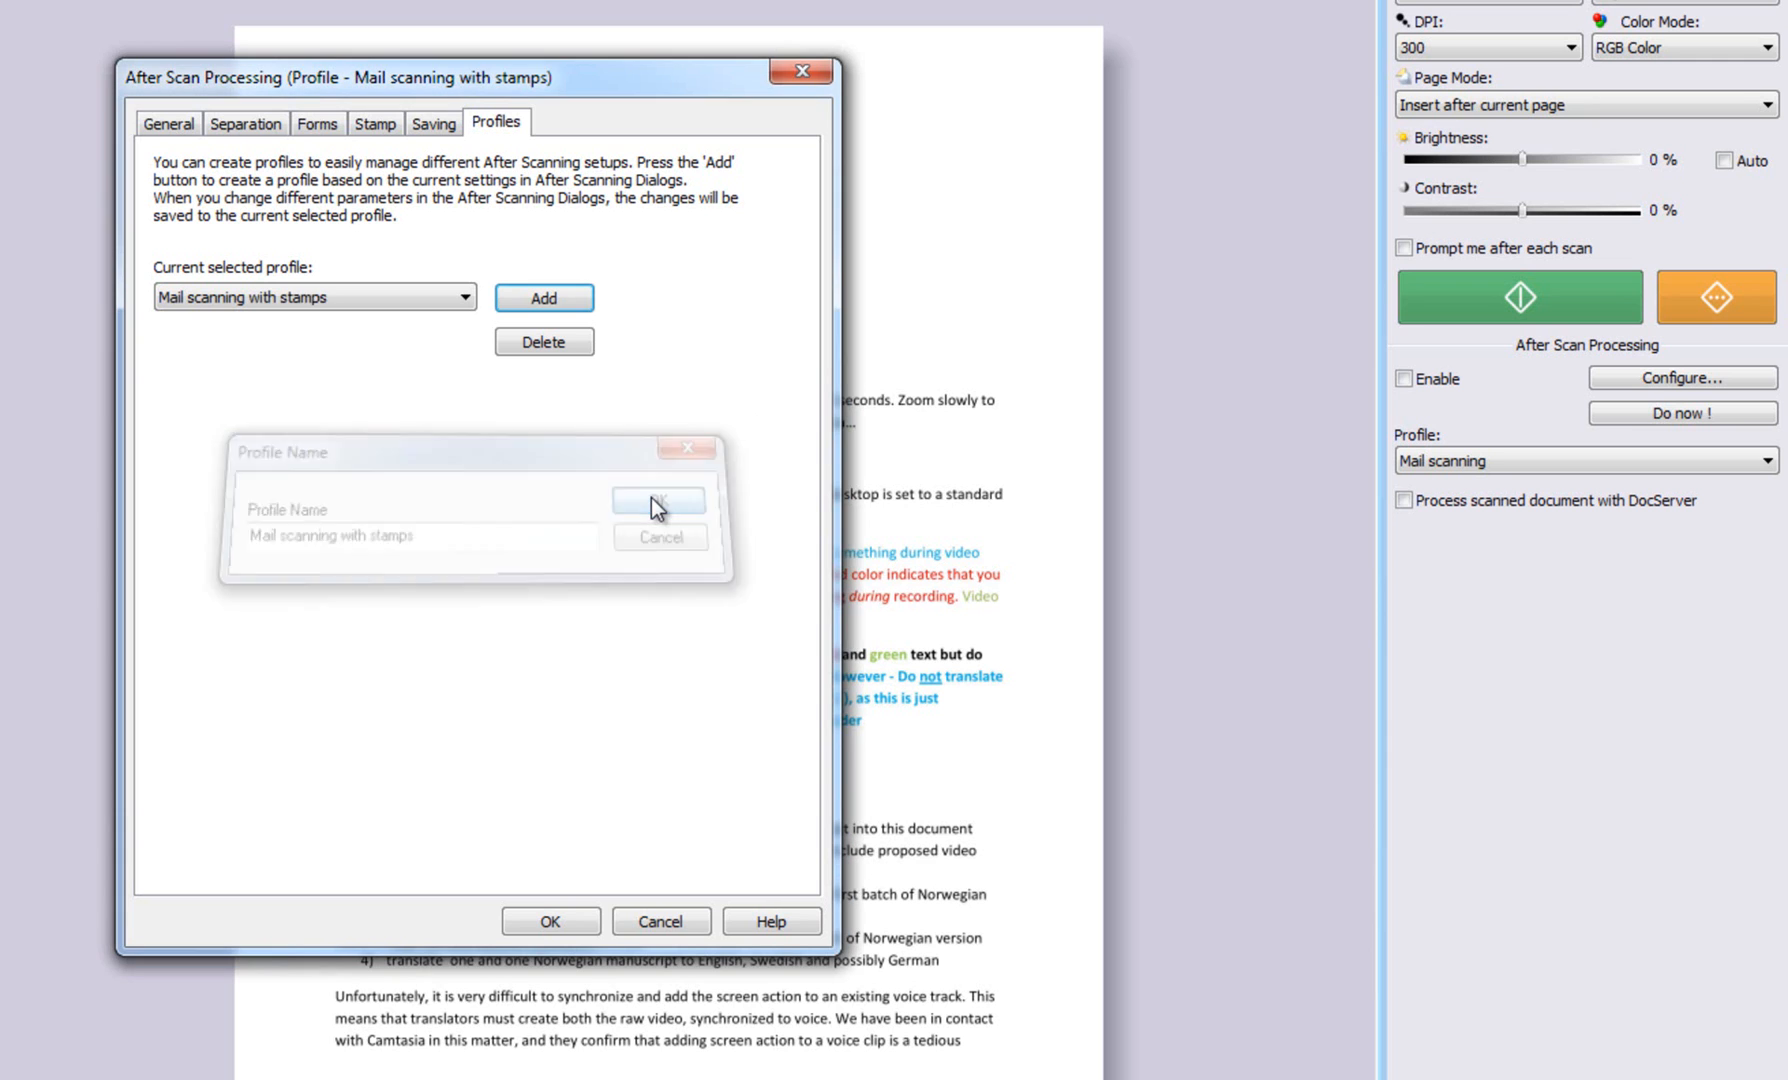
{"action": "left_click", "coordinate": [658, 502]}
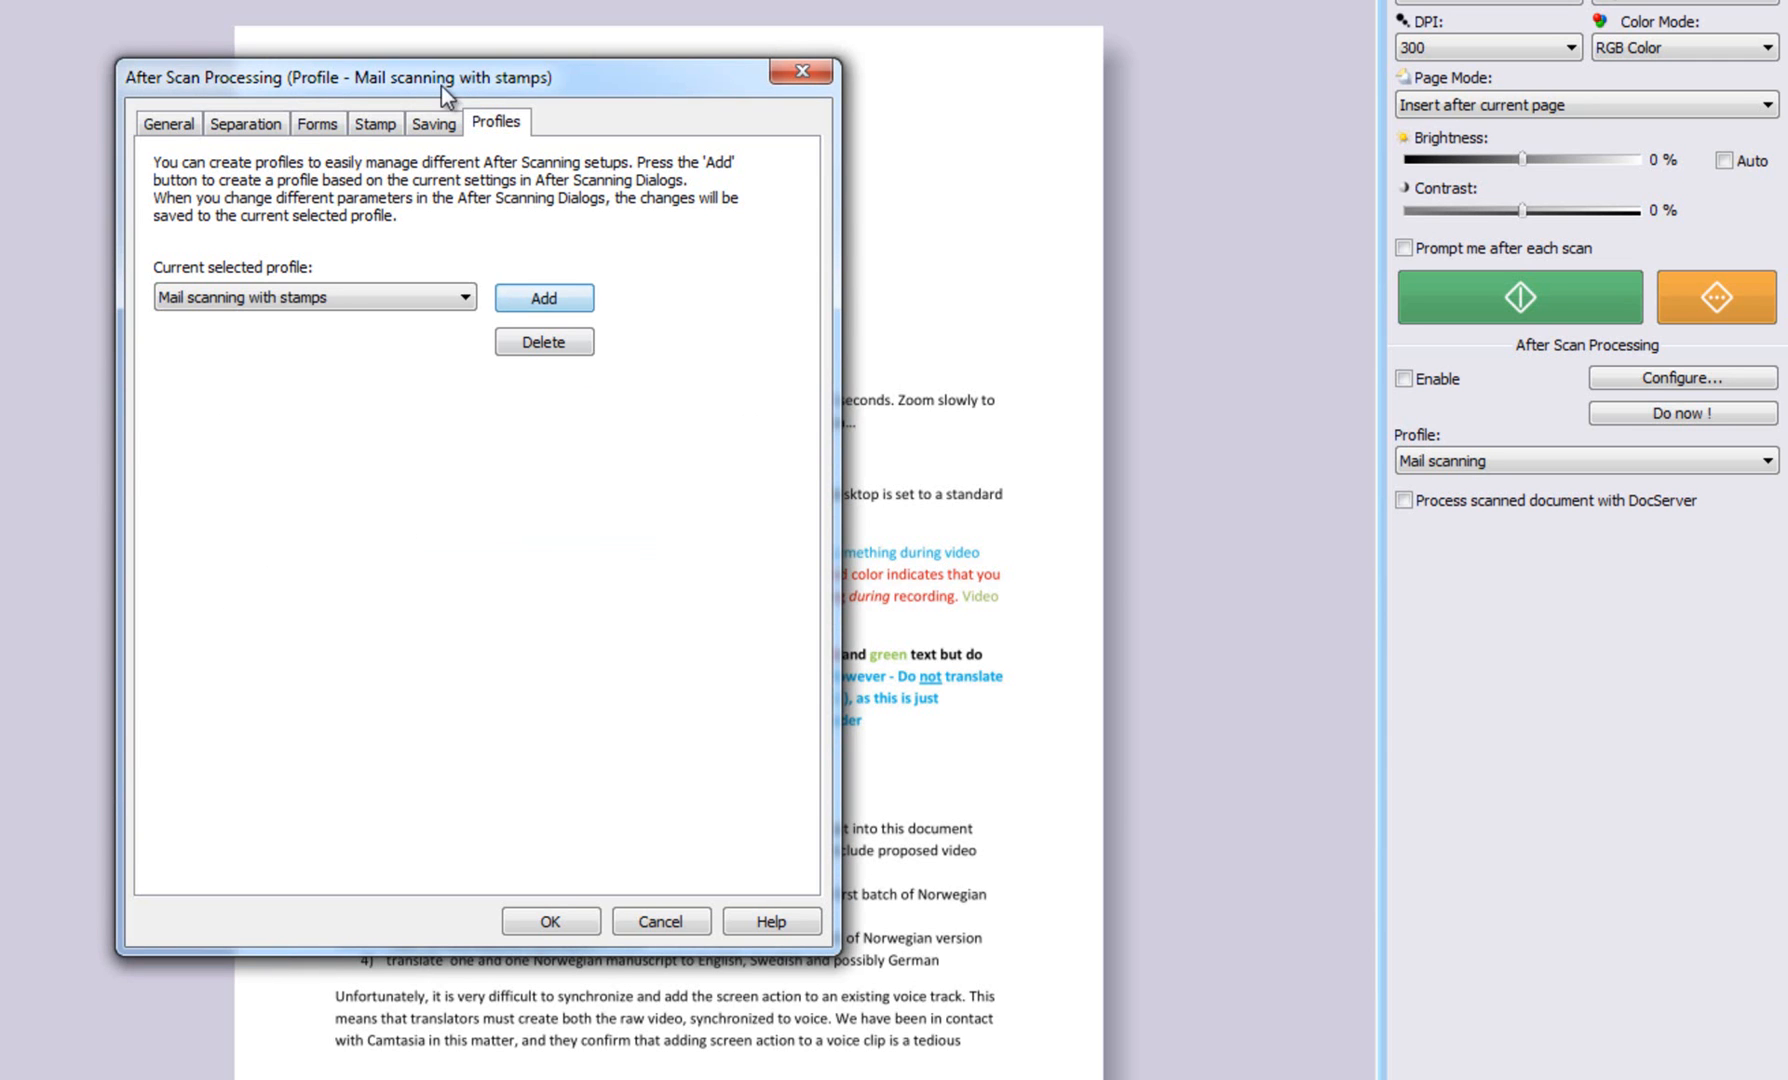
Step: Enable Stamp processed documents for the new profile and confirm with OK
{"action": "left_click", "coordinate": [374, 124]}
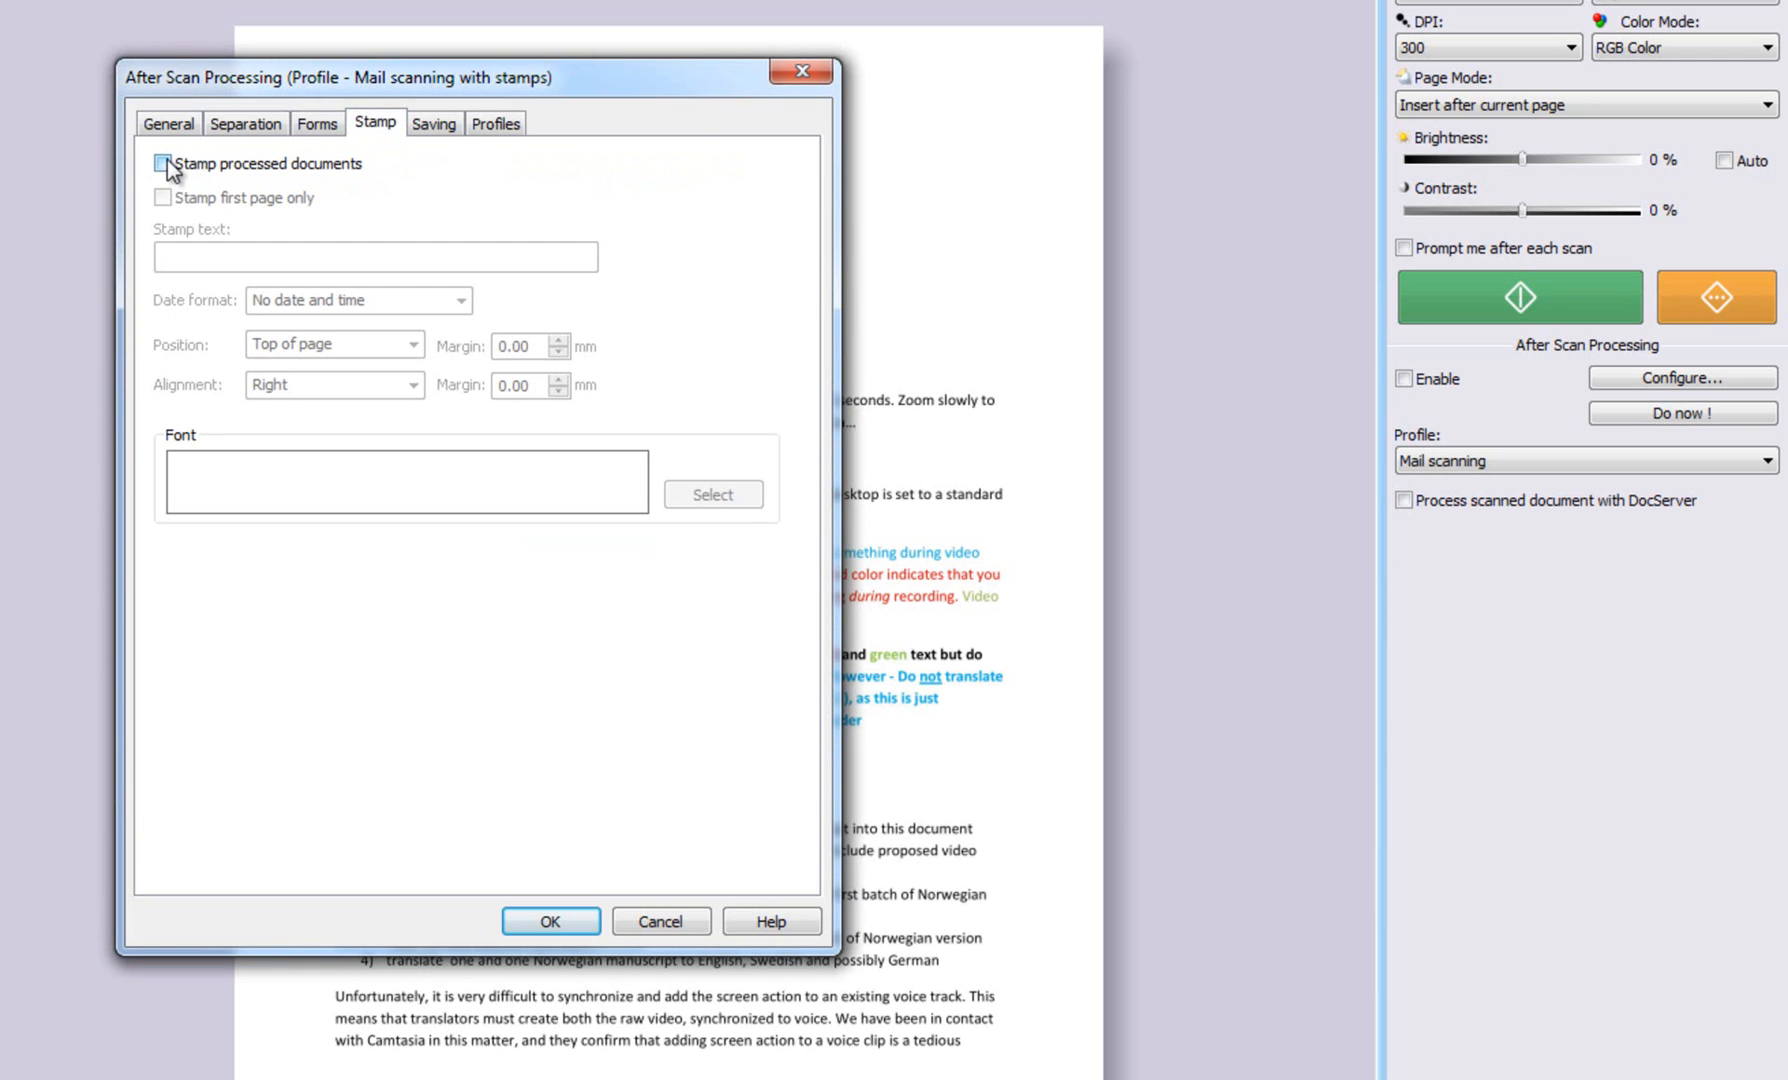
{"action": "left_click", "coordinate": [164, 164]}
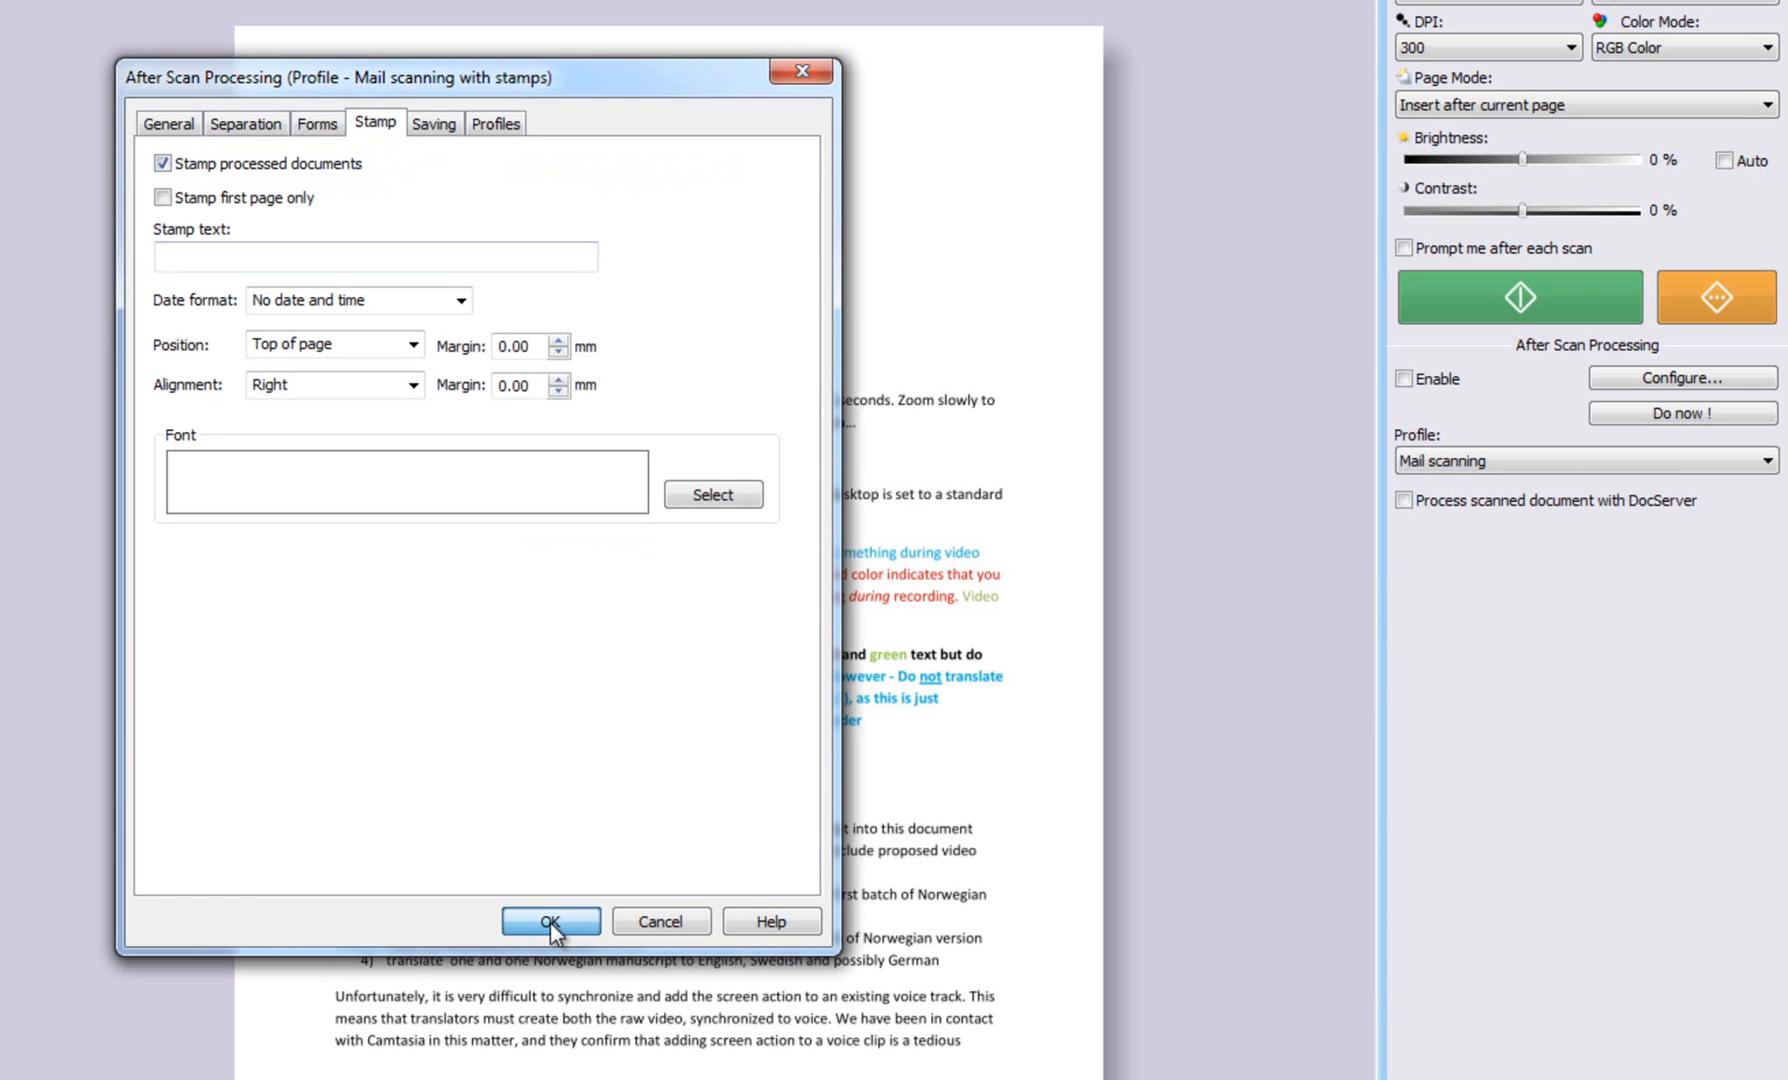
{"action": "left_click", "coordinate": [550, 924]}
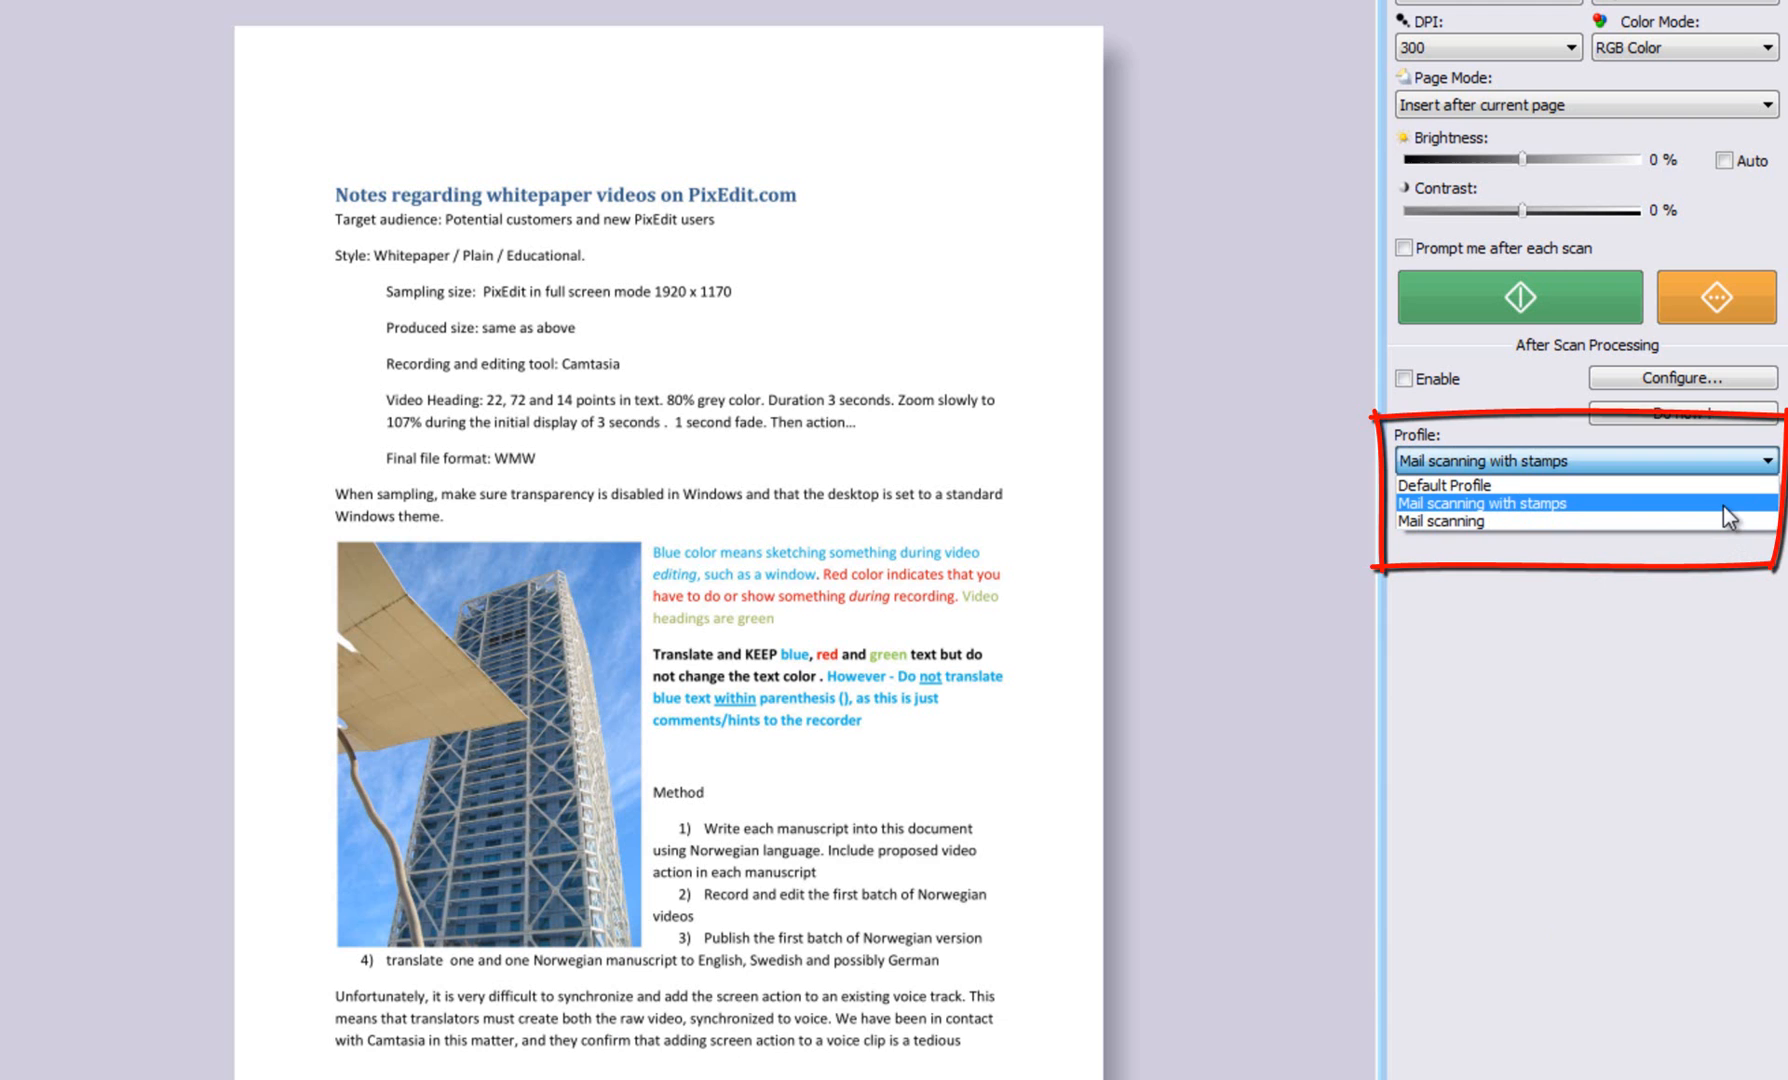
Step: Select 'Mail scanning with stamps' as the active profile in the ScanBar Profile dropdown
{"action": "left_click", "coordinate": [1482, 502]}
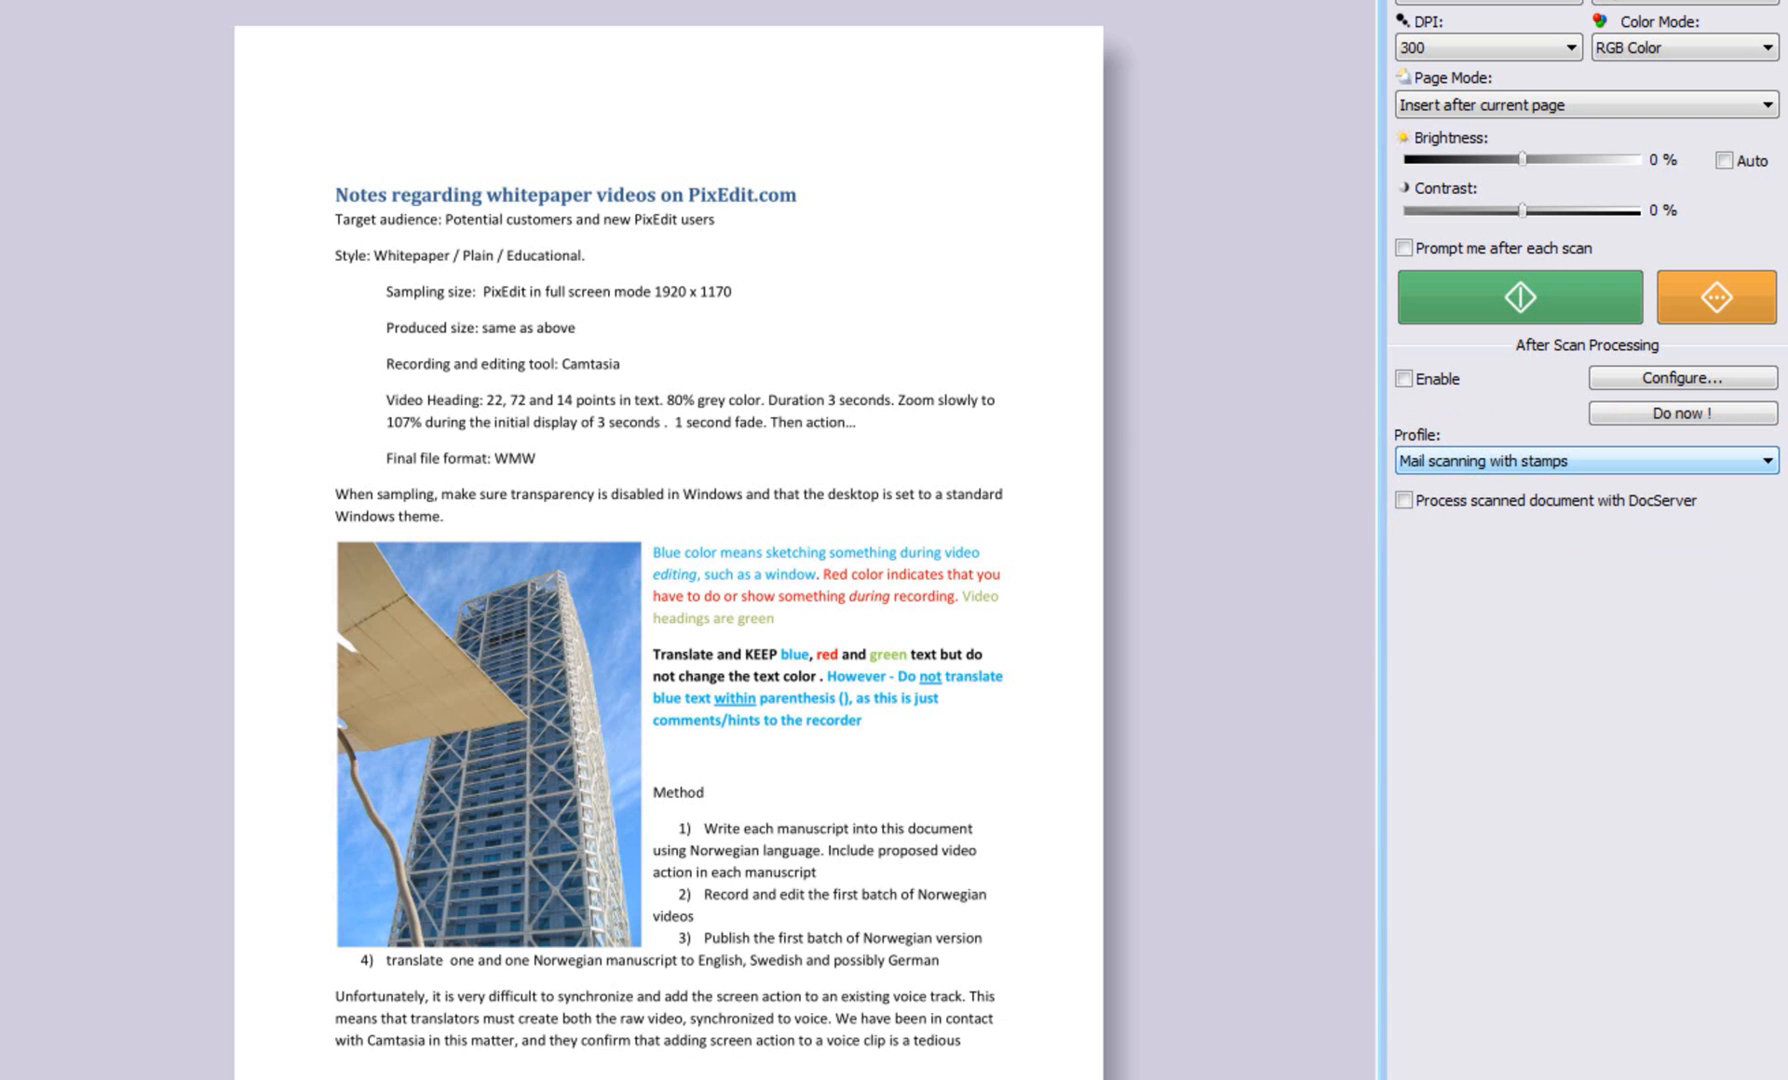